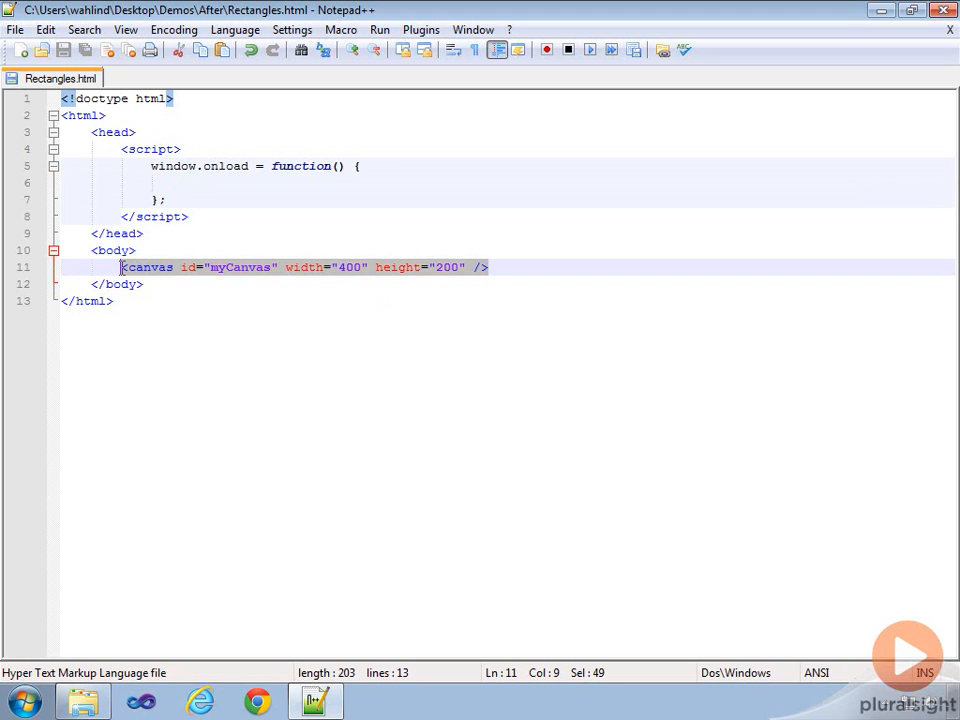
Store document.getElementById('myCanvas') in canvas and canvas.getContext('2d') in ctx inside onload.
click(288, 182)
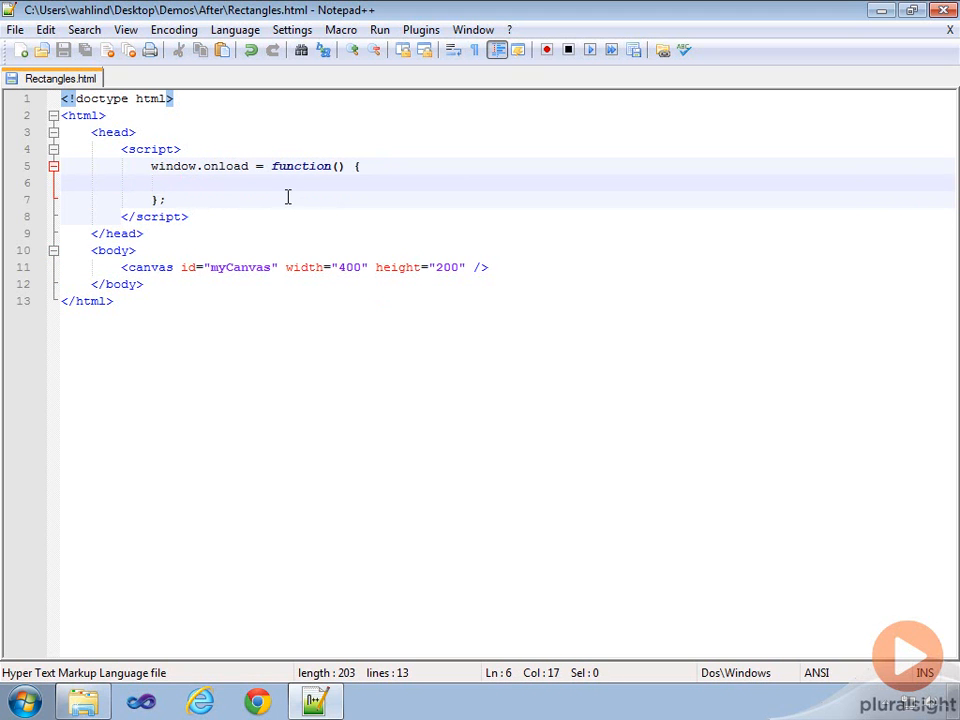
text(var)
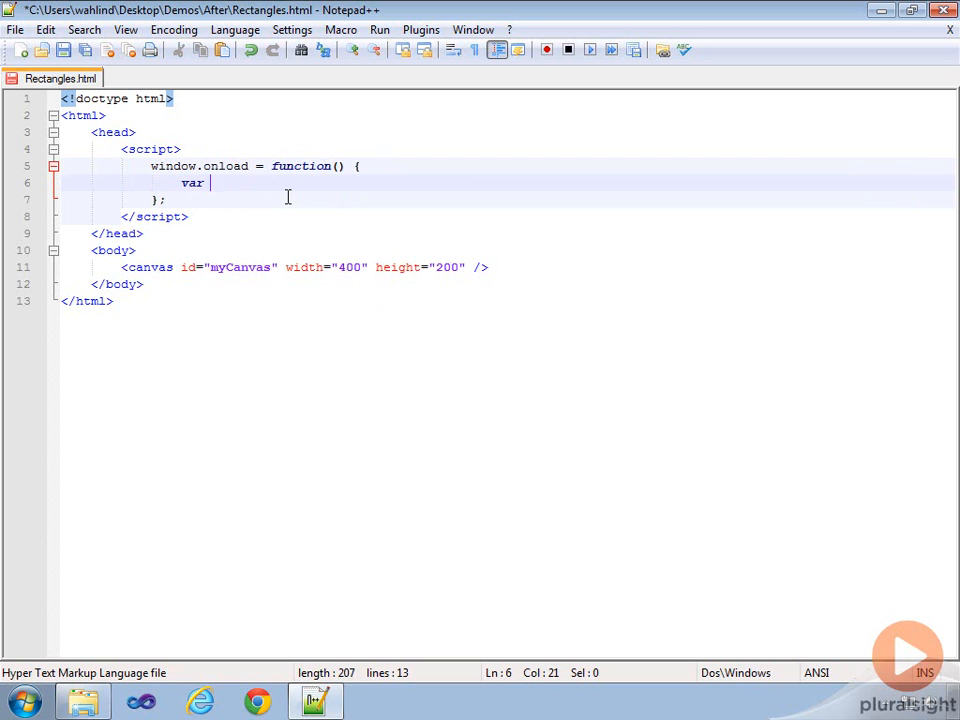
text(canvas = document.getElementById('myCanvas');)
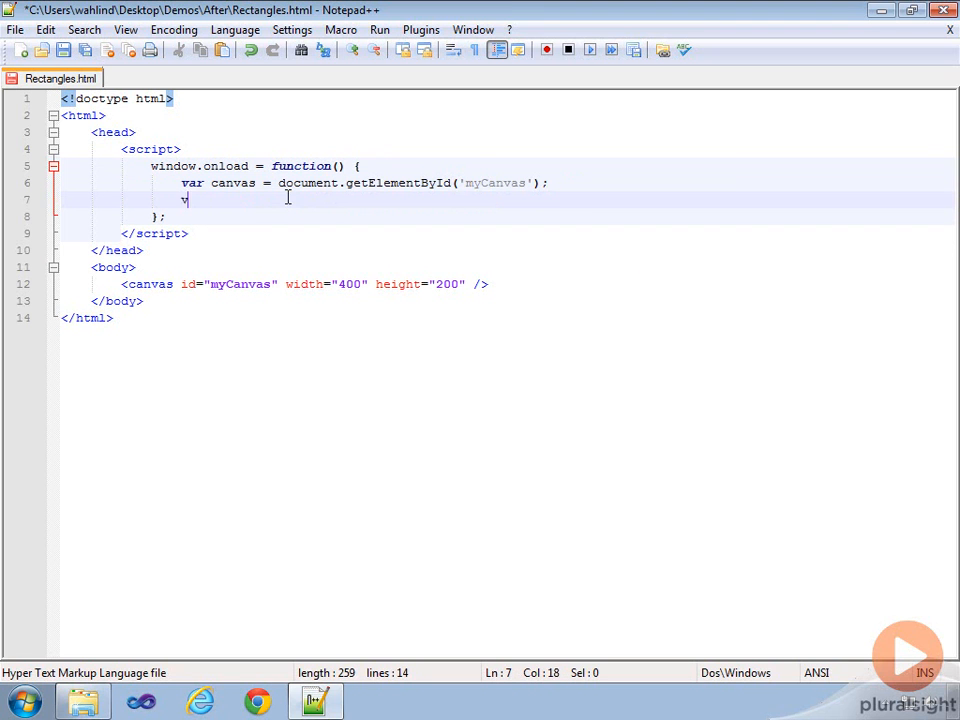
text(var ctx =)
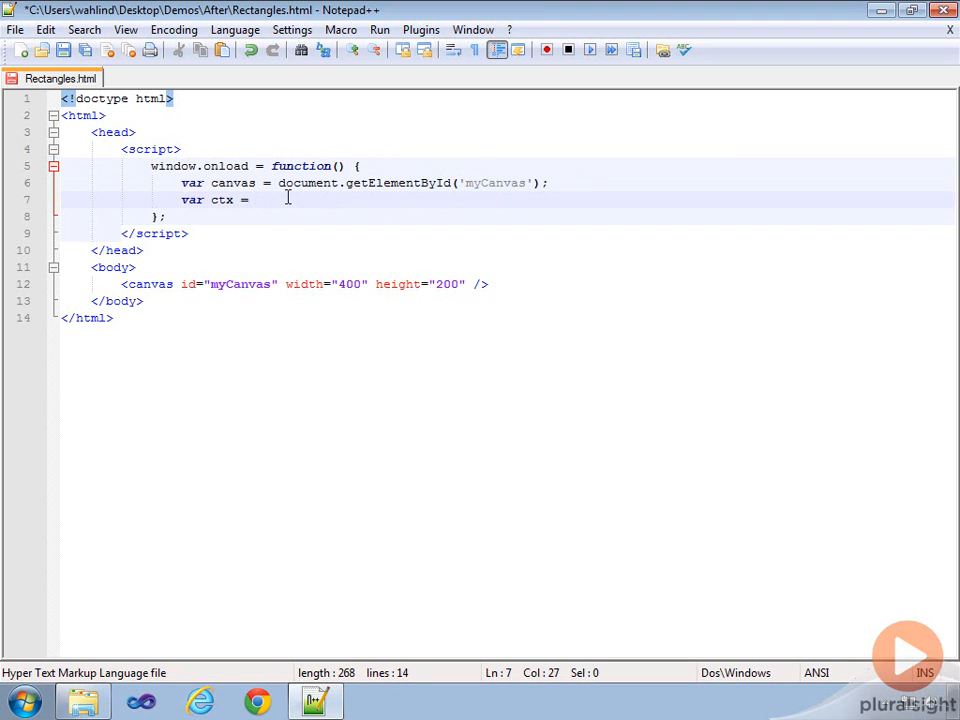
text(canvas.getCo)
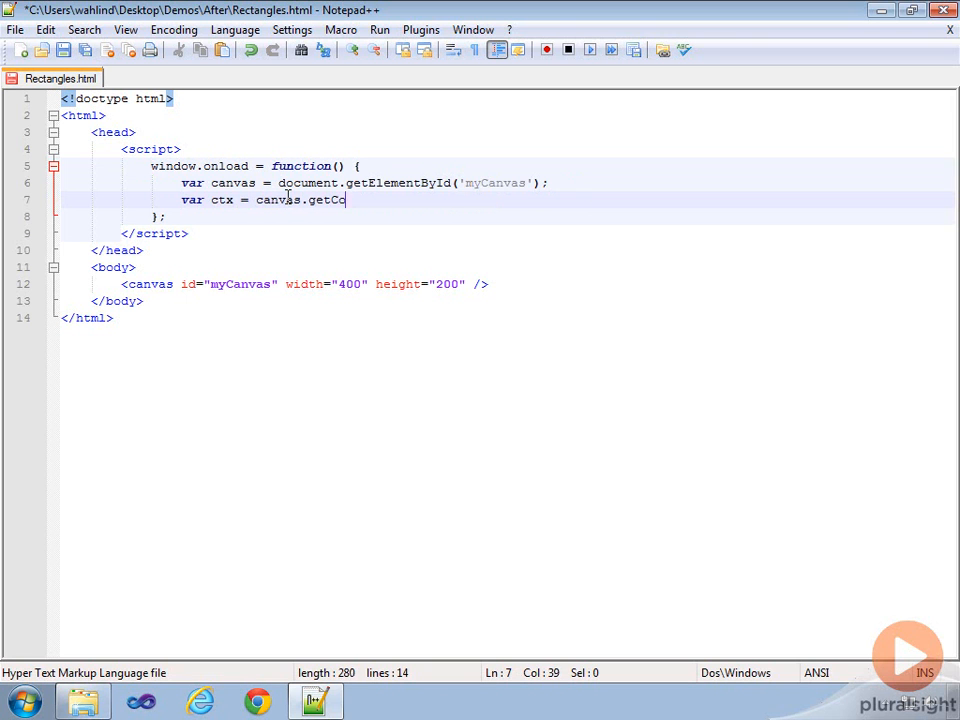
text(ntext('2d'))
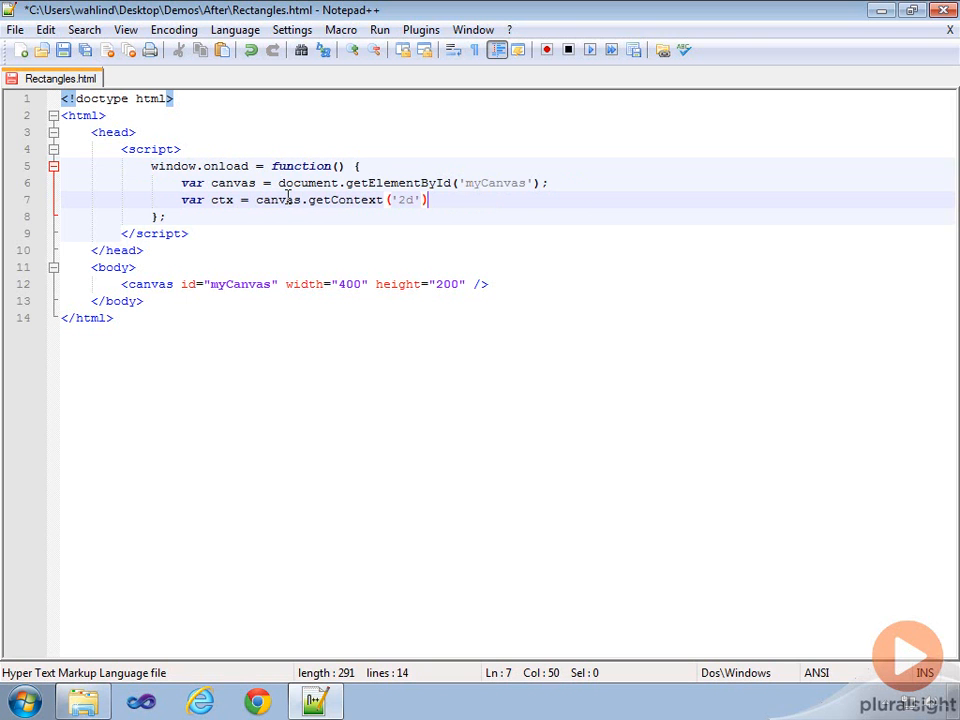
key(Enter)
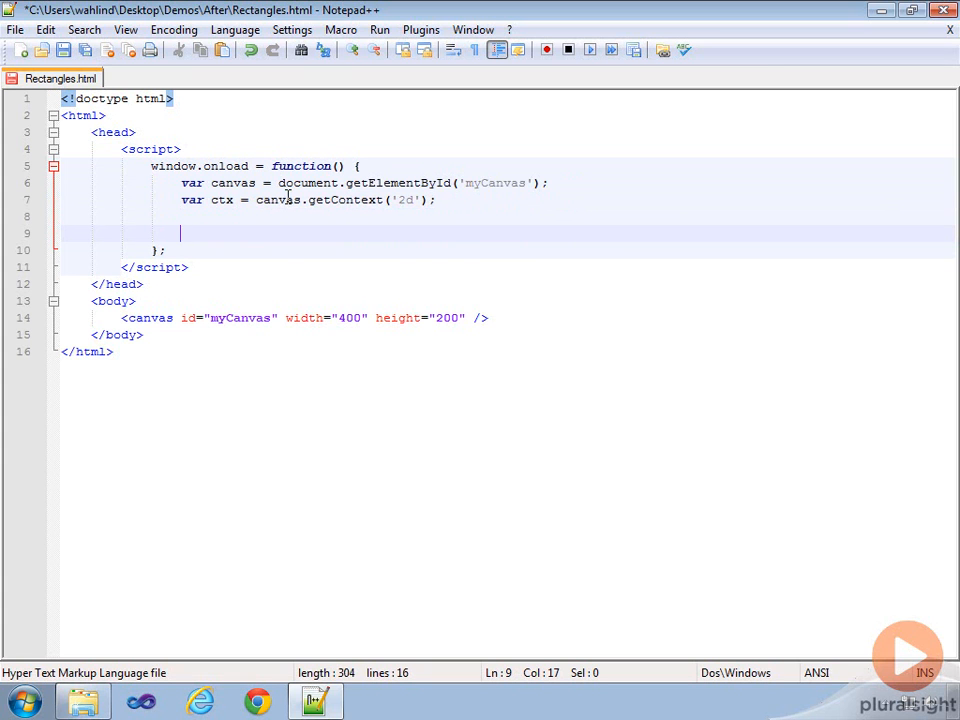
Draw a rectangle with ctx.fillRect(10, 50, 100, 200) and save the file.
text(ctx)
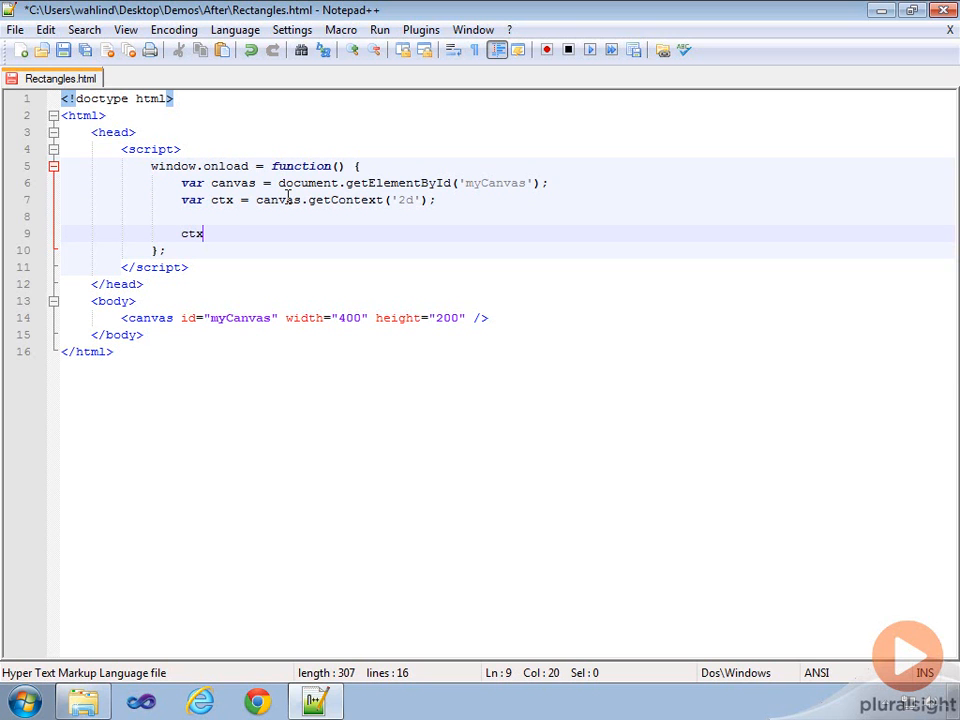
text(.fillRect()
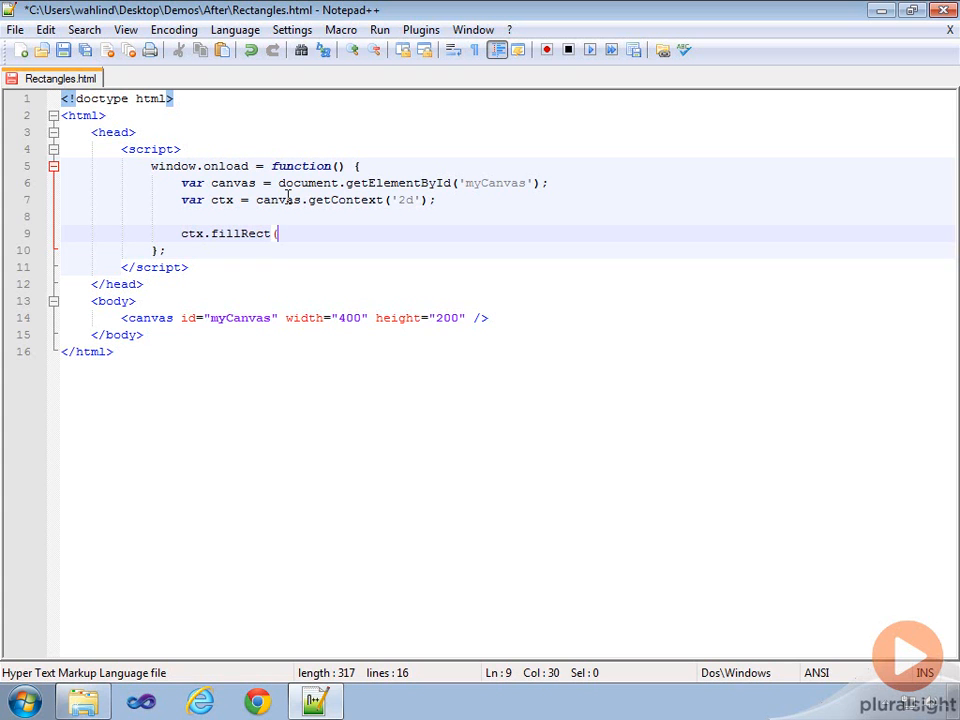
text(10, 50)
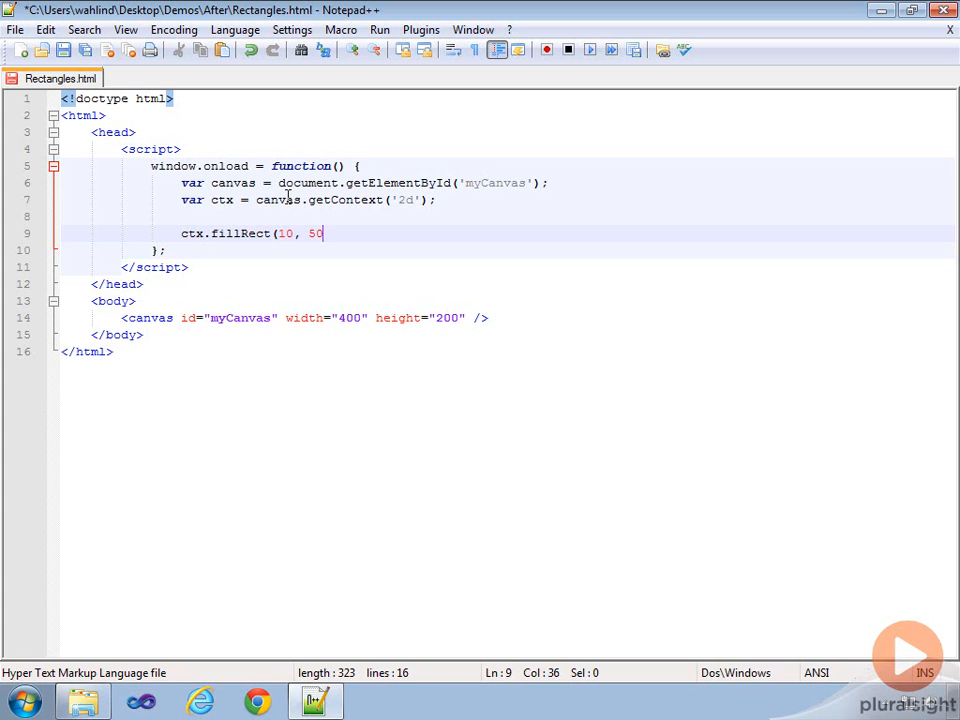
text(,)
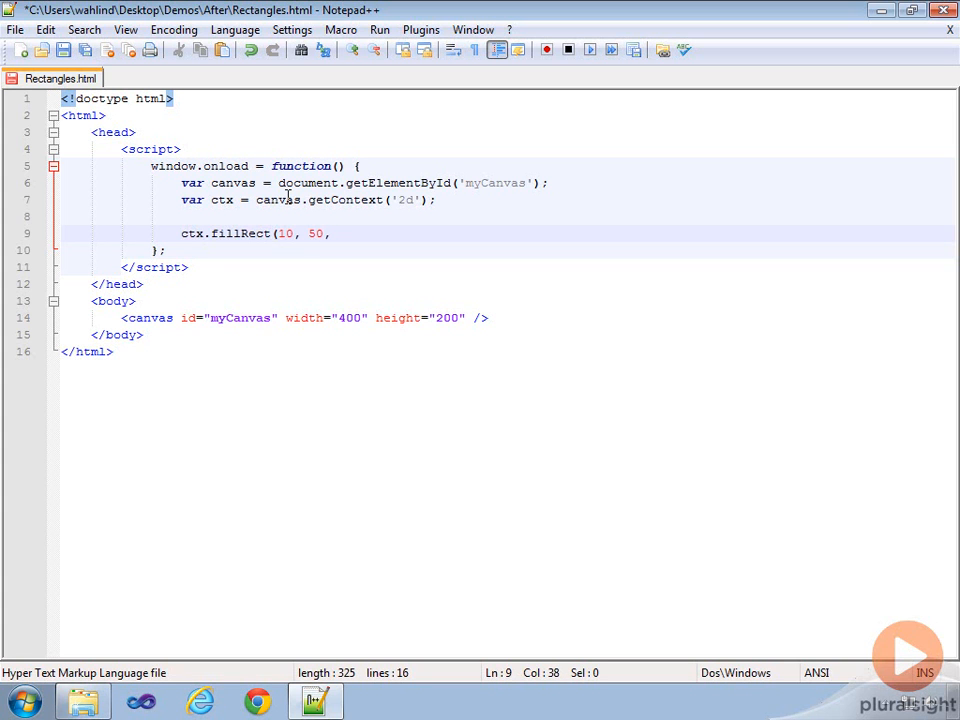
text(100,)
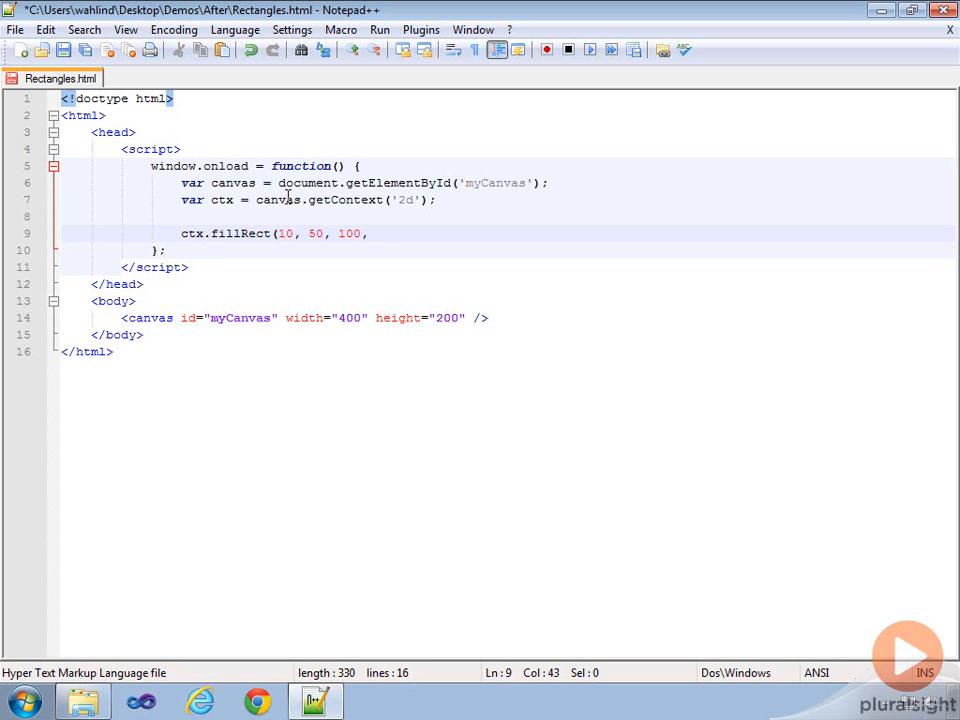
text(200);)
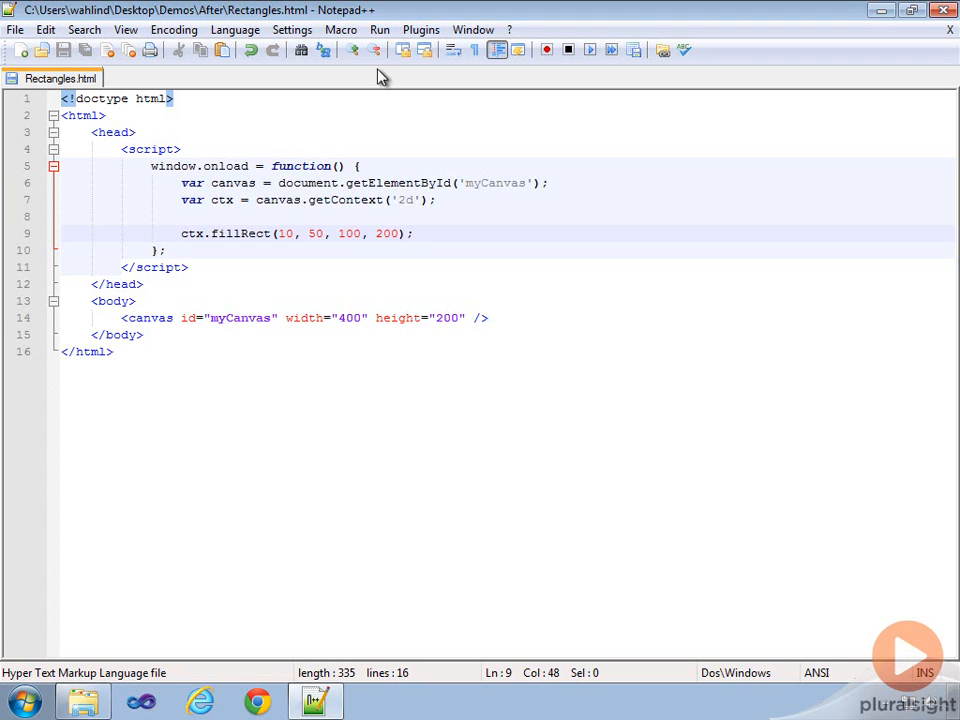
click(380, 30)
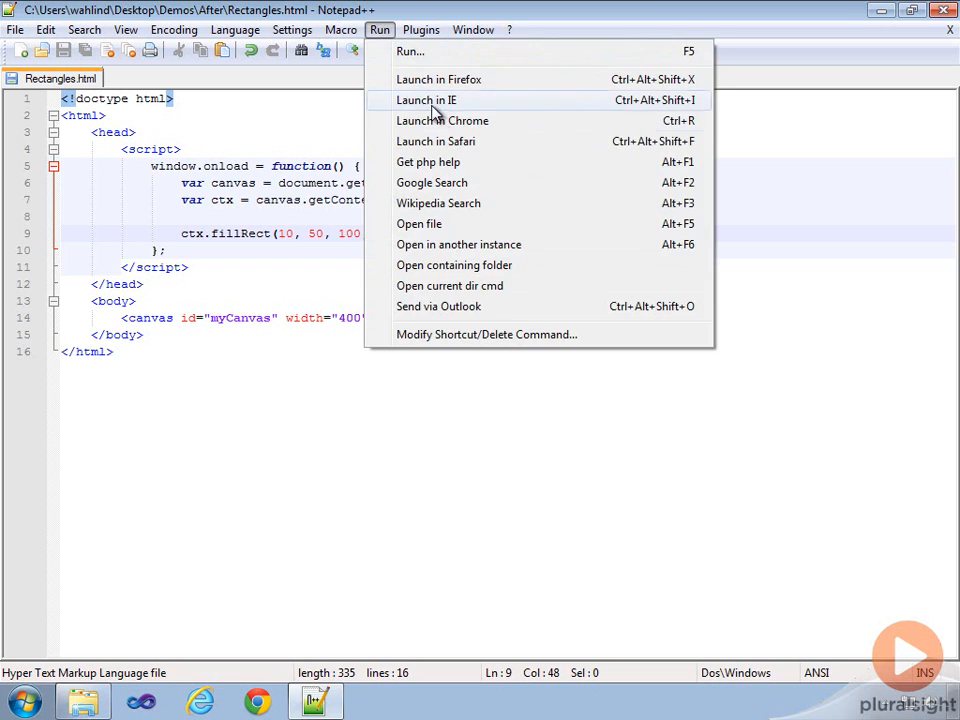
click(442, 120)
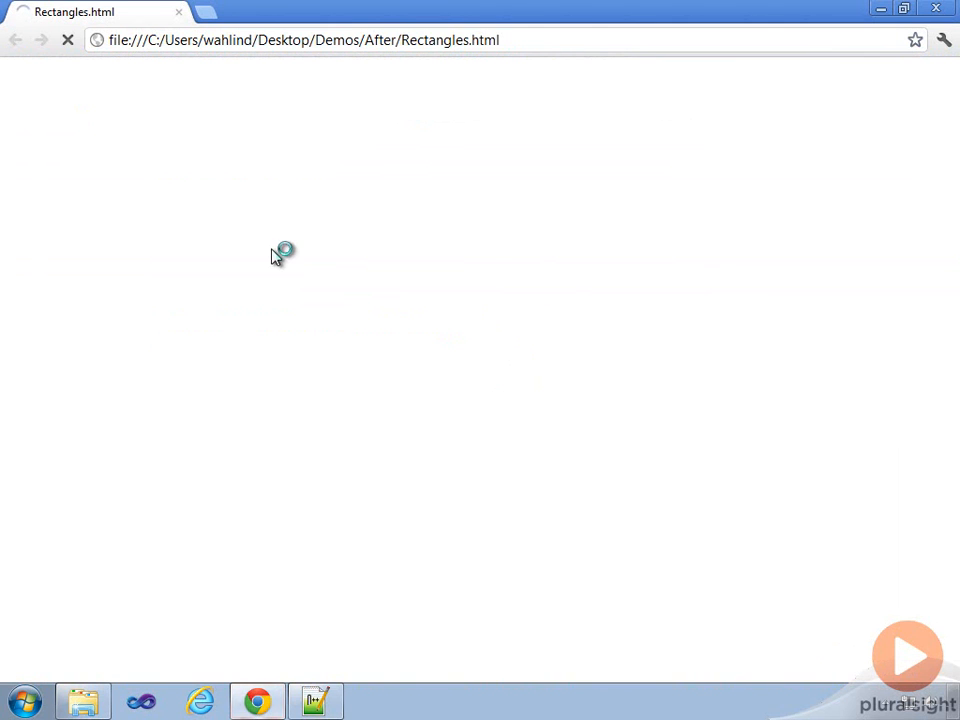
click(316, 700)
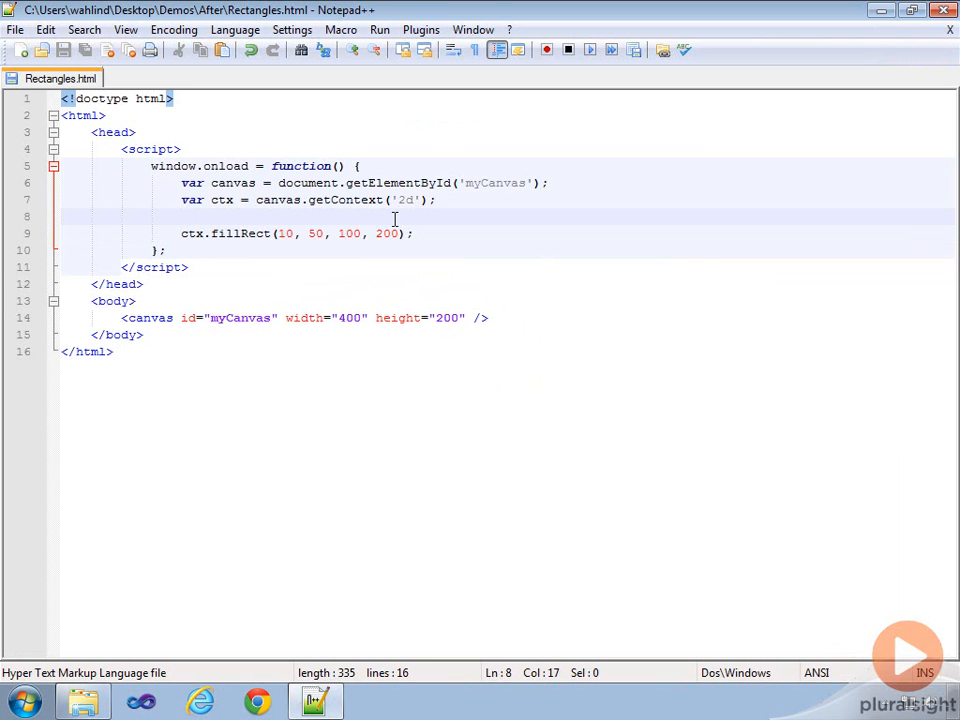
Set ctx.fillStyle = 'navy' above the fillRect call.
text(ctx.)
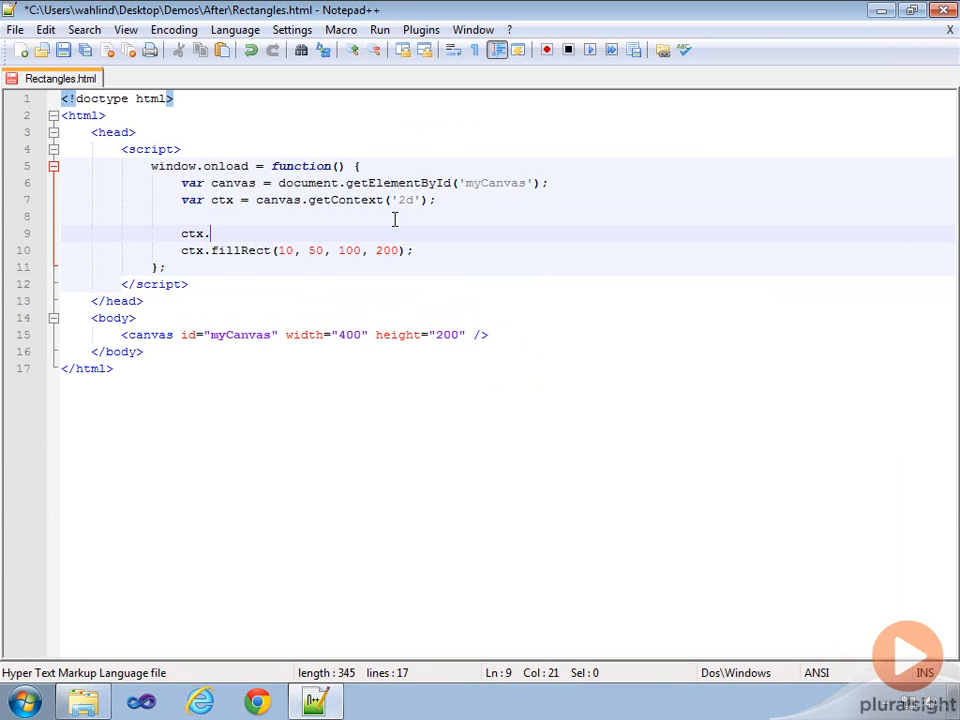
text(fillStyl)
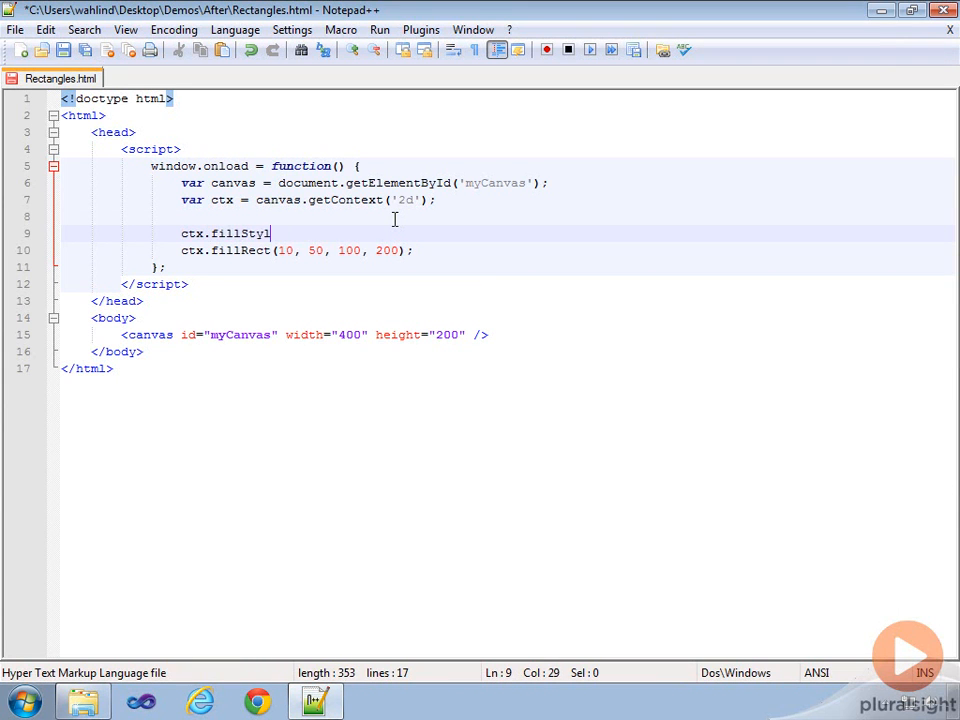
text(e = ')
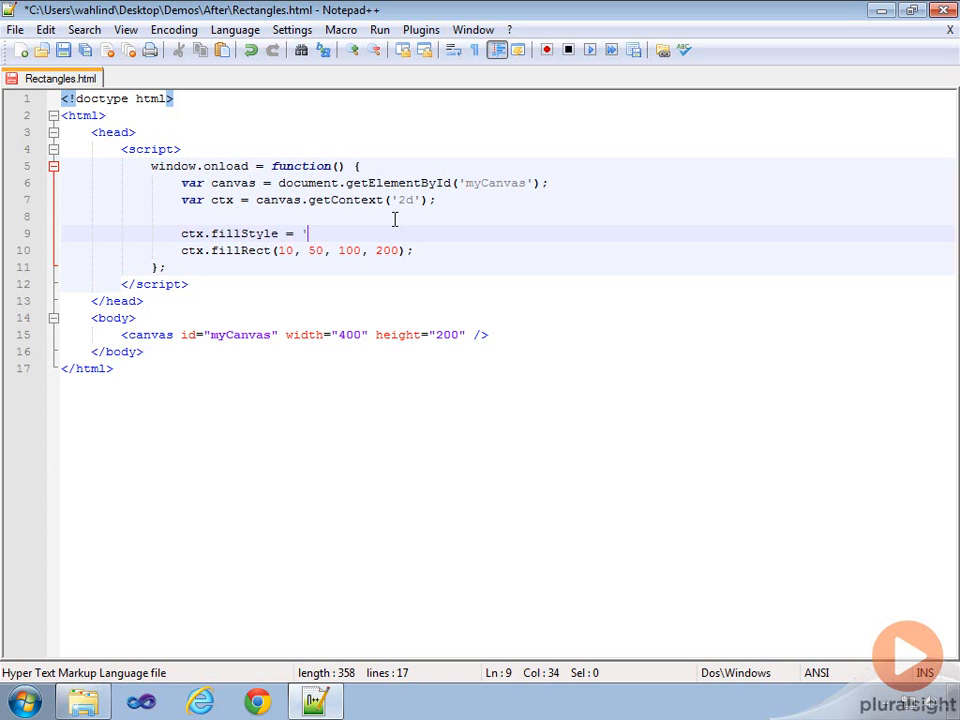
text(navy';)
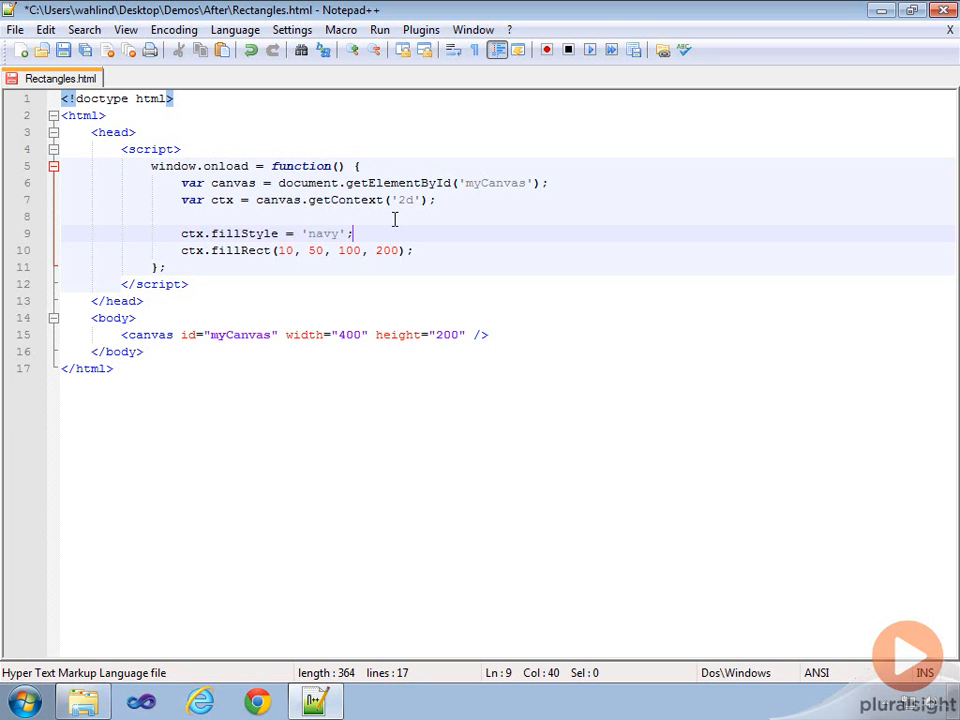
Launch the page in Chrome to see the navy rectangle, then close the browser.
click(380, 30)
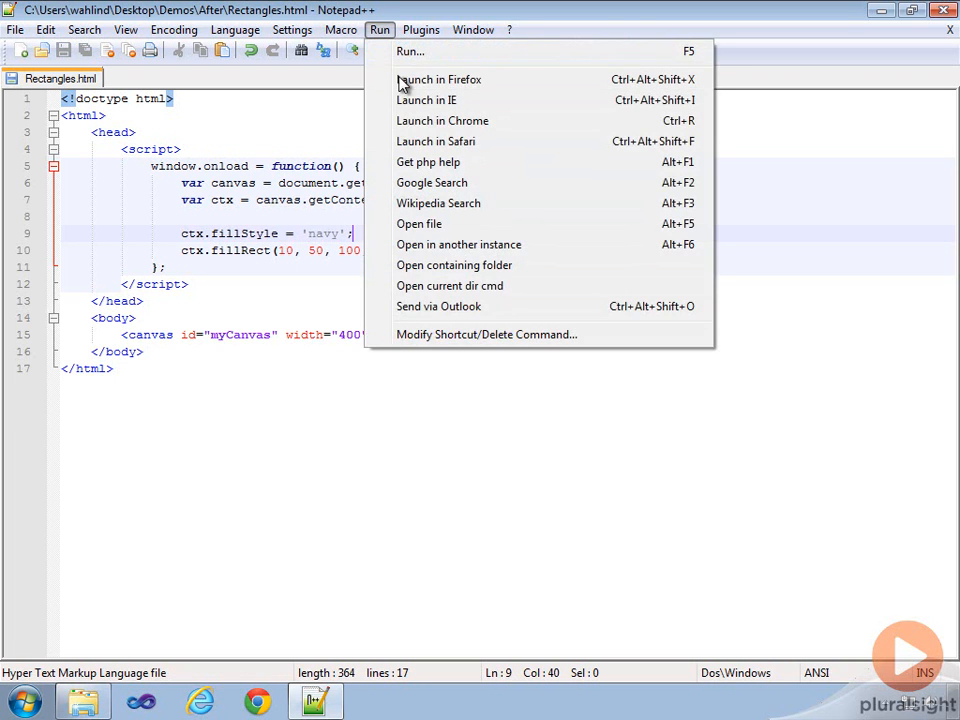
click(442, 120)
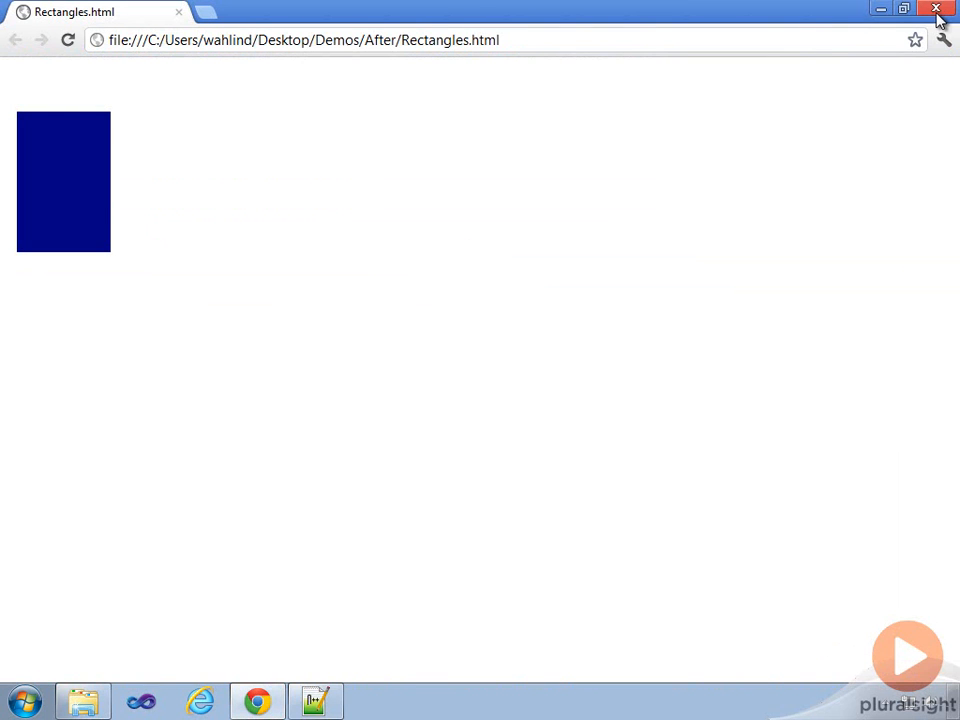
click(316, 700)
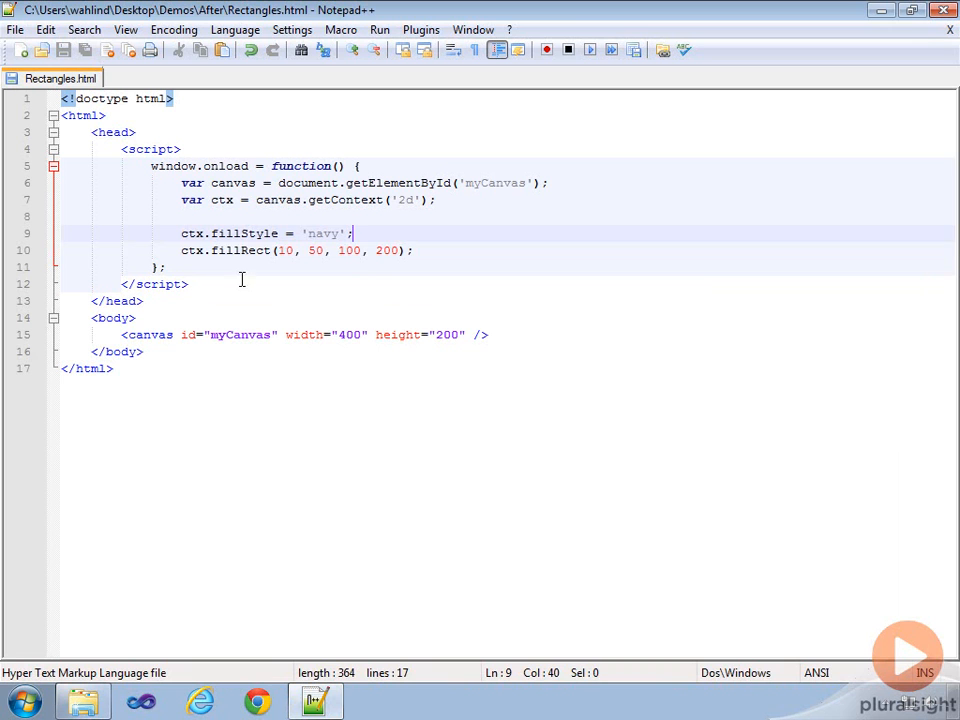
Change the call to ctx.strokeRect(10, 10, 100, 200) with a navy strokeStyle and view it in Chrome.
double_click(240, 250)
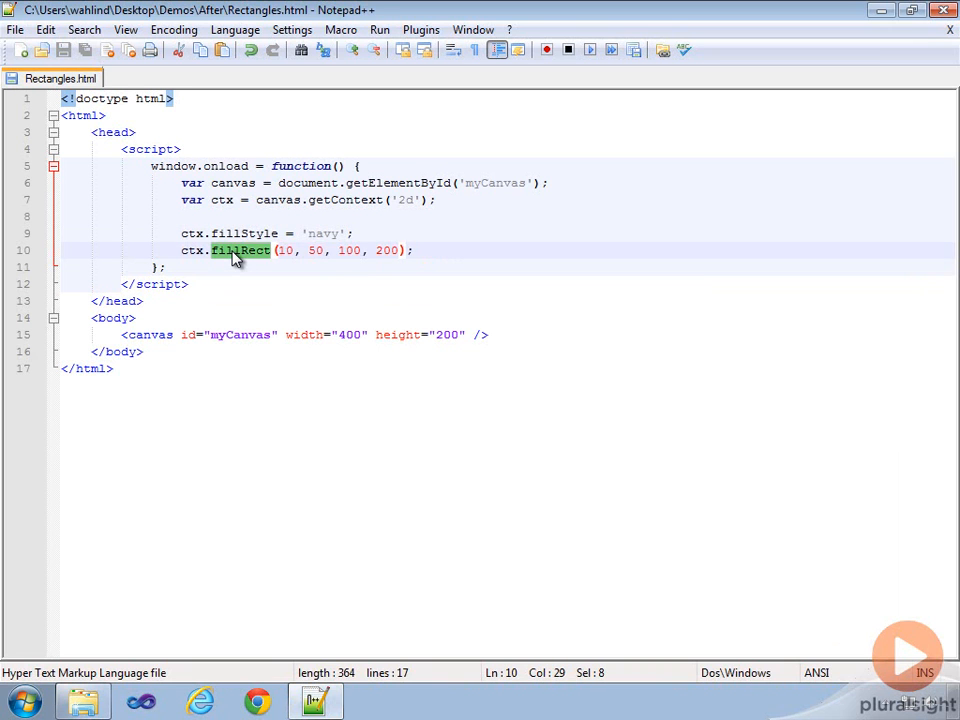
text(strokeRect)
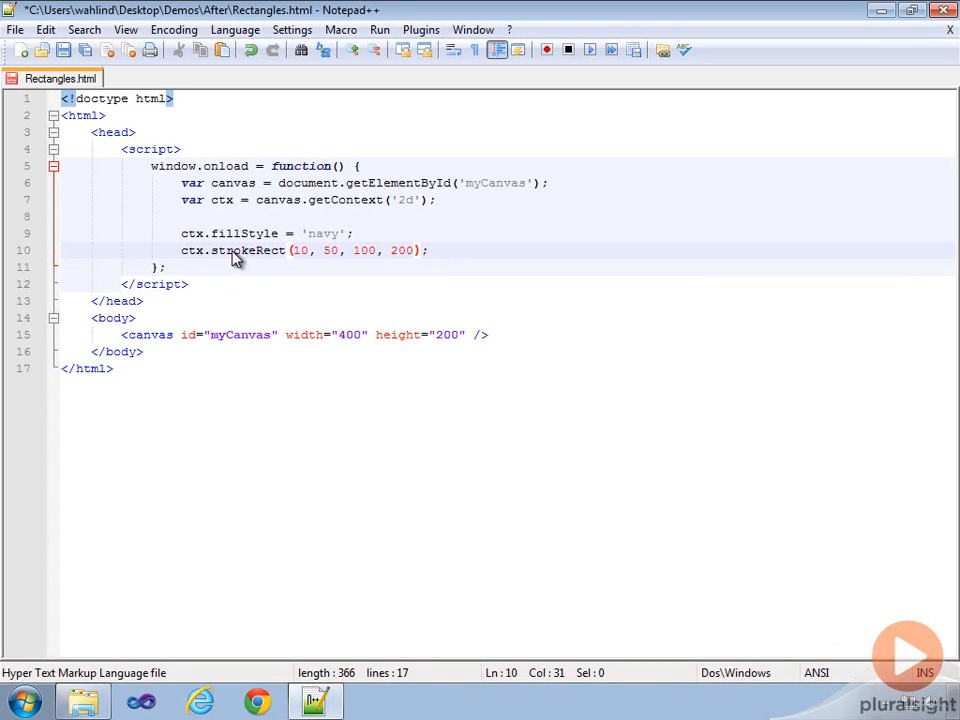
click(380, 30)
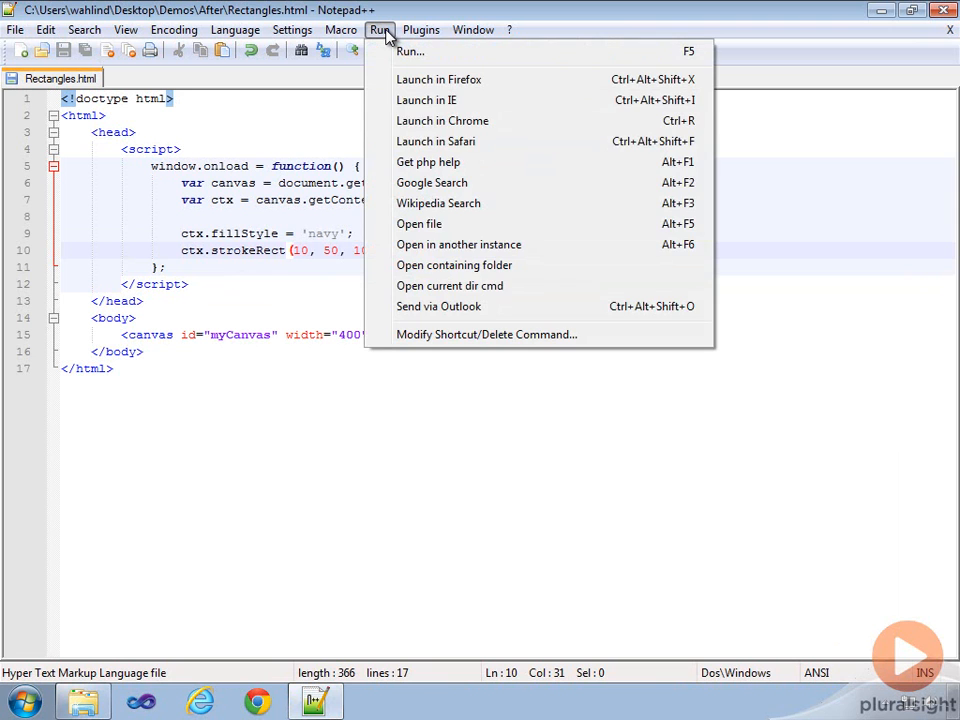
mouse_move(436, 140)
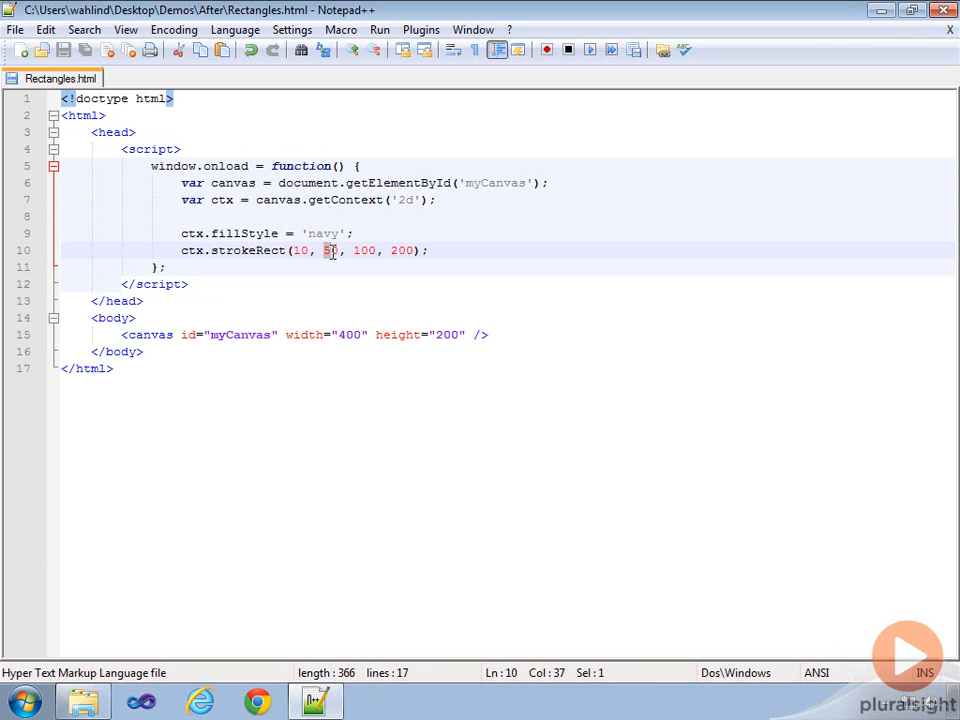
text(1)
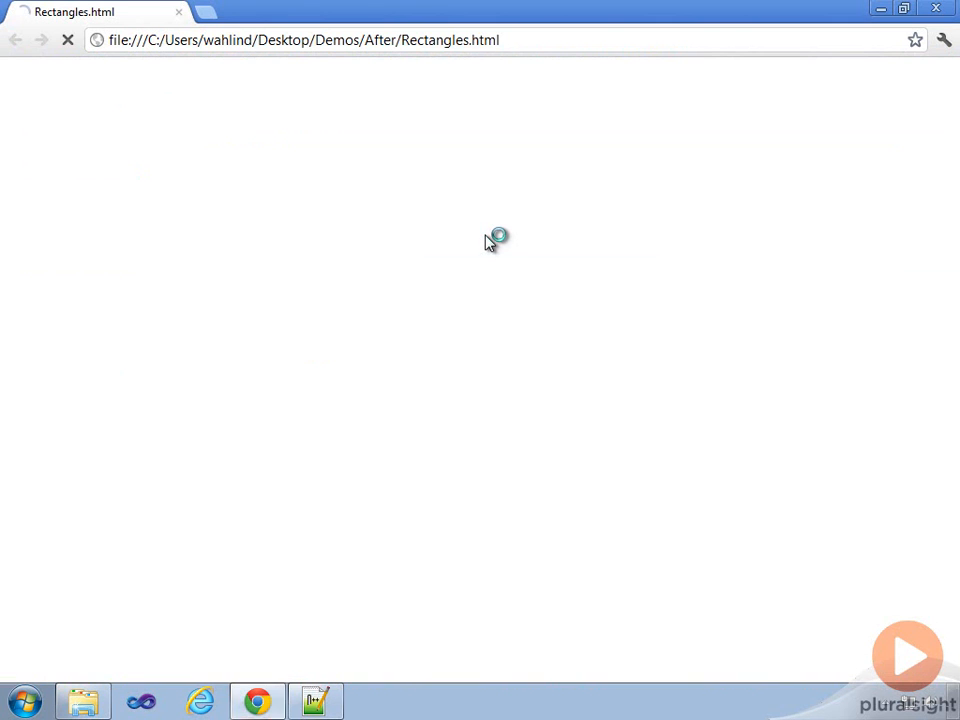
click(316, 700)
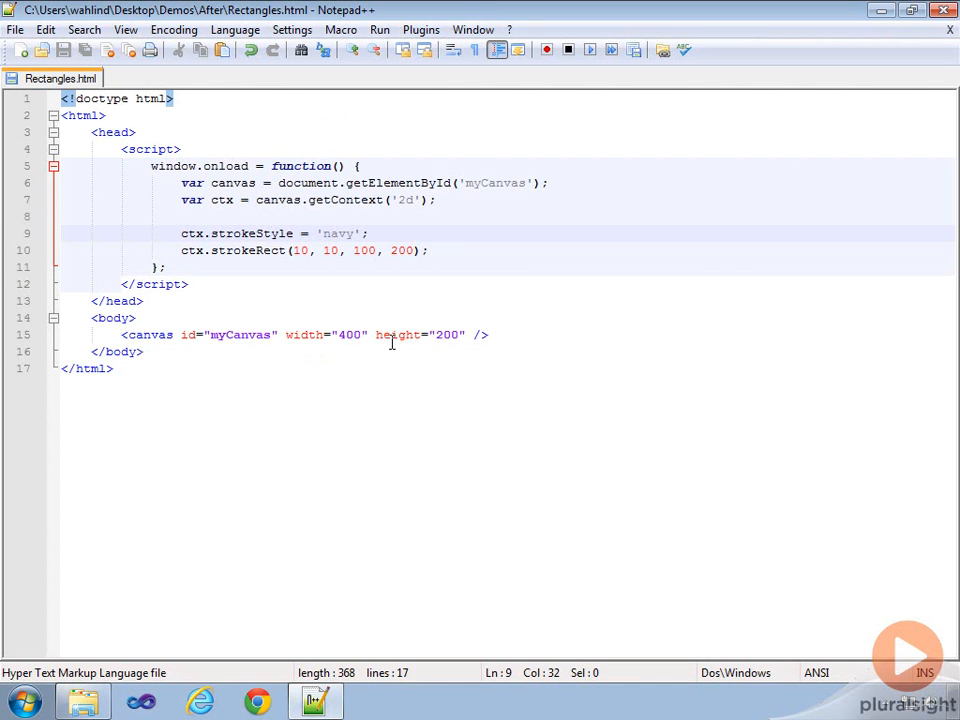
mouse_move(508, 344)
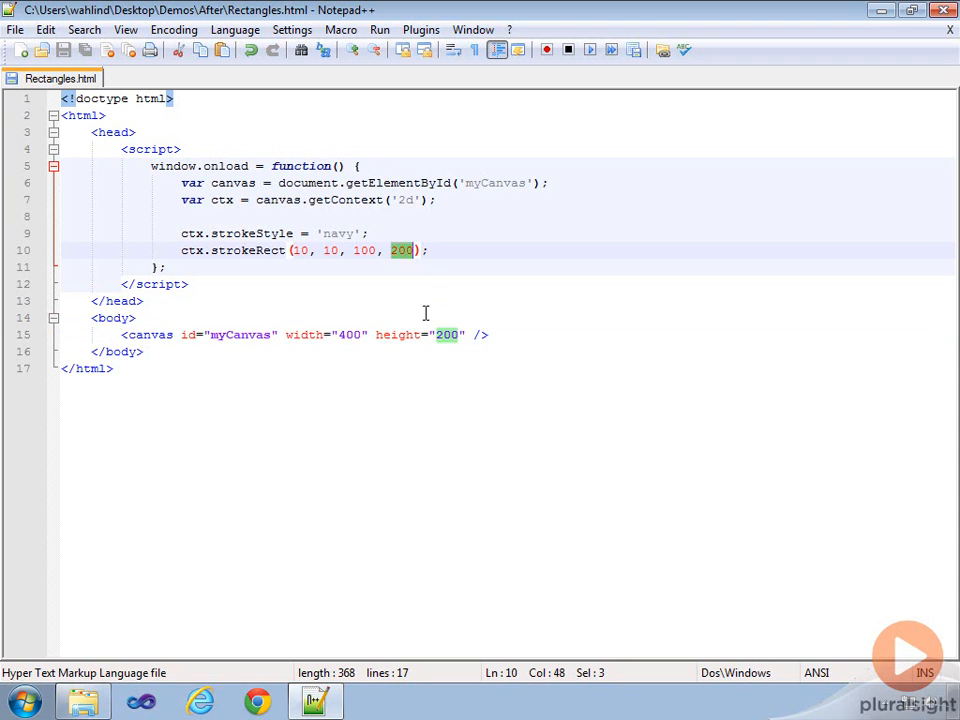
Change the canvas height attribute from 200 to 400 and begin a line above strokeStyle.
click(448, 334)
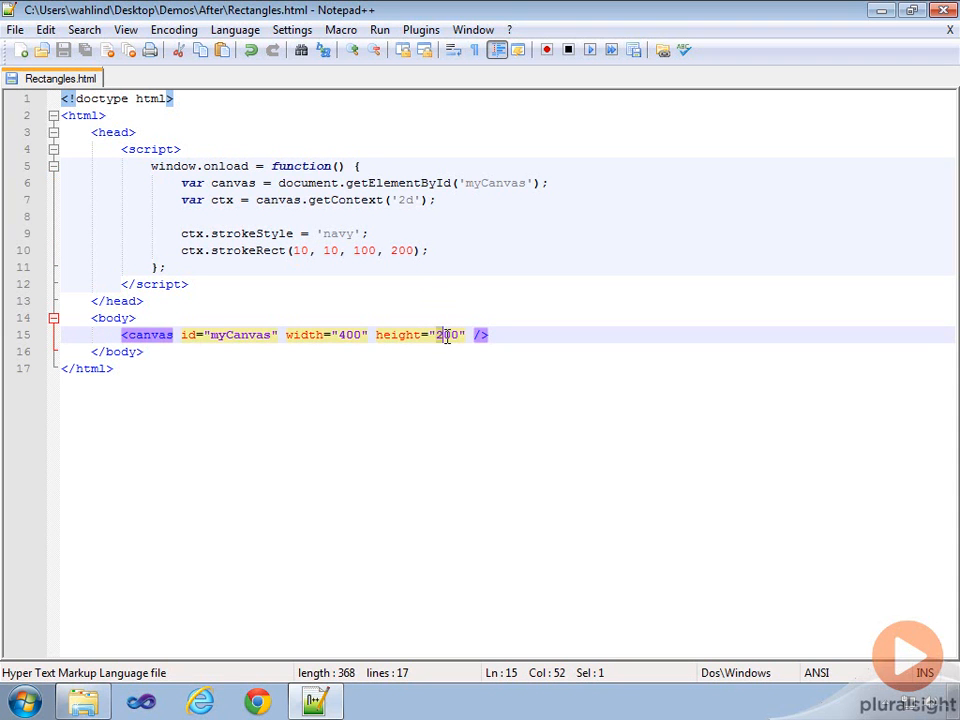
click(380, 30)
text(c)
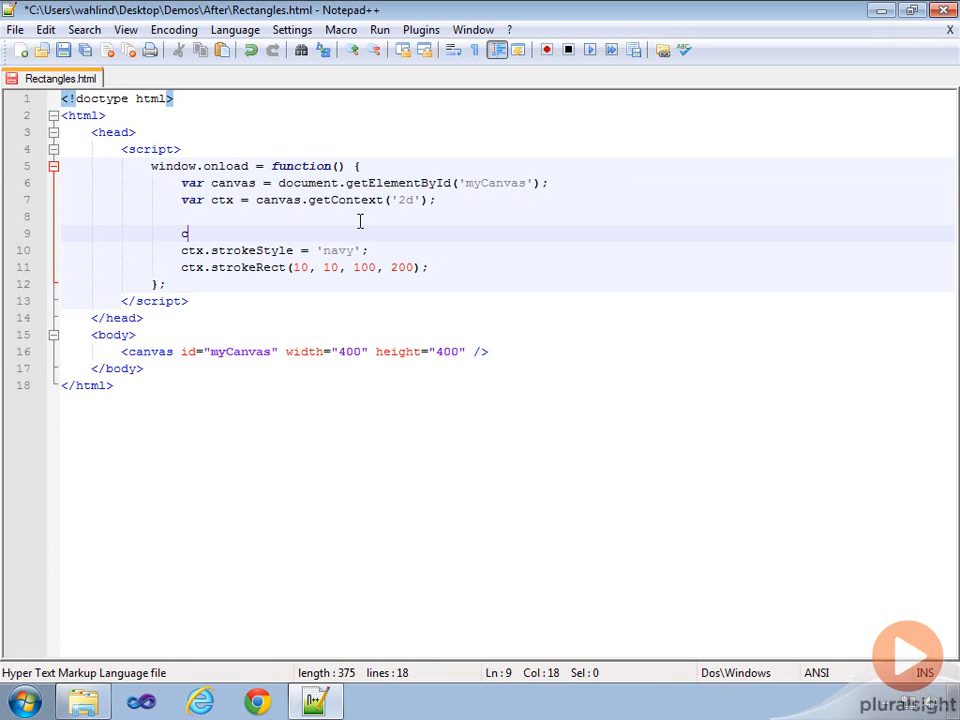
Add ctx.fillStyle = 'green' and change strokeStyle to 'black'.
text(tx.fill)
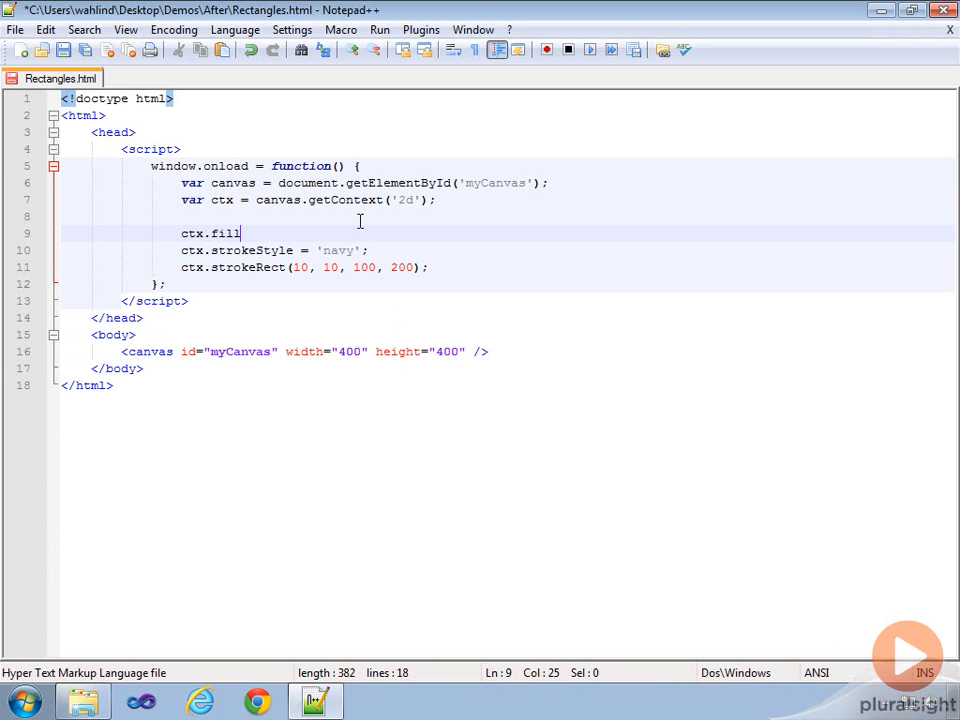
text(Style = 'green';)
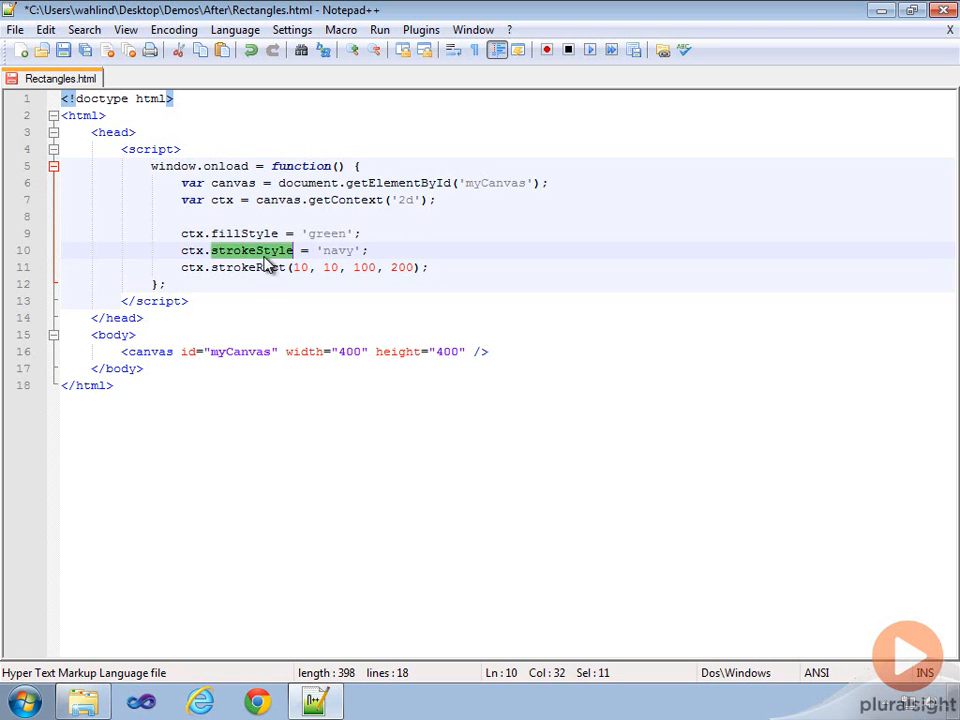
text(black)
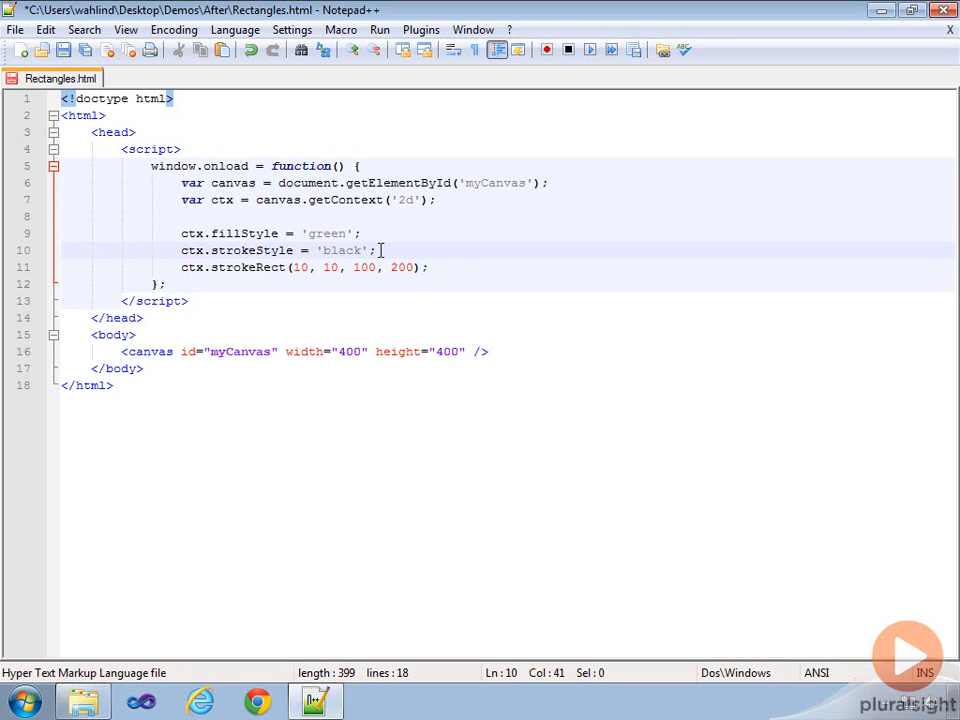
Rename strokeRect to fillRect(10, 10, 100, 200) and add ctx.stroke() and ctx.fill() calls below.
double_click(246, 268)
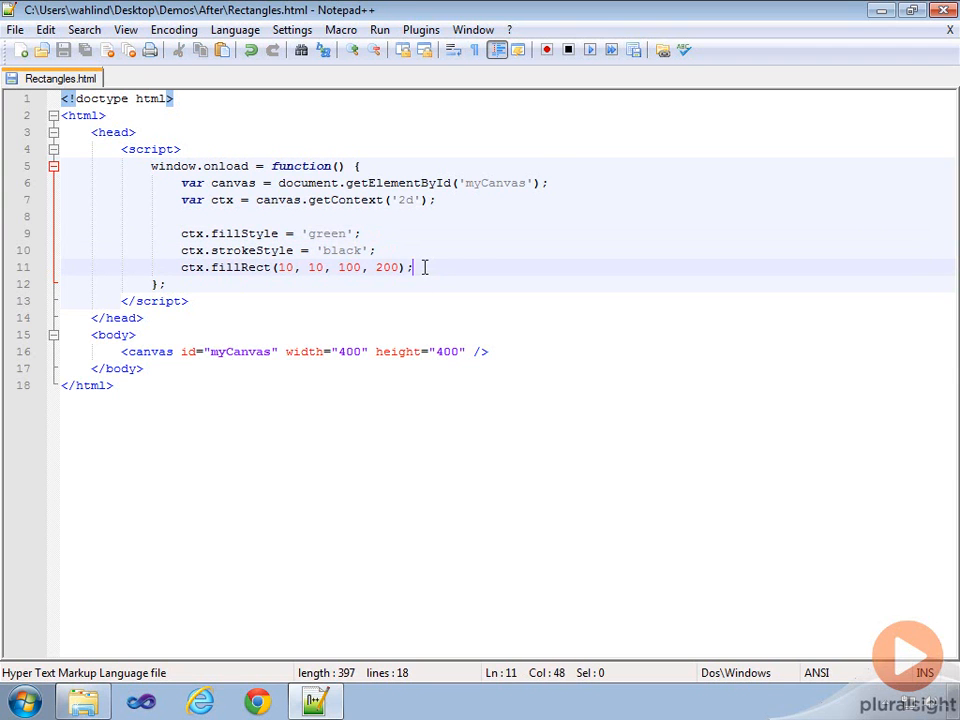
text(ctx.stro)
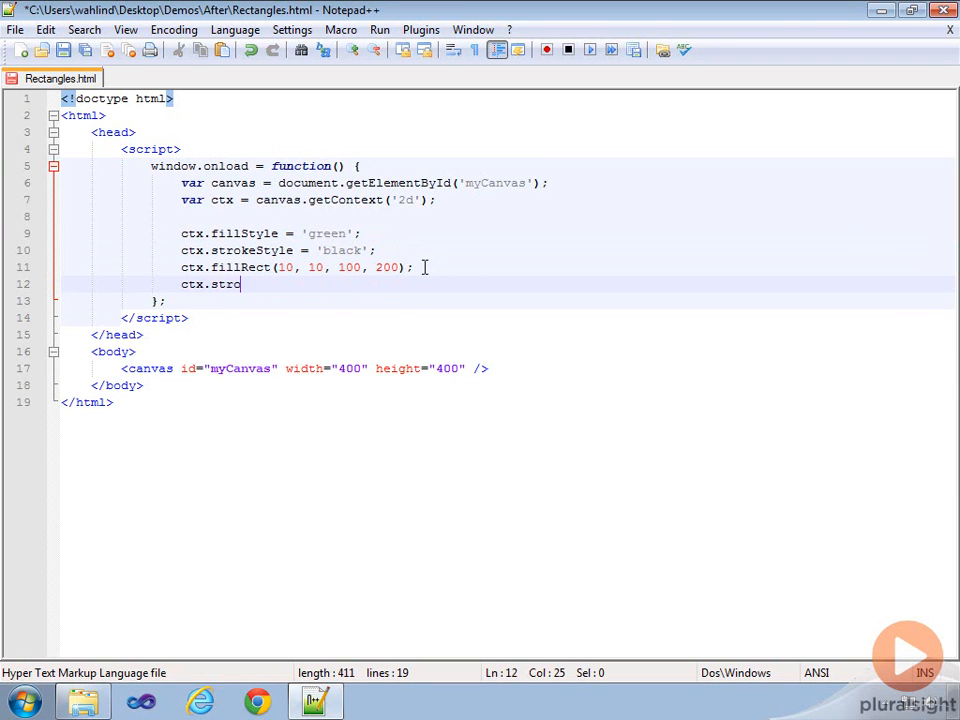
text(ke();)
click(508, 268)
text(r)
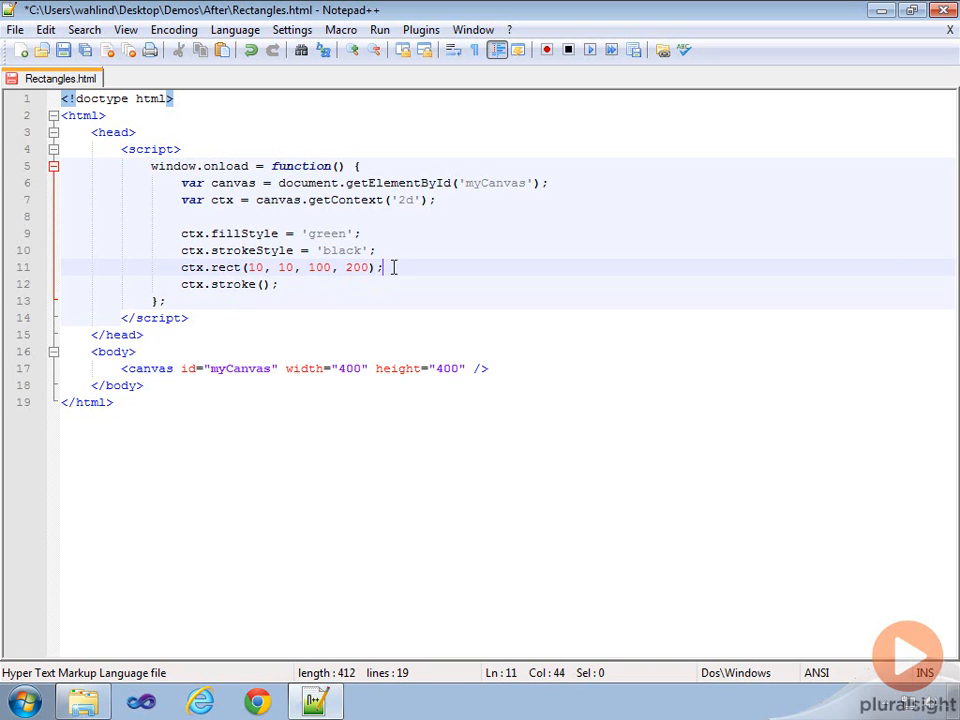
text(ctx.fill();)
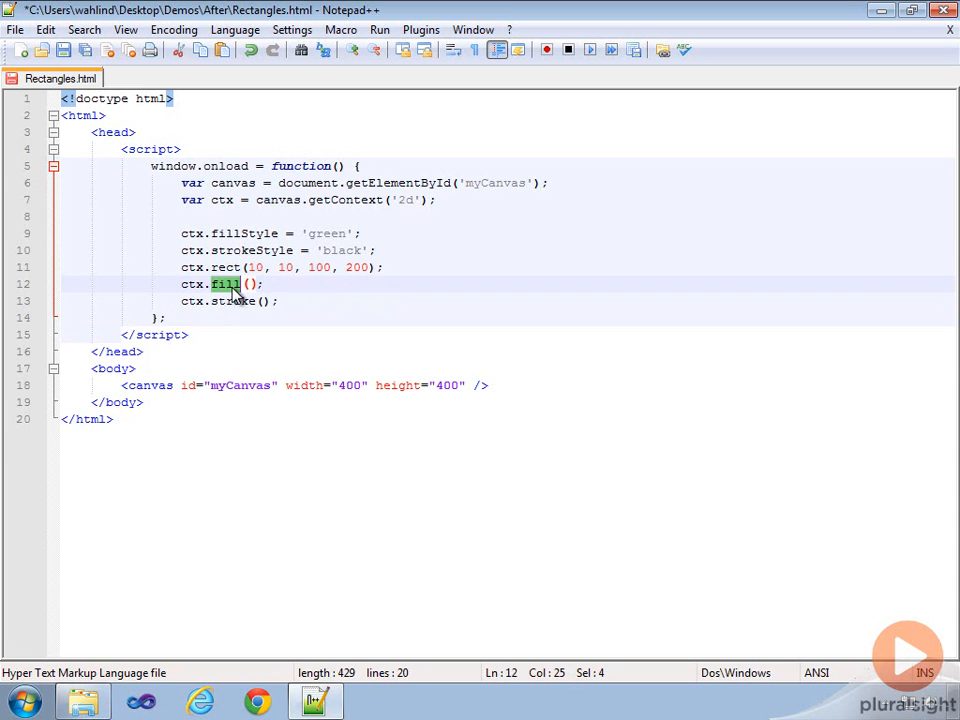
click(100, 284)
text(fillR)
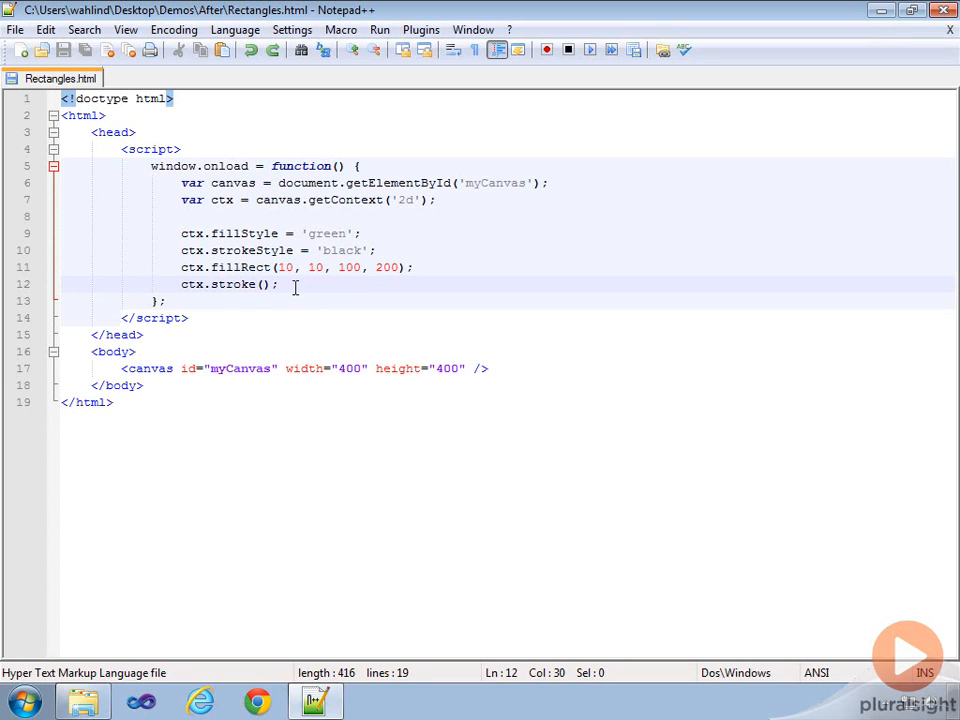
Replace the stroke call with a ctx.rect(10, 10, 100, 200) path followed by ctx.fill().
key(BackSpace)
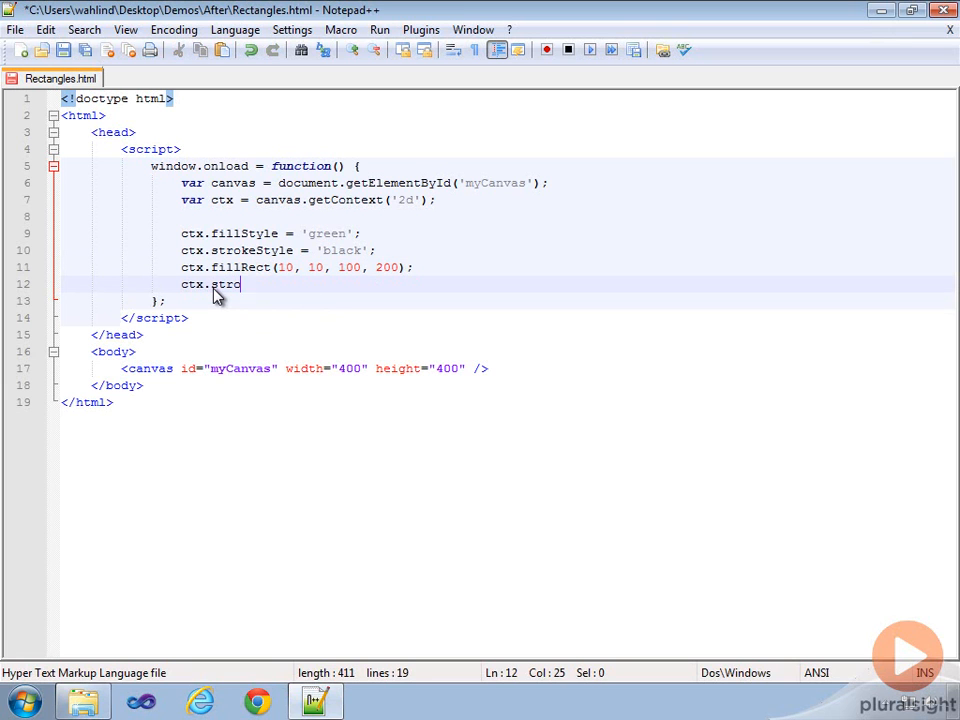
text(keRect ()
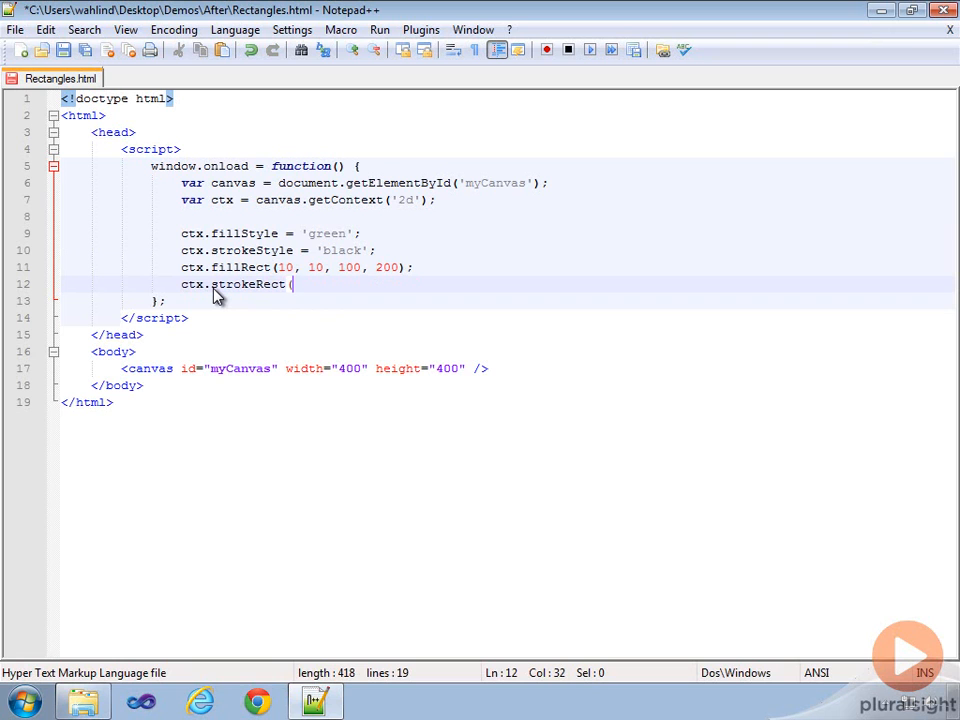
text((10, 10, 100)
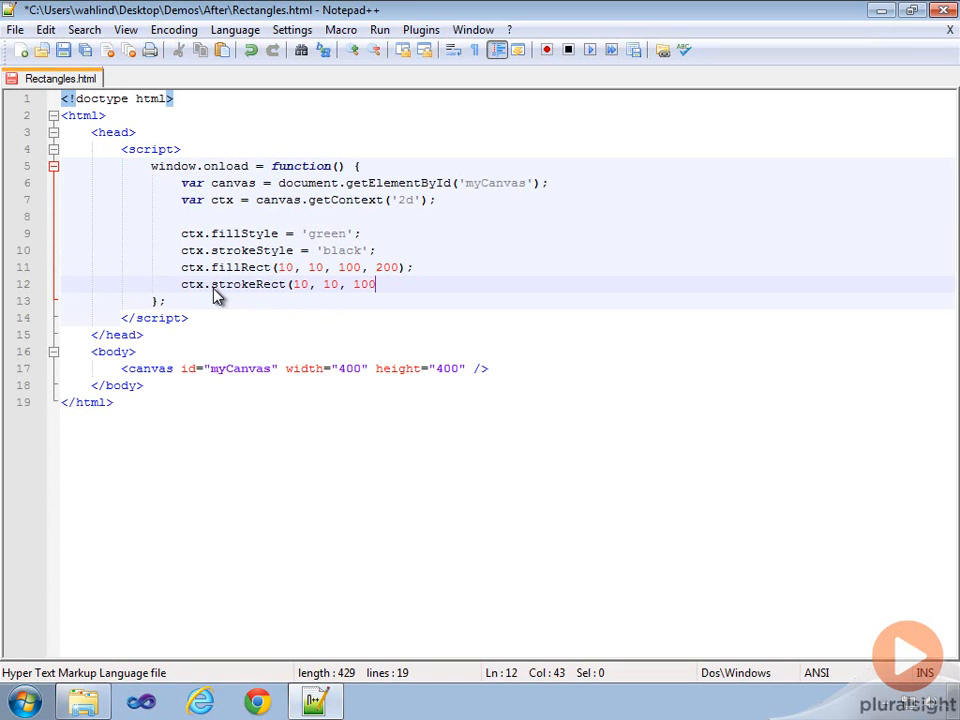
text(, 200);)
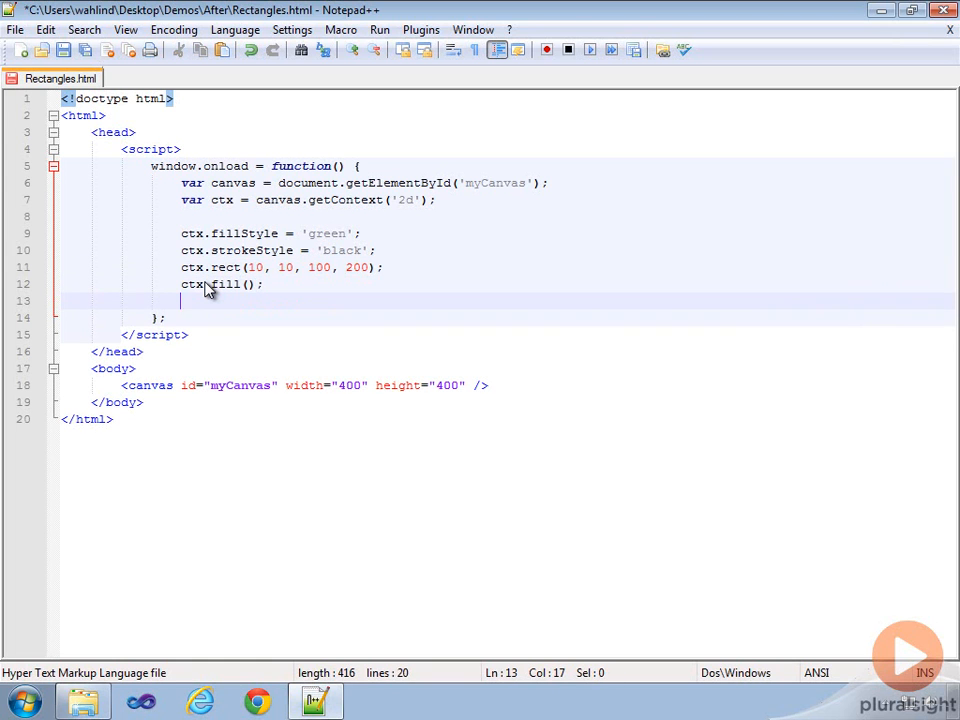
Add ctx.stroke() after ctx.fill(), view the outlined rectangle in Chrome, and select the drawing lines.
text(ctx.stroke();)
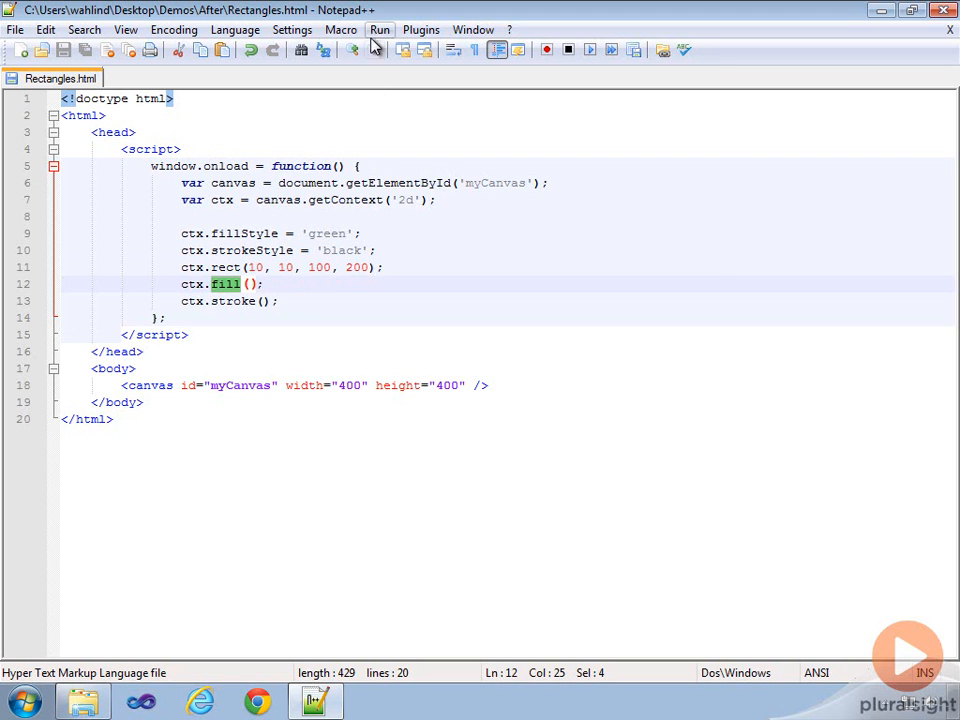
click(380, 30)
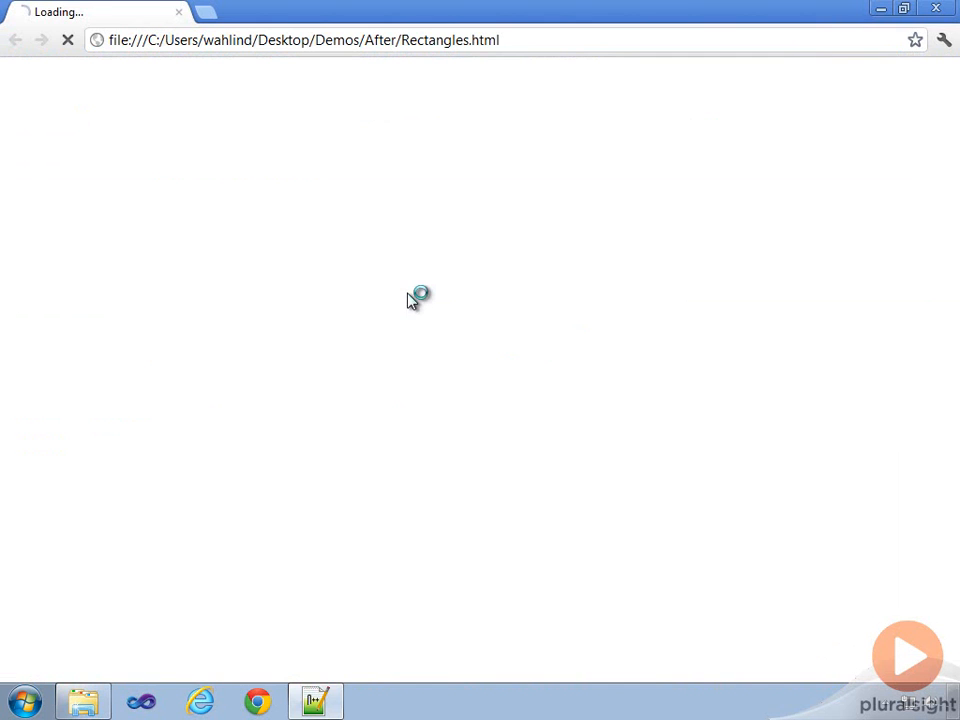
click(316, 700)
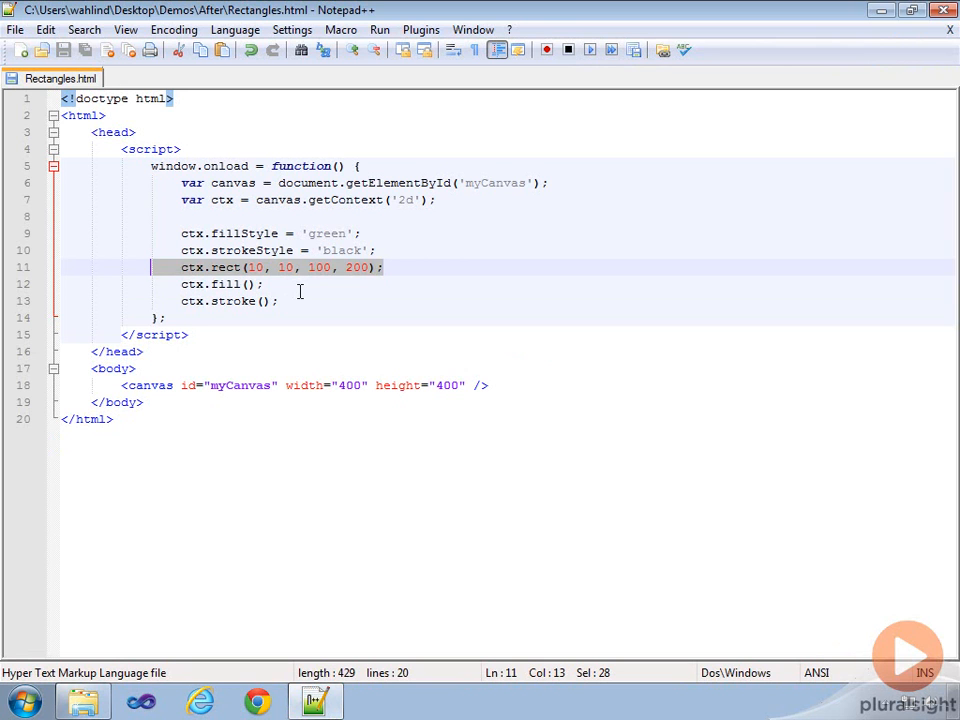
drag(180, 232, 278, 300)
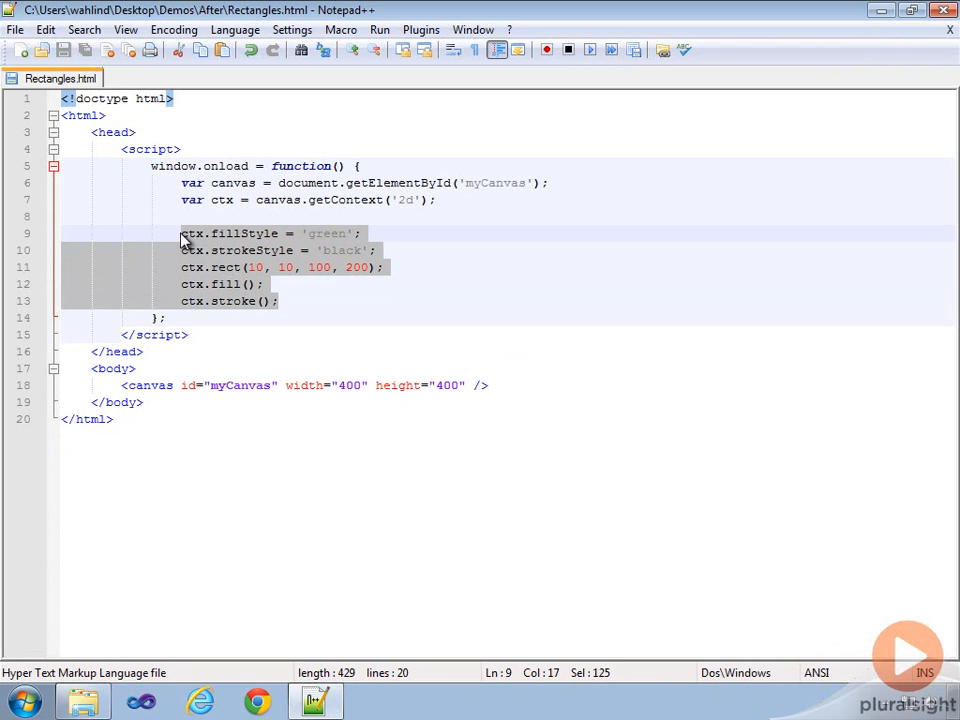
Delete the selected drawing lines, leaving only the canvas and context setup.
key(Delete)
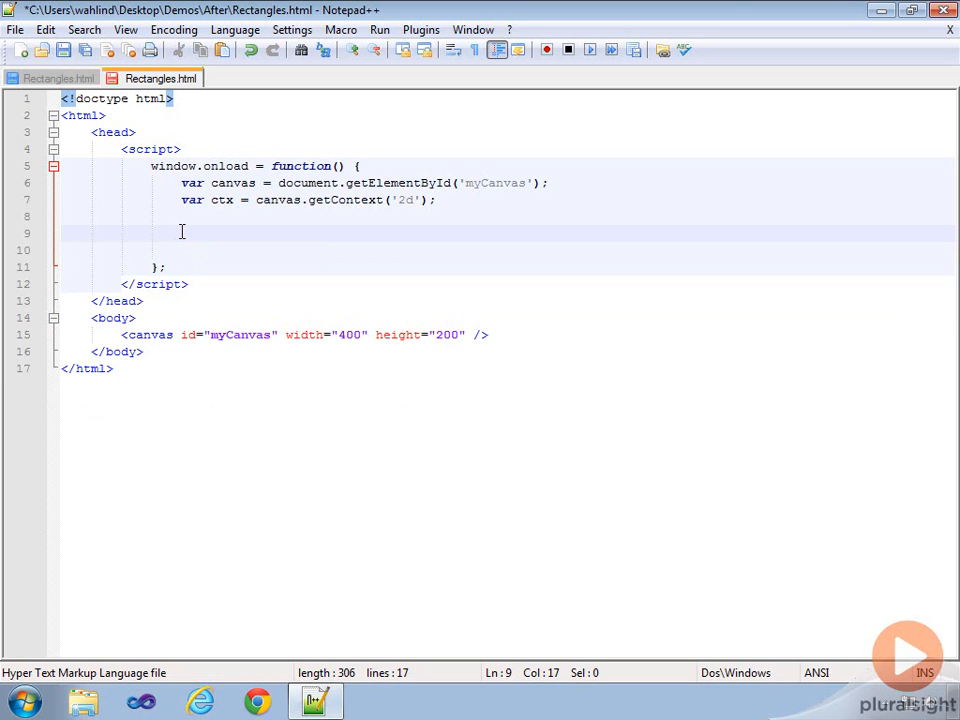
Declare var scores = [100, 90, 85, 45, 72, 88] in the script.
text(v)
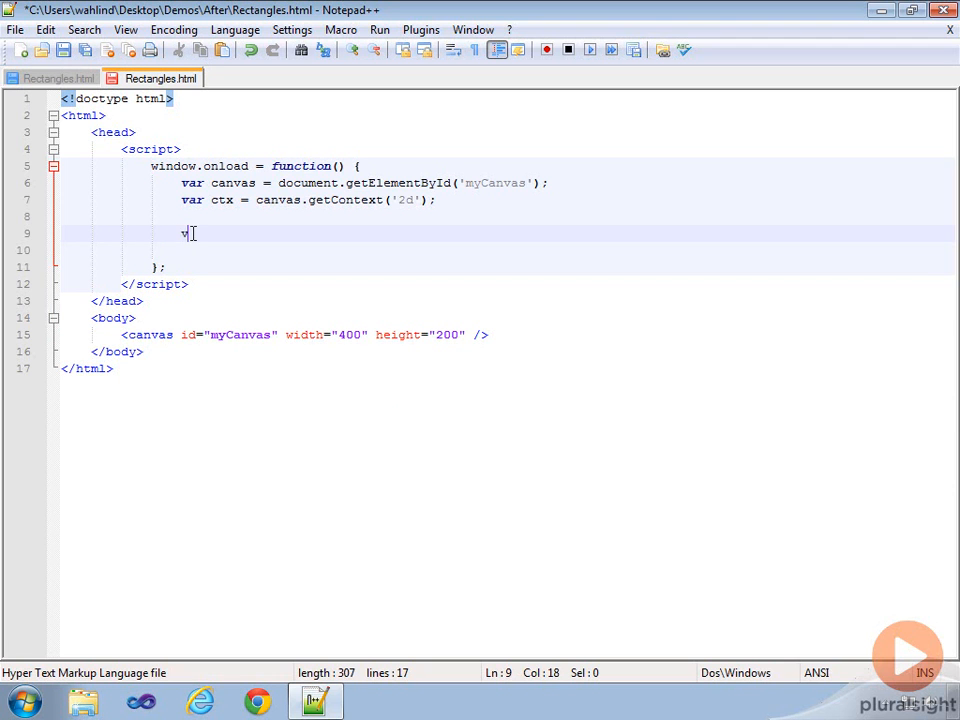
text(ar scores)
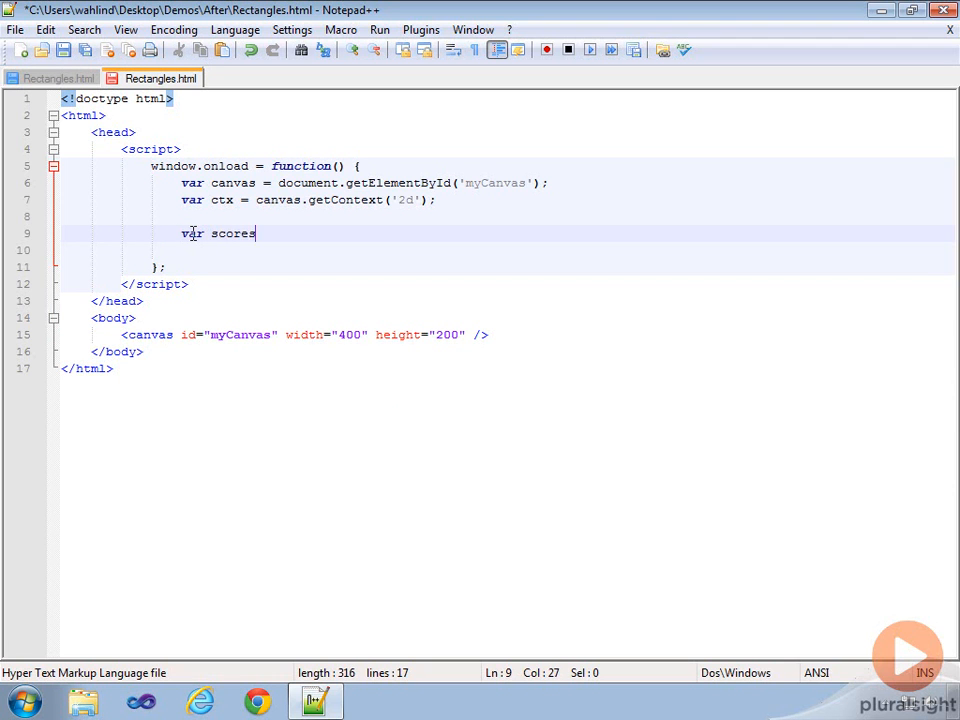
text(= [)
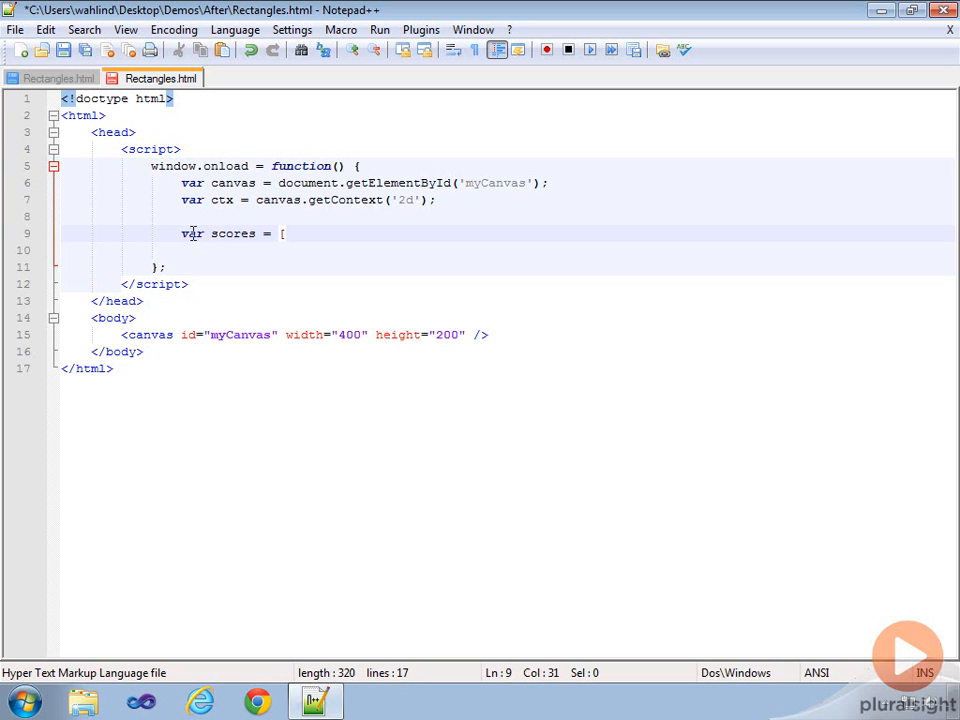
text(100,)
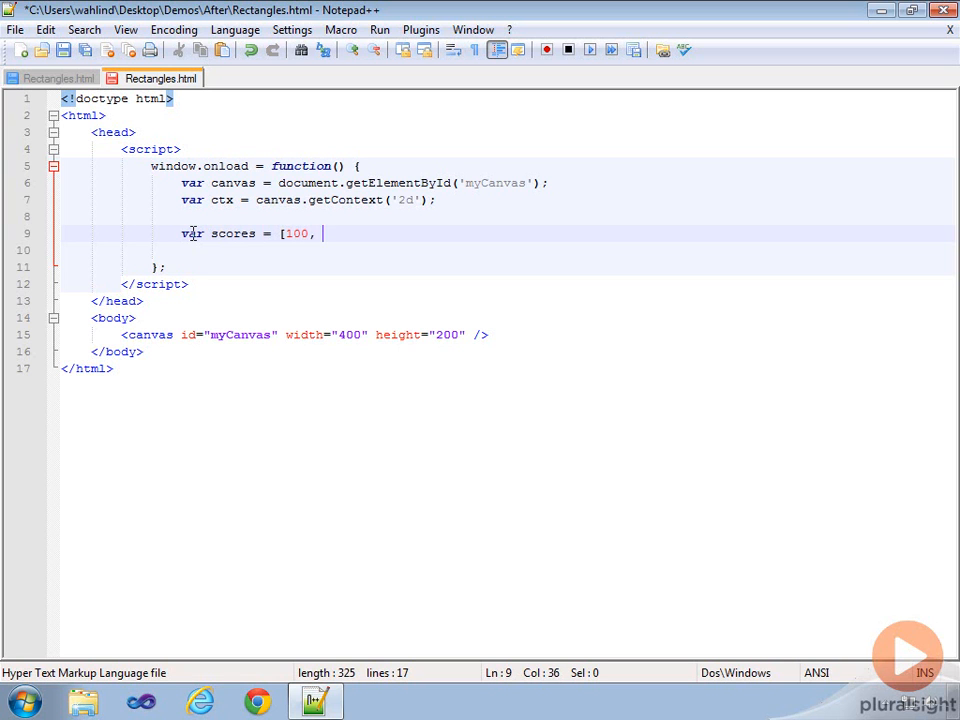
text(90,)
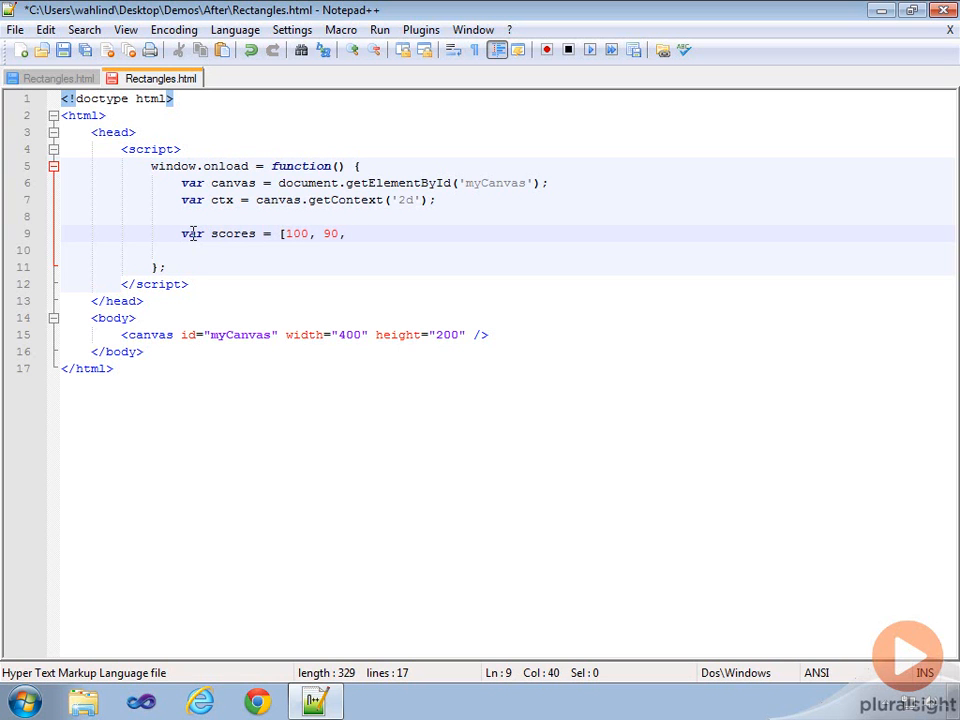
text(85, 45,)
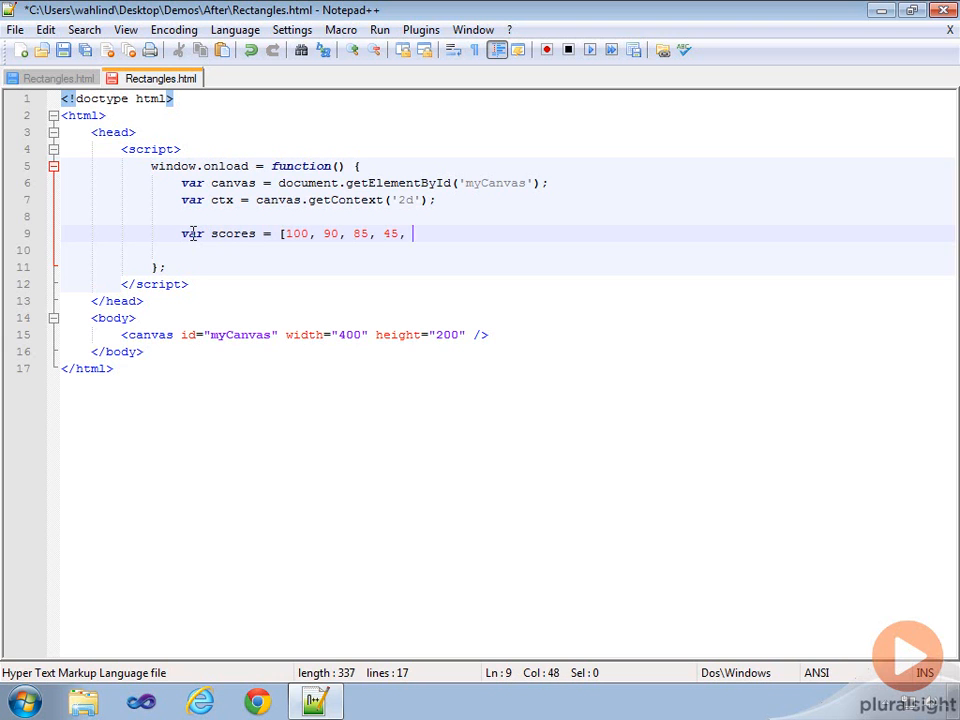
text(72, 88];)
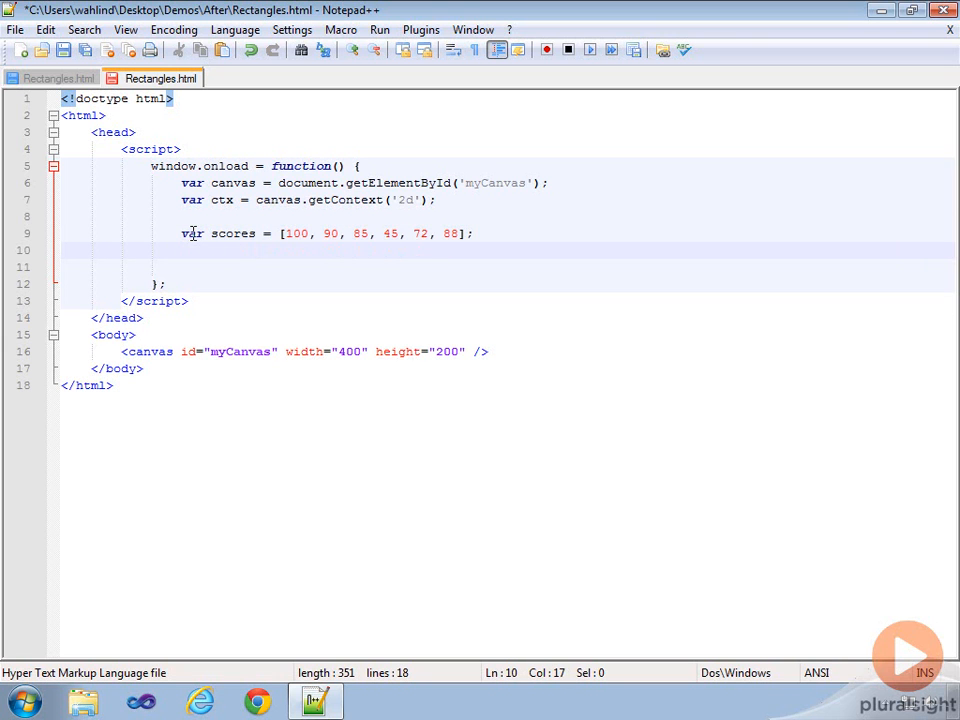
drag(280, 232, 464, 232)
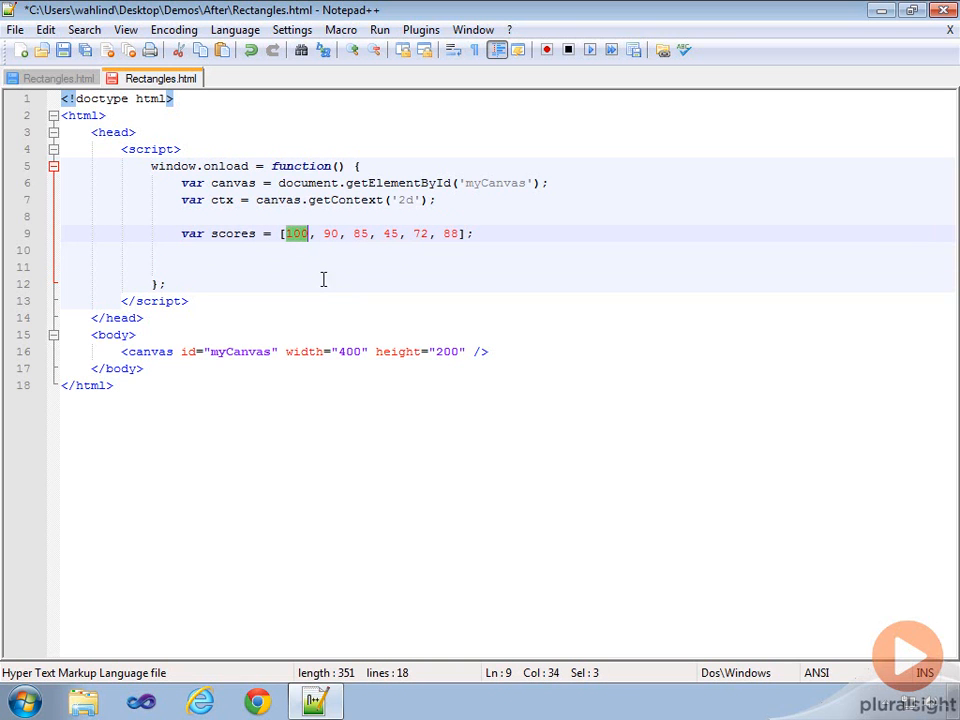
mouse_move(396, 284)
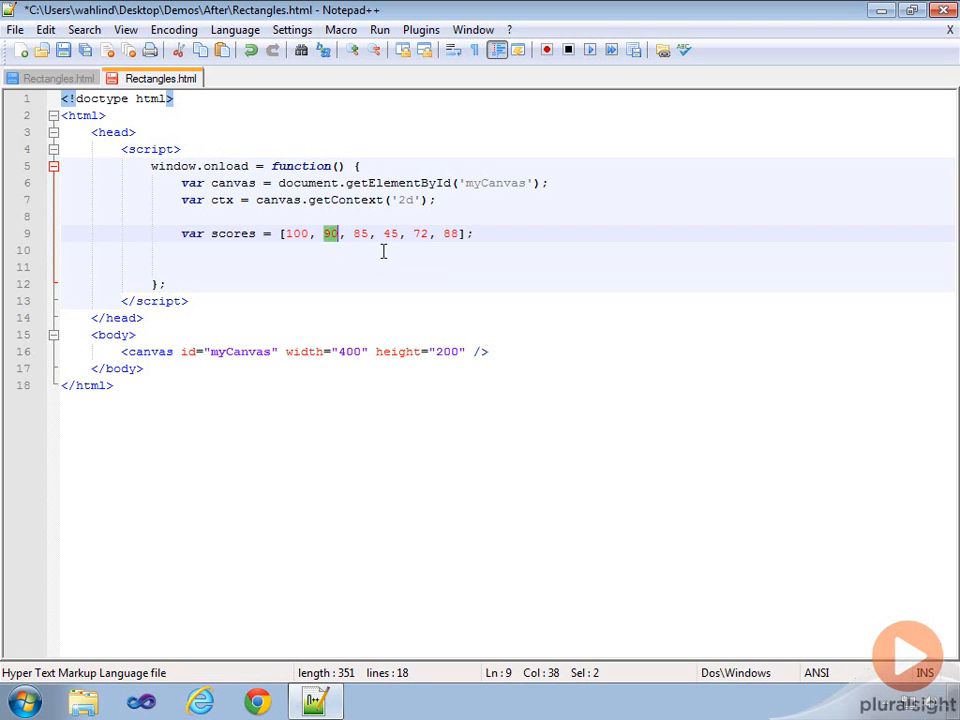
Declare var width = 50, var currX = 50 and var base = 200 below the scores array.
click(374, 250)
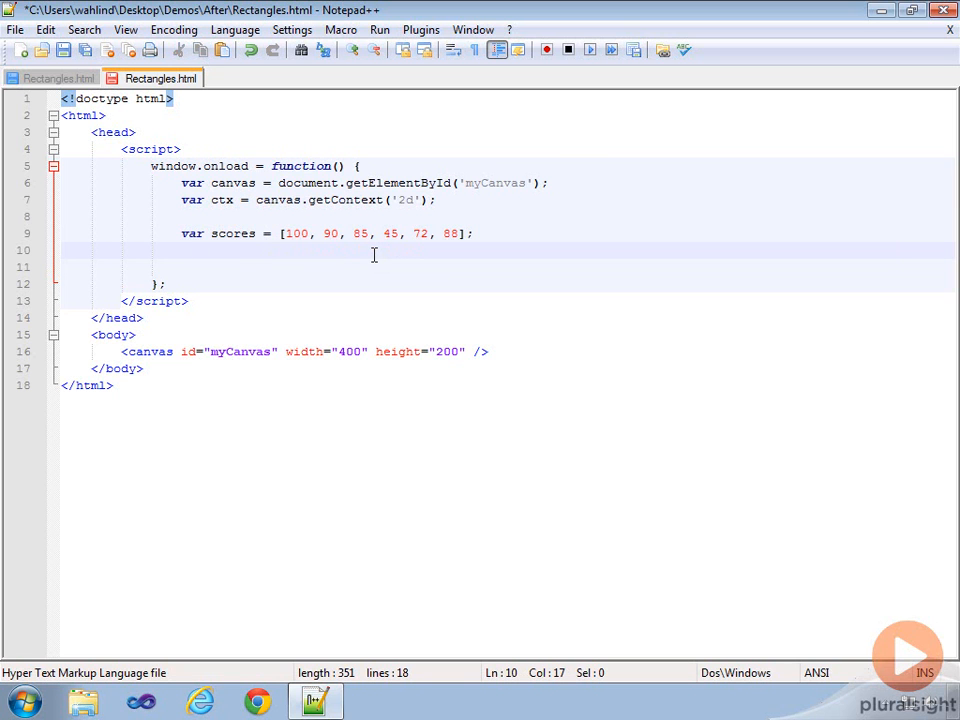
text(var w)
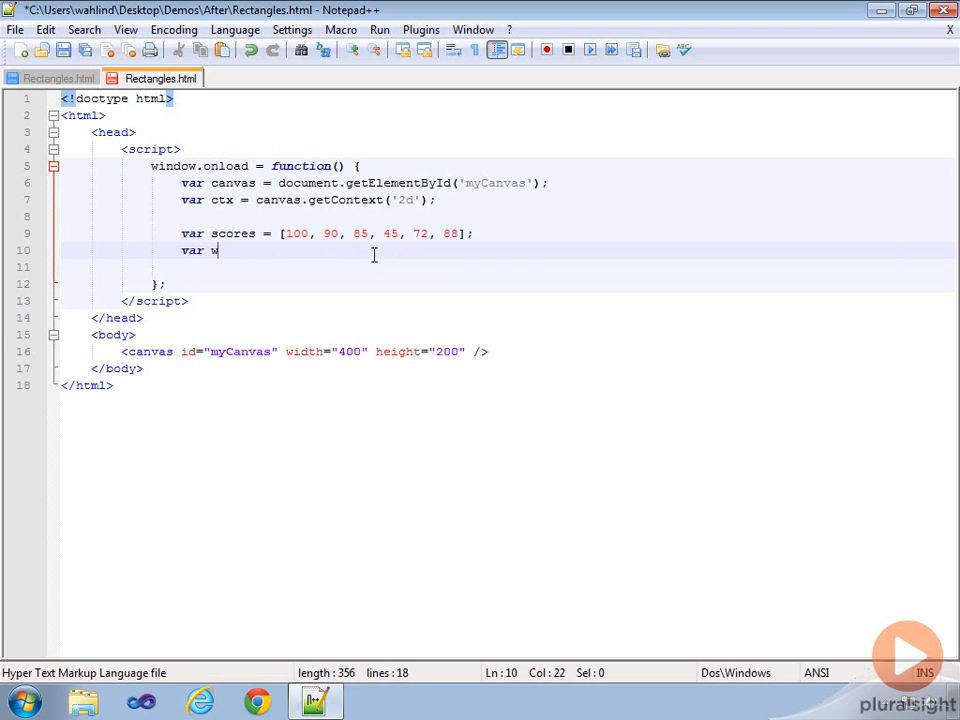
text(idth = 50;)
click(508, 268)
text(var)
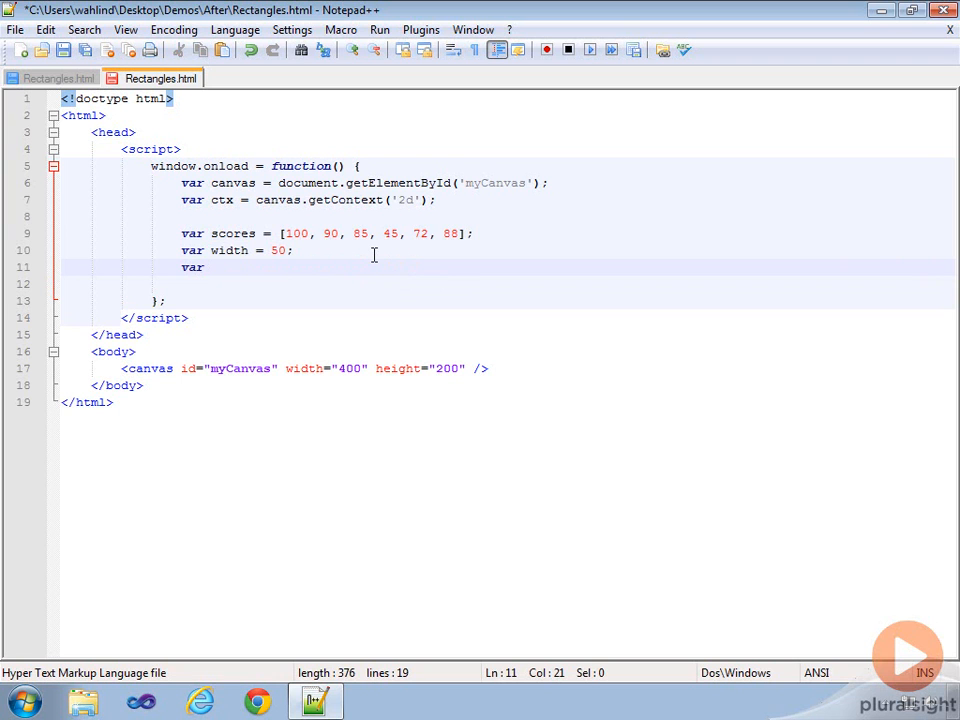
text(currX =)
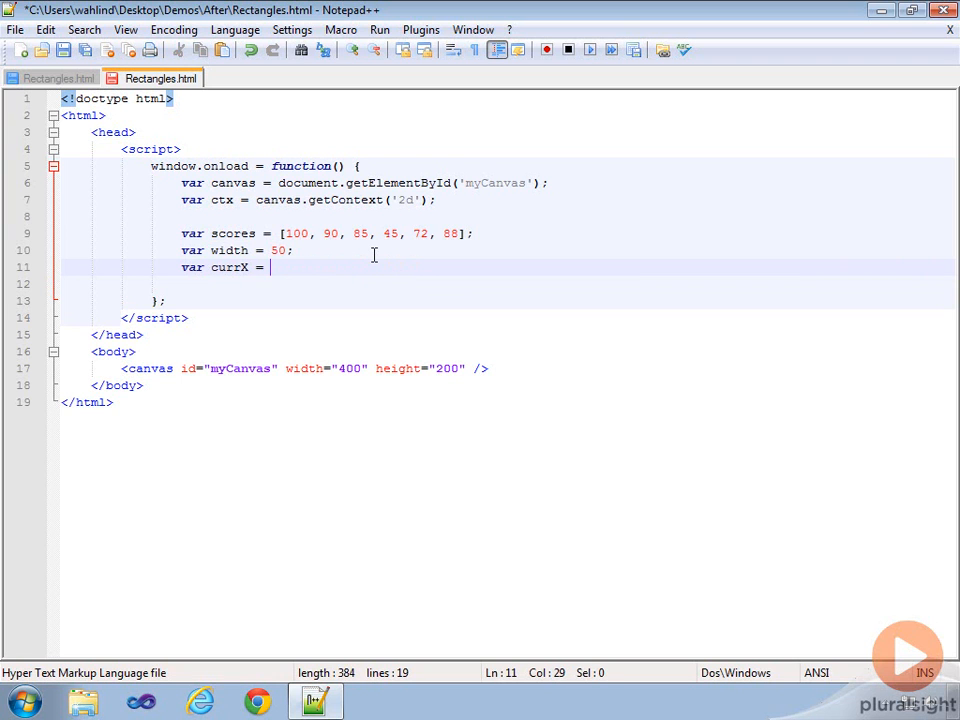
text(50;)
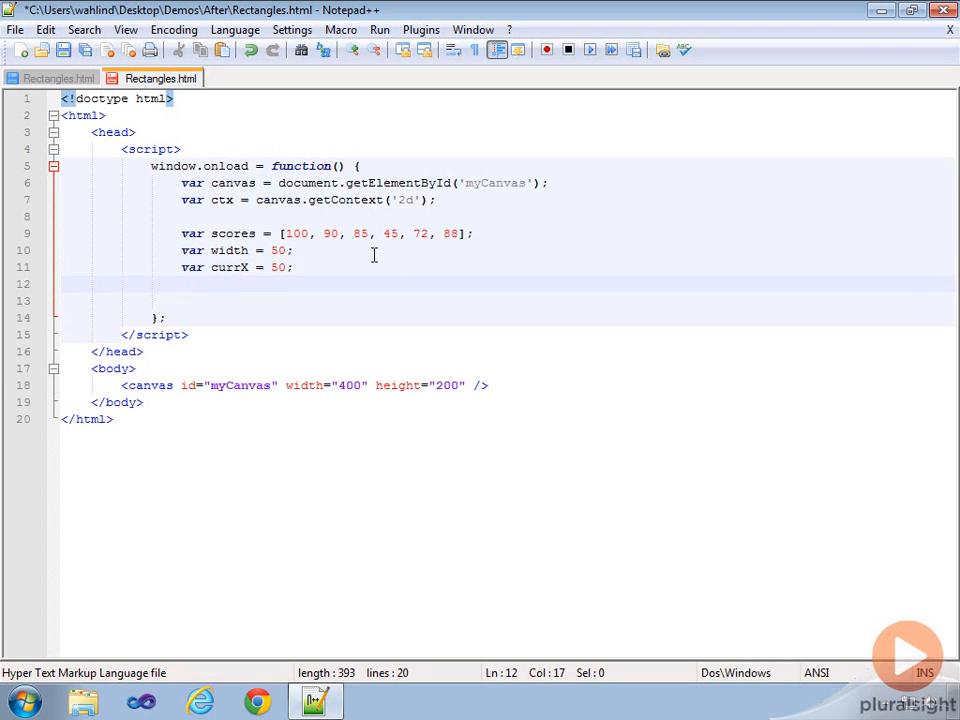
text(var base =)
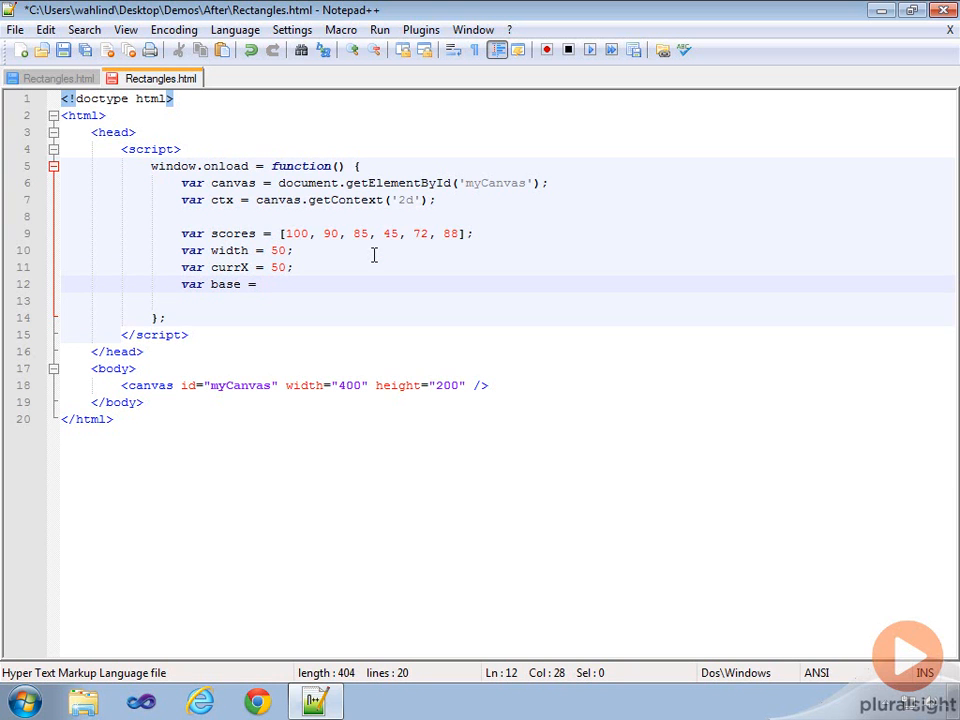
text(200)
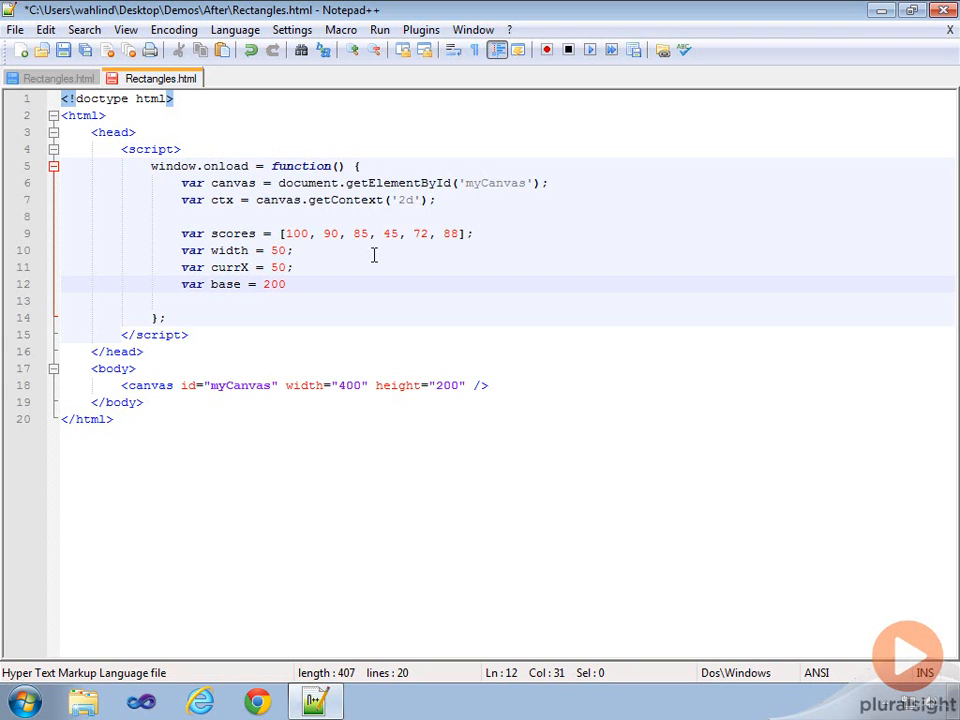
text(;)
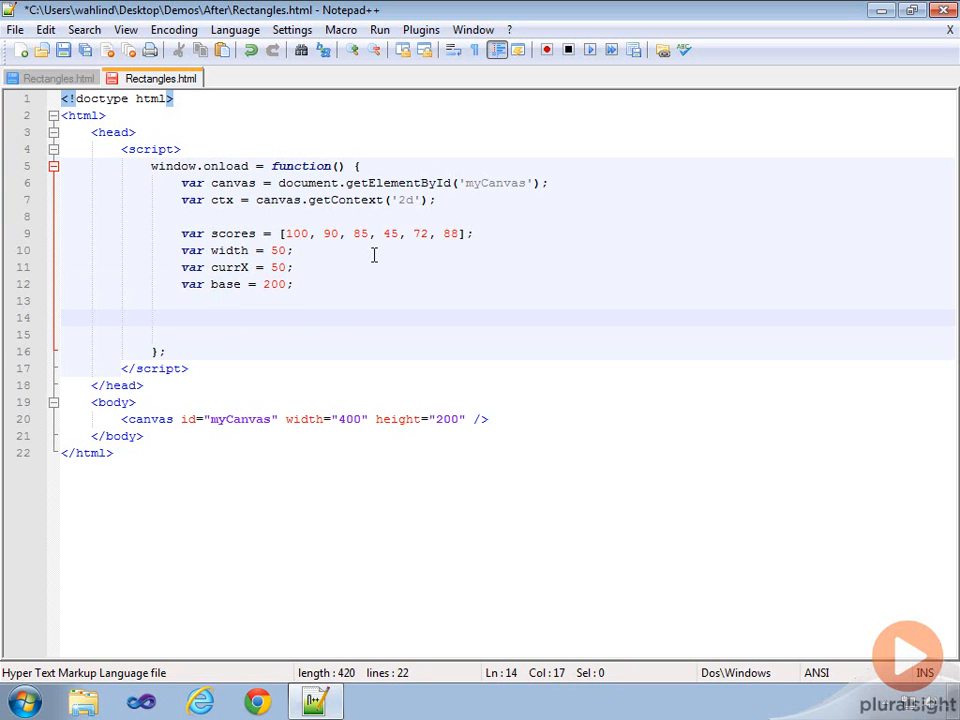
Set the canvas fill colour with ctx.fillStyle = 'green';.
text(ctx.)
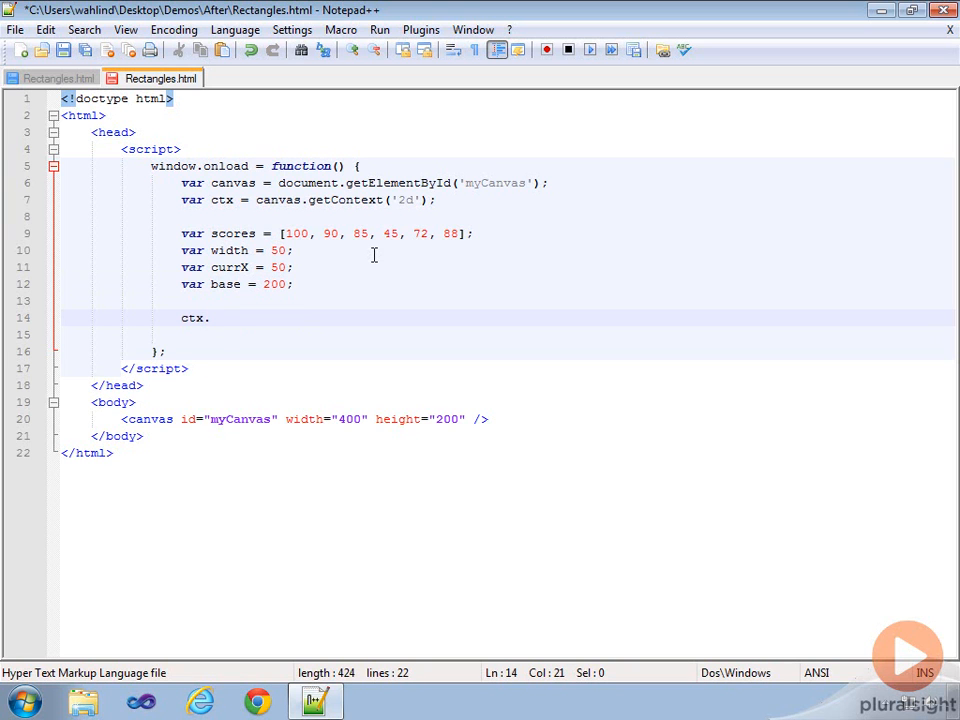
text(fillStyle = ')
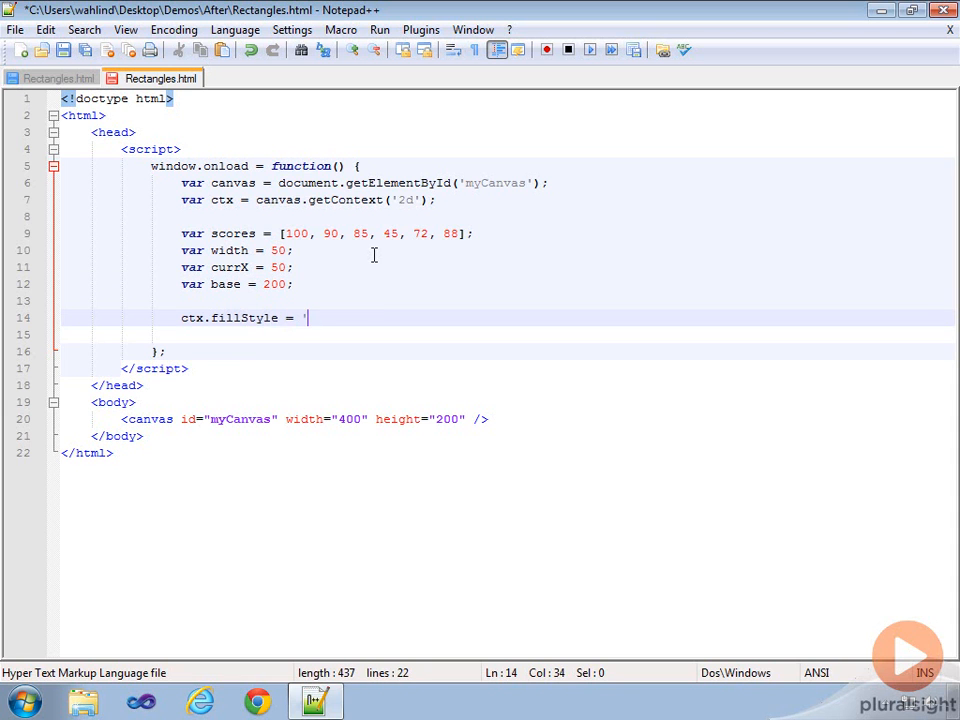
text(green';)
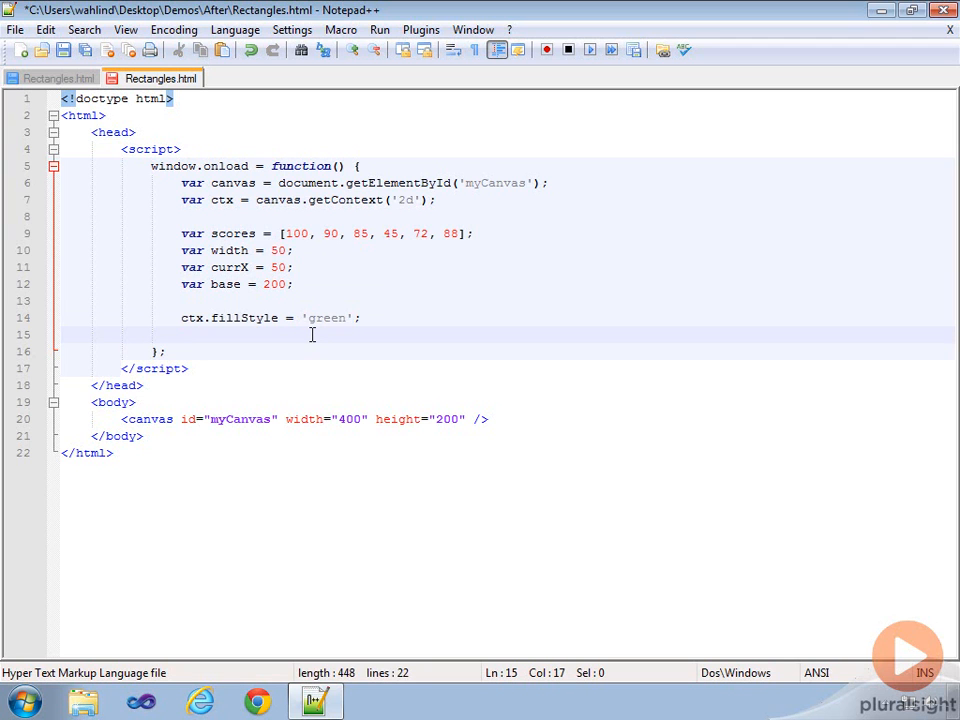
Write an empty for (var i=0; i<scores.length; i++) loop over every score.
text(for (var)
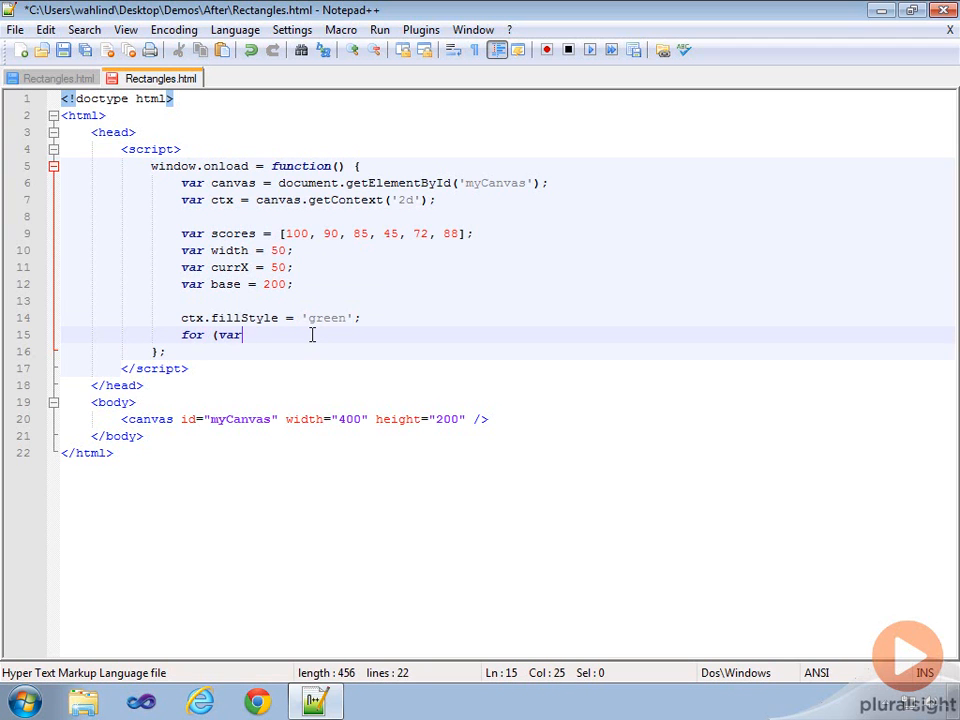
text(i=0;)
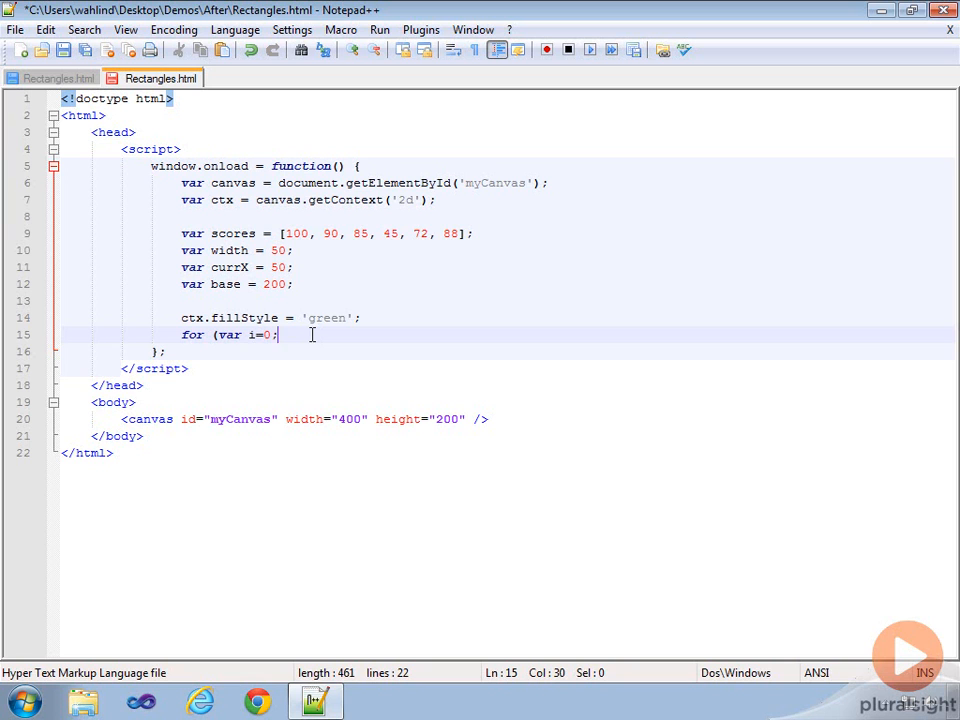
text(i)
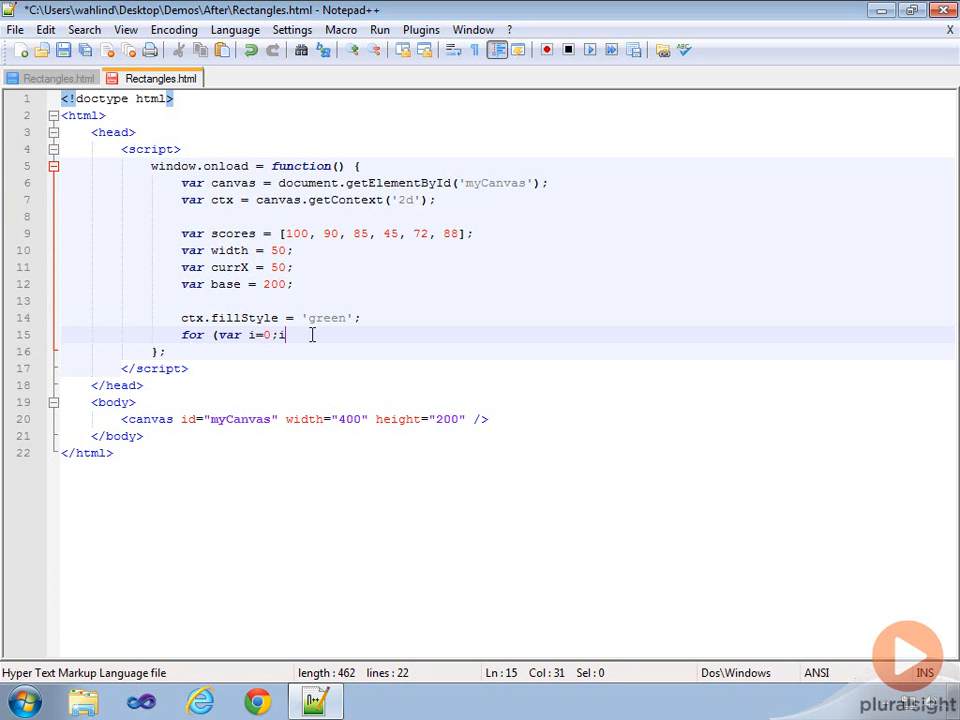
text(<)
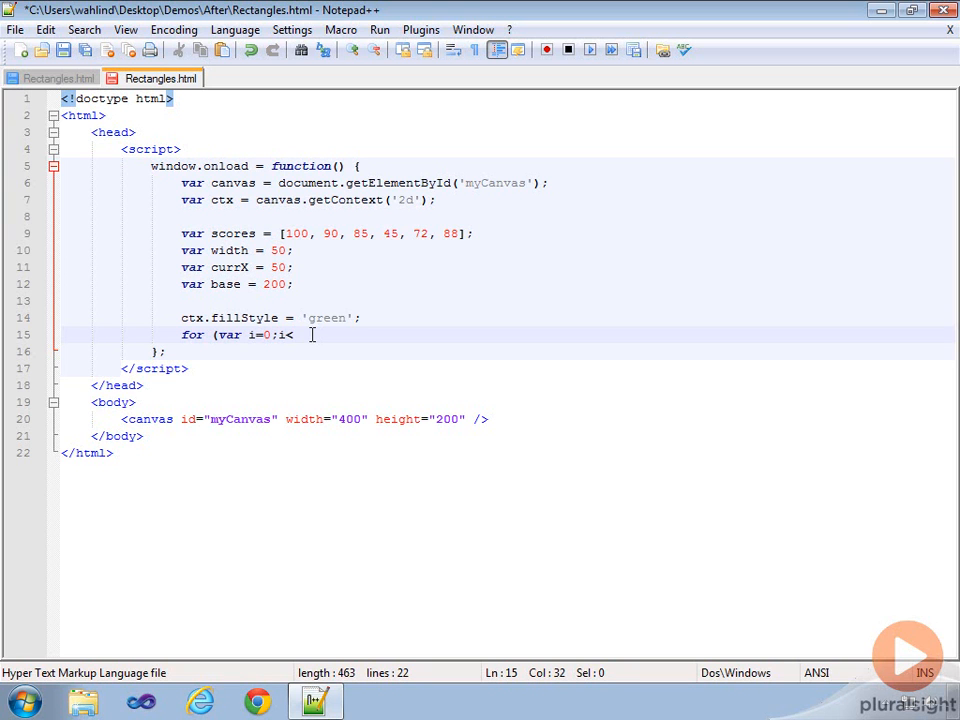
text(so)
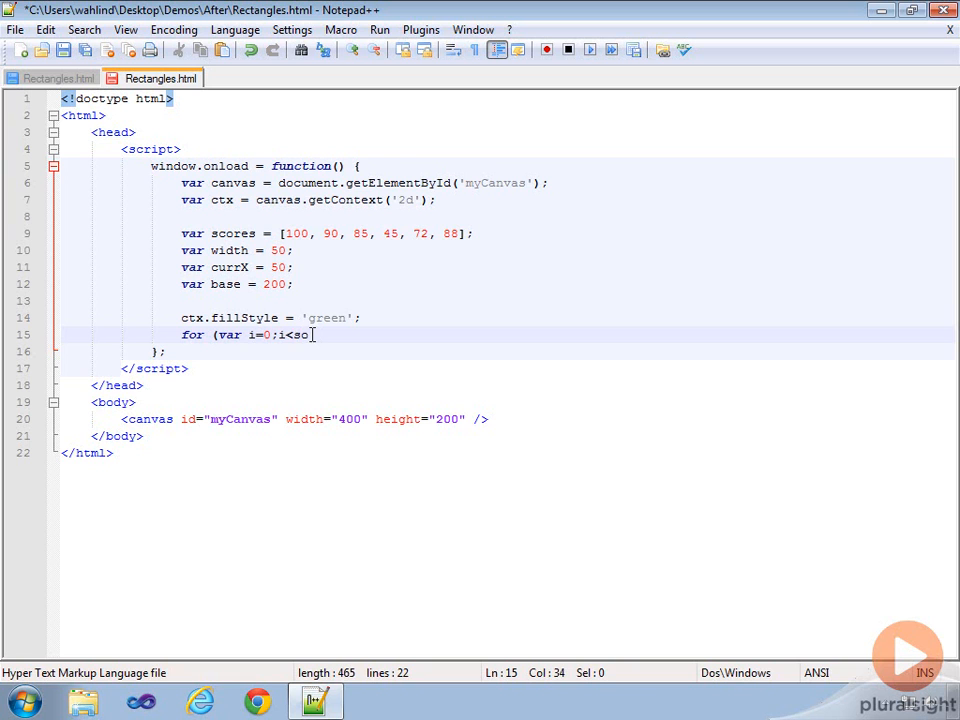
text(cores.length;)
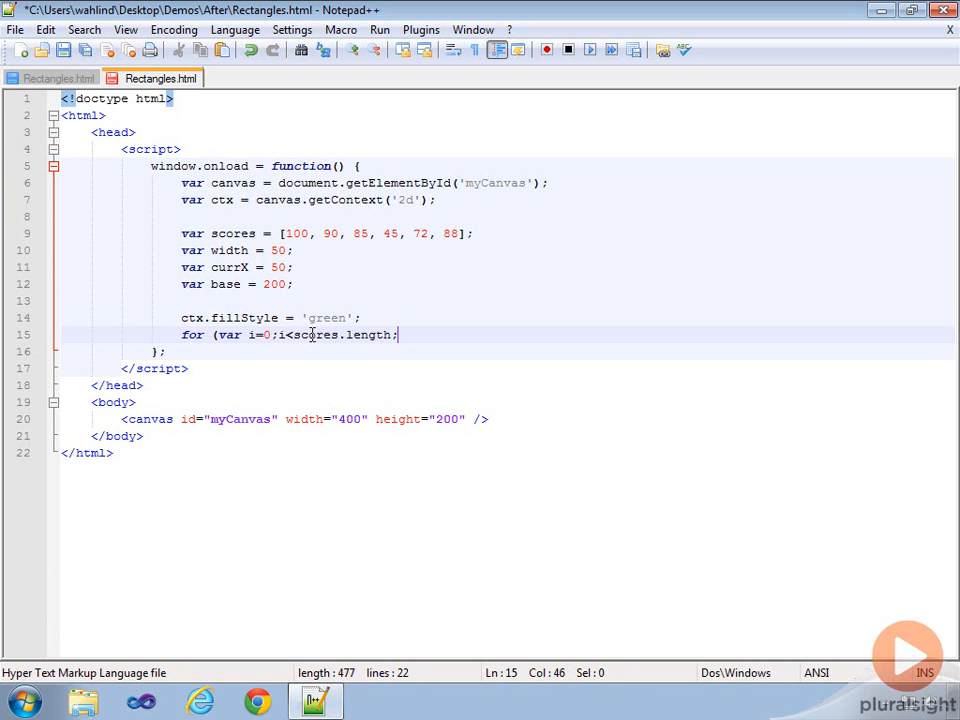
text(i++) {)
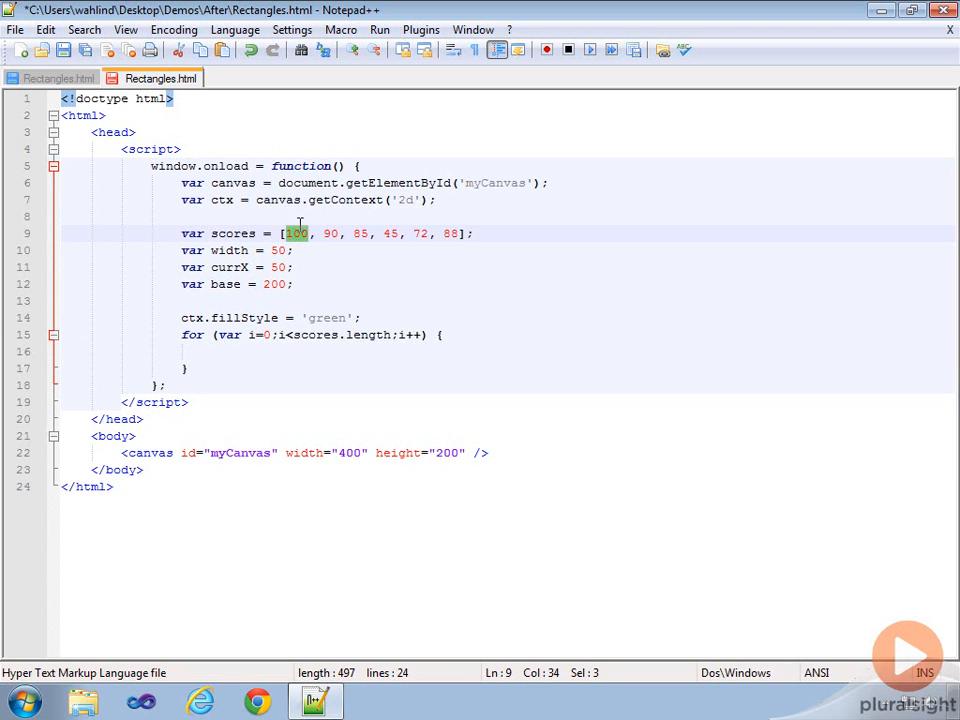
mouse_move(456, 256)
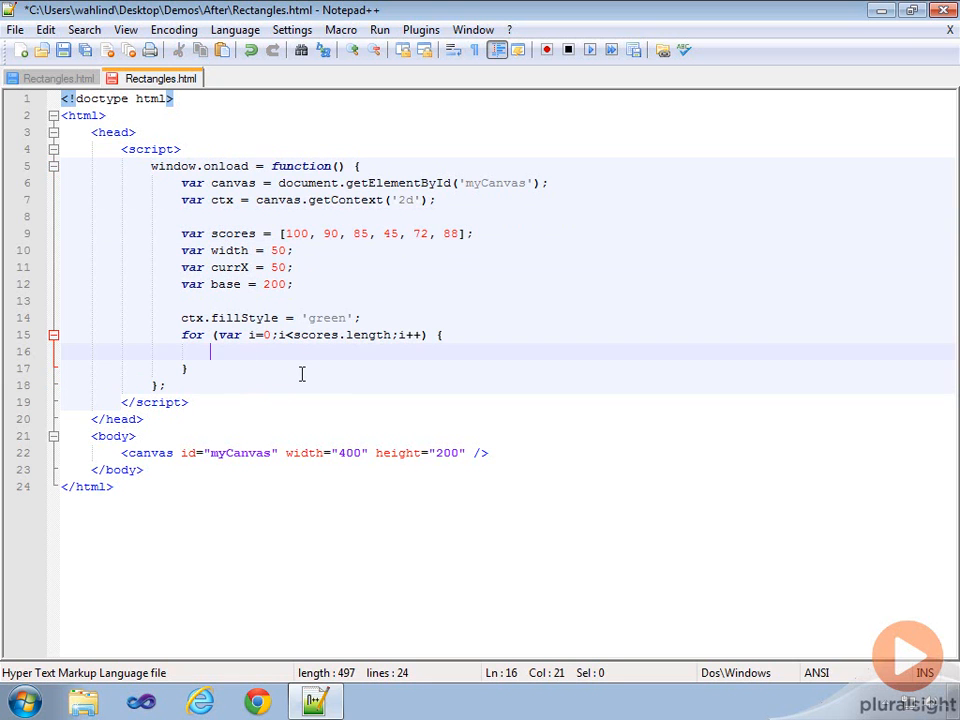
Inside the loop assign var h = scores[i] for the bar height.
text(var h =)
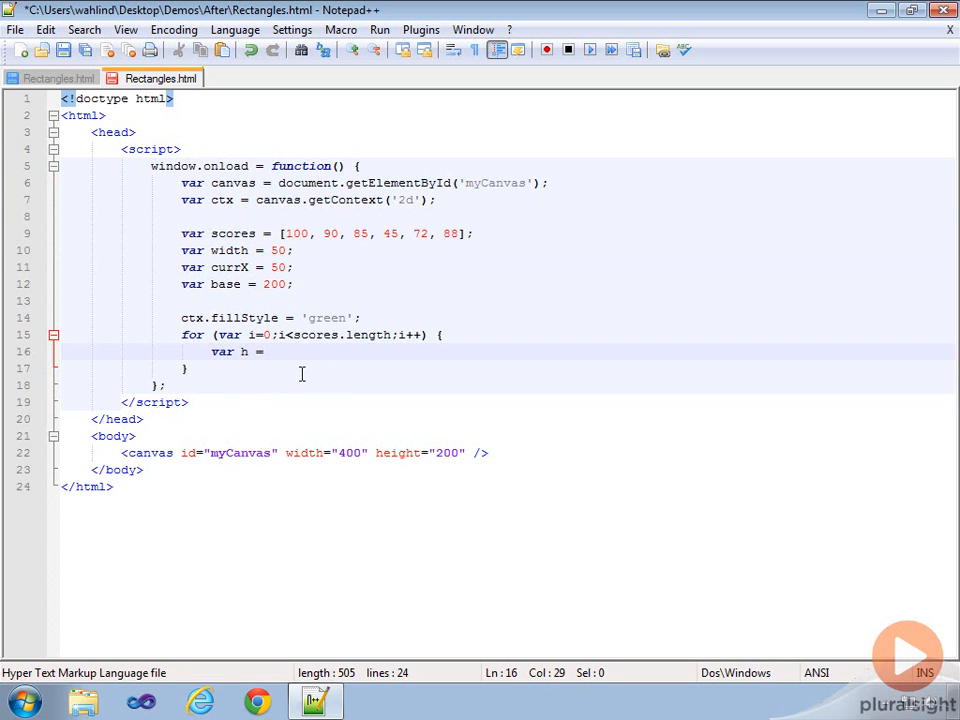
text(socr)
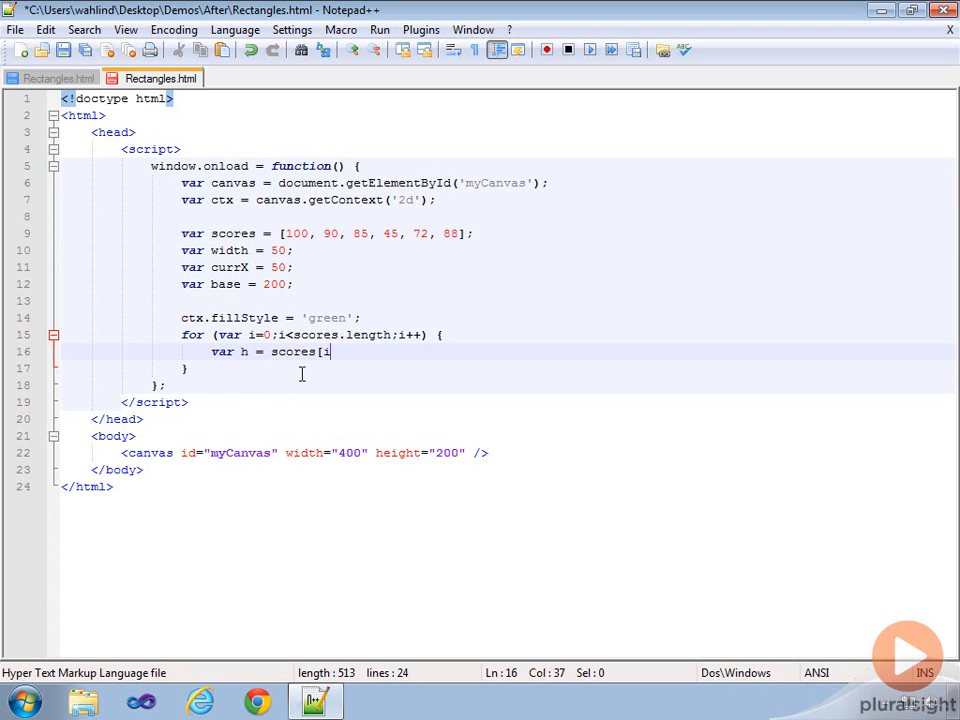
text(];)
key(enter)
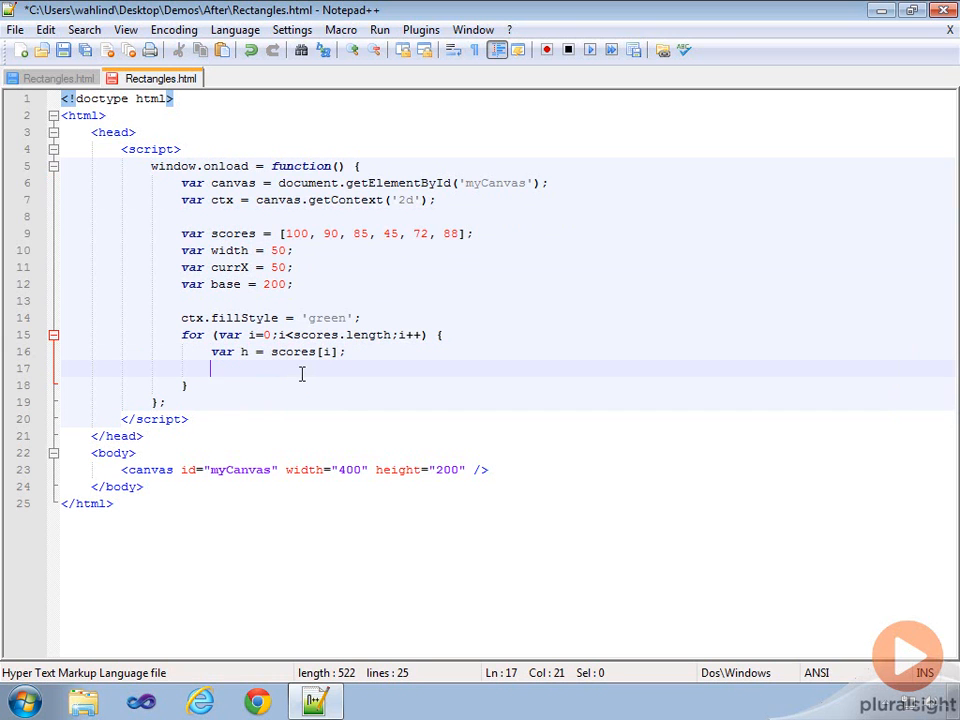
double_click(228, 268)
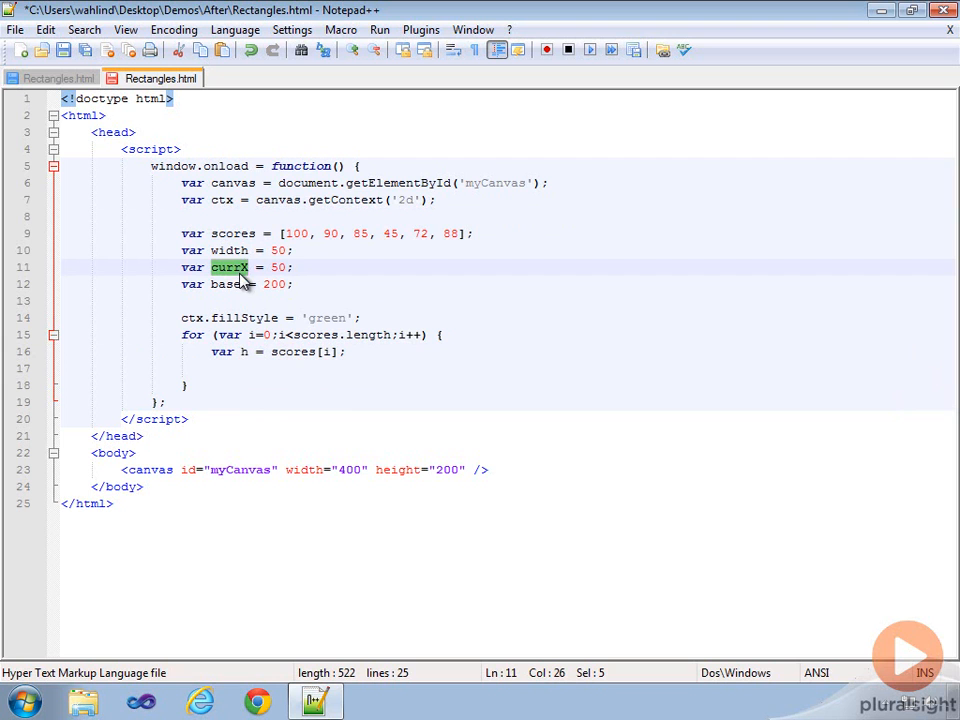
click(242, 352)
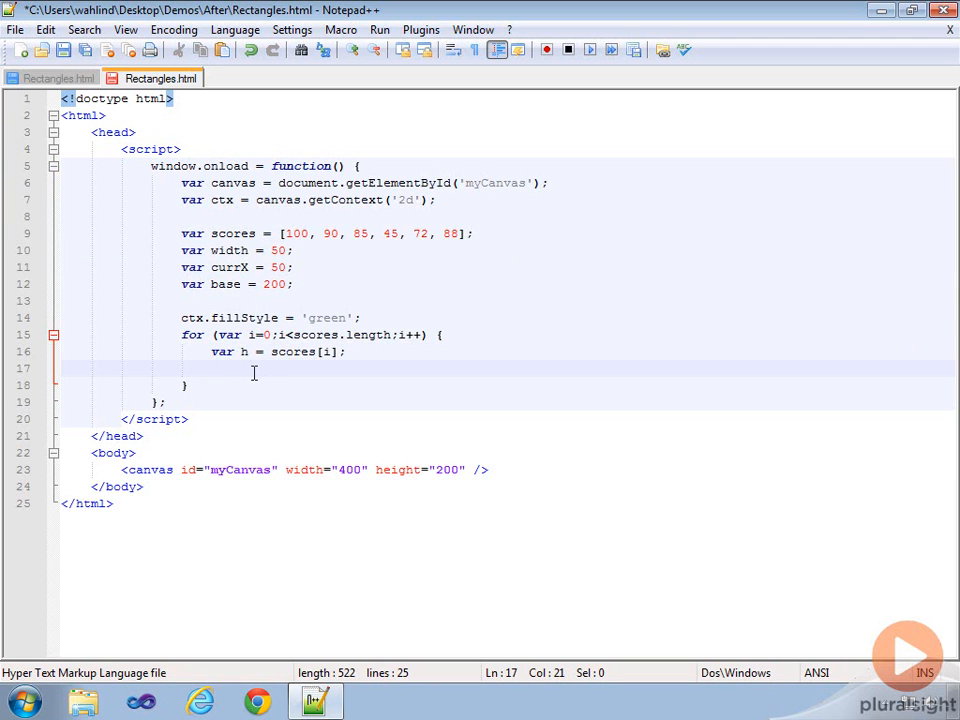
Draw each bar with ctx.fillRect(currX, h, width, h);.
text(ctx.f)
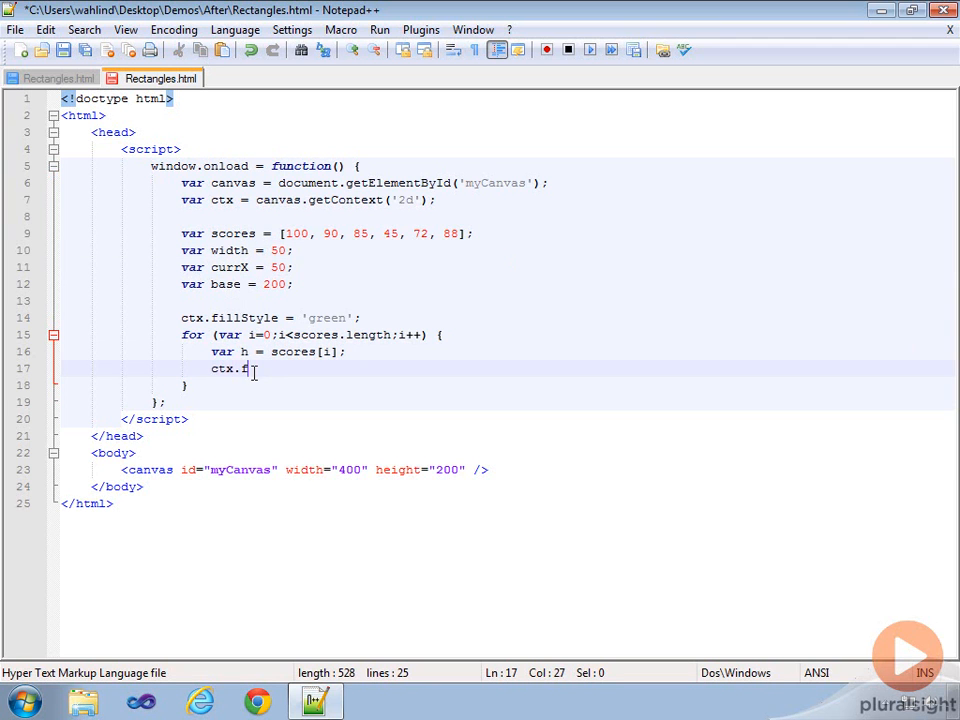
text(illRect()
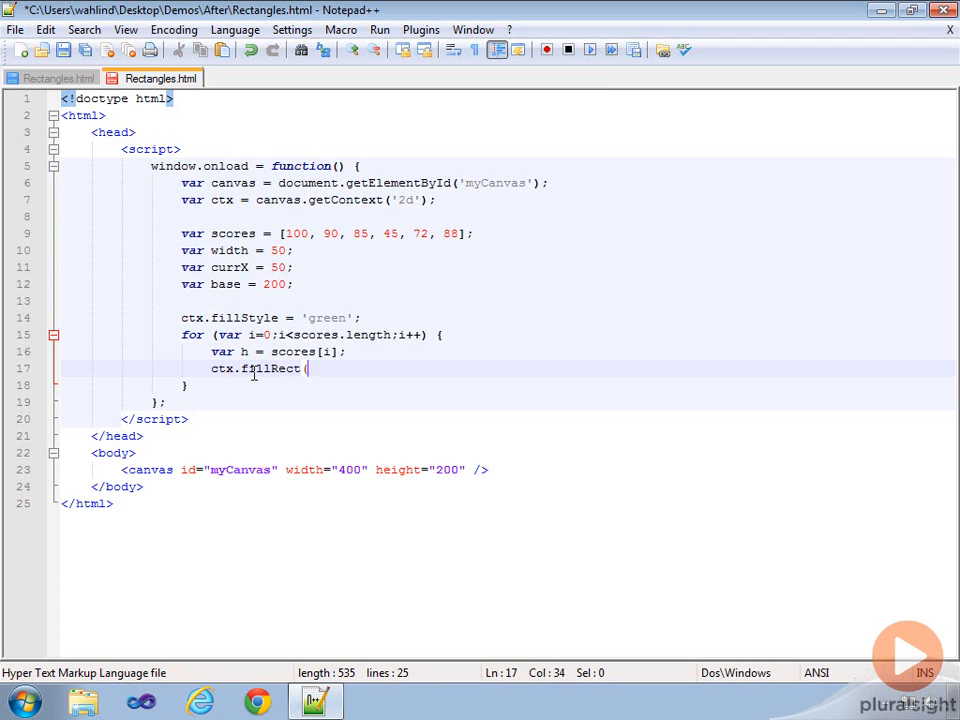
text(currX,)
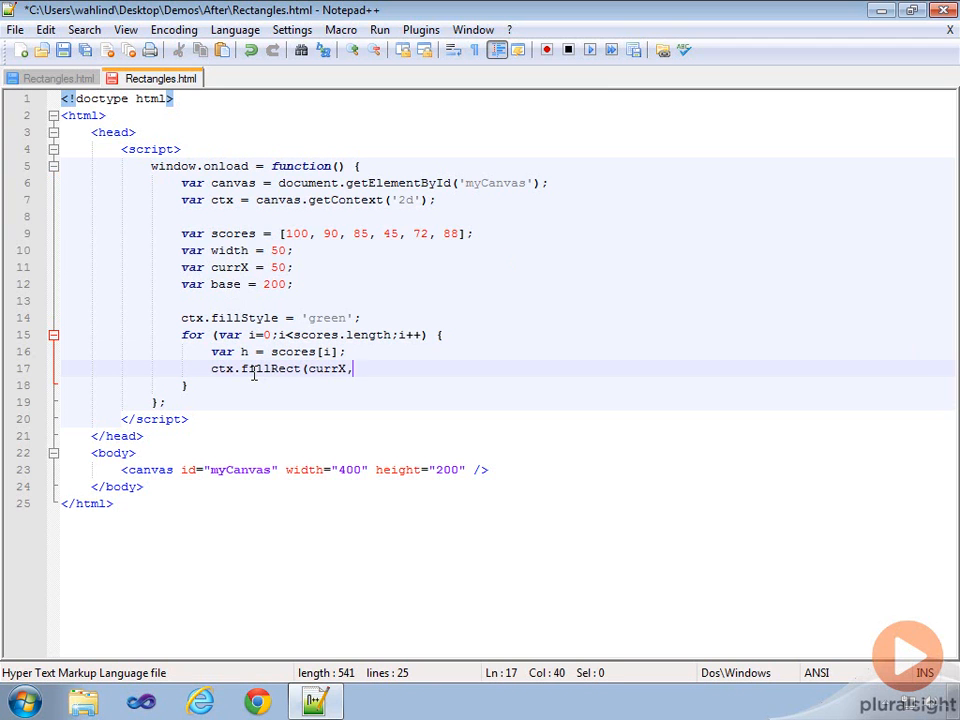
text(h,)
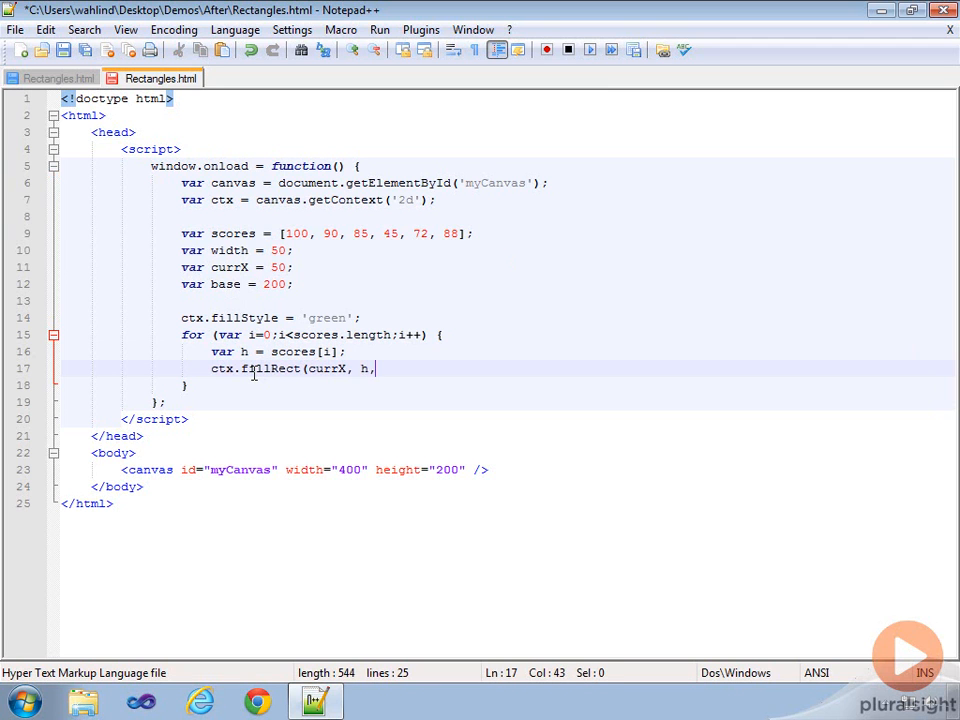
text(width,)
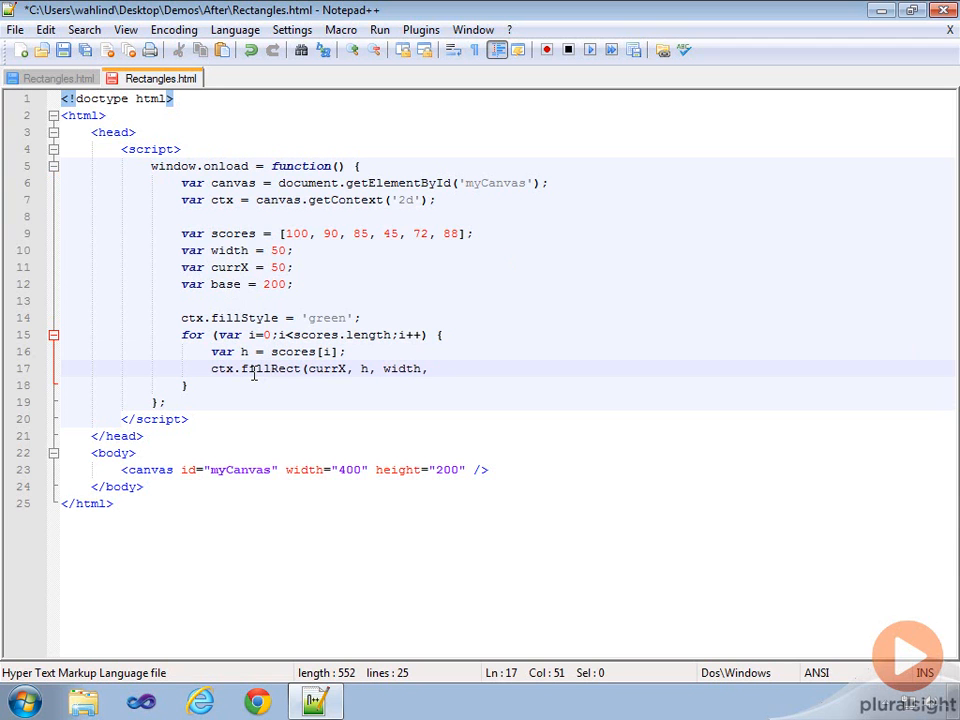
text(h)
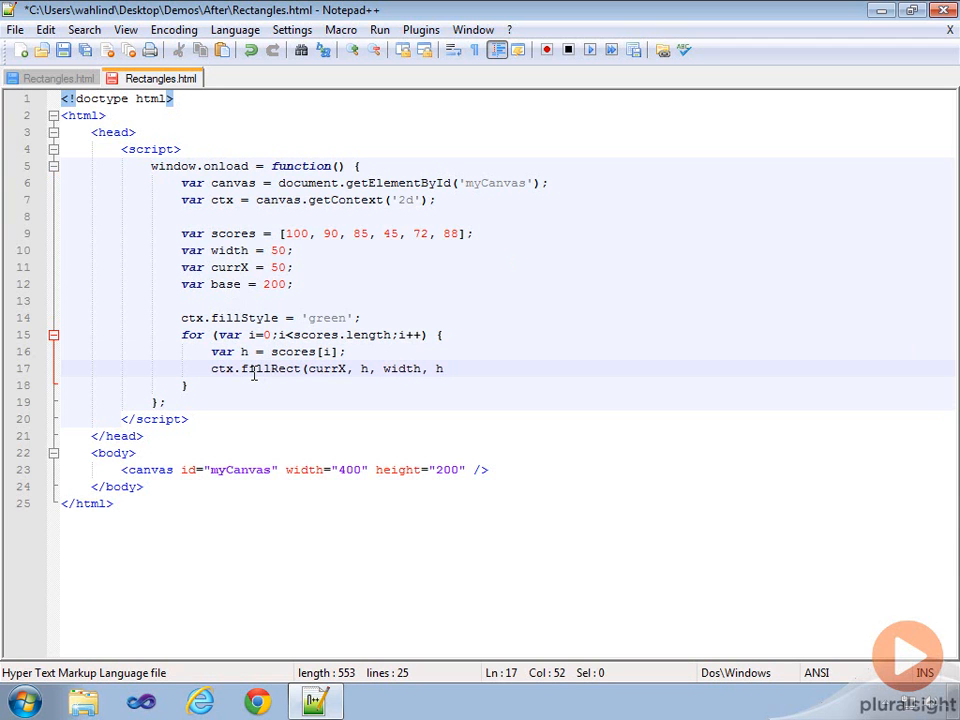
text();)
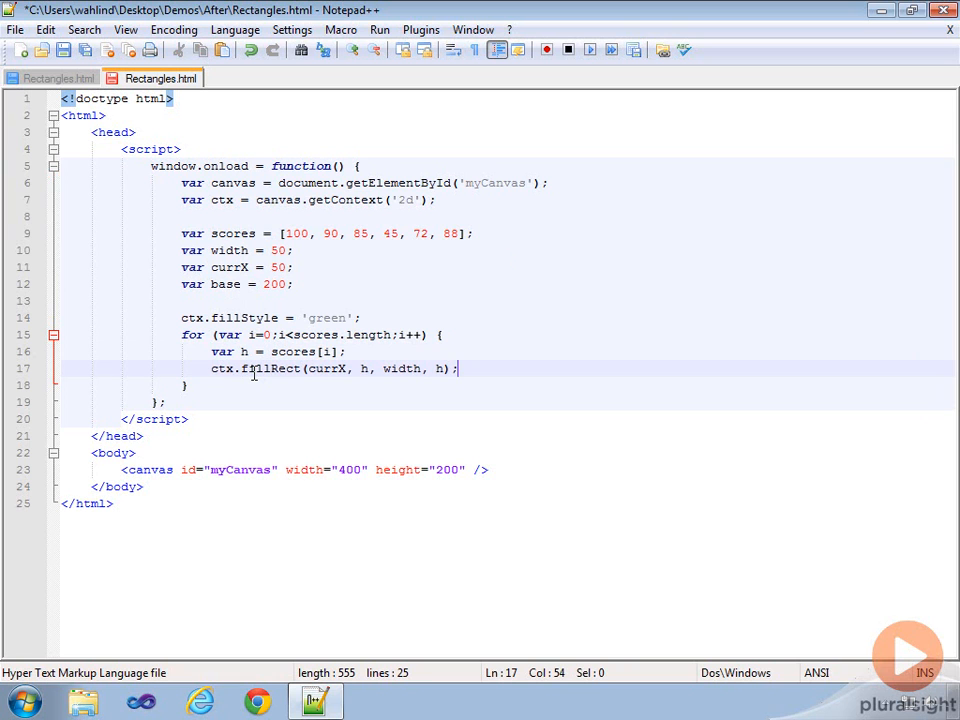
mouse_move(350, 388)
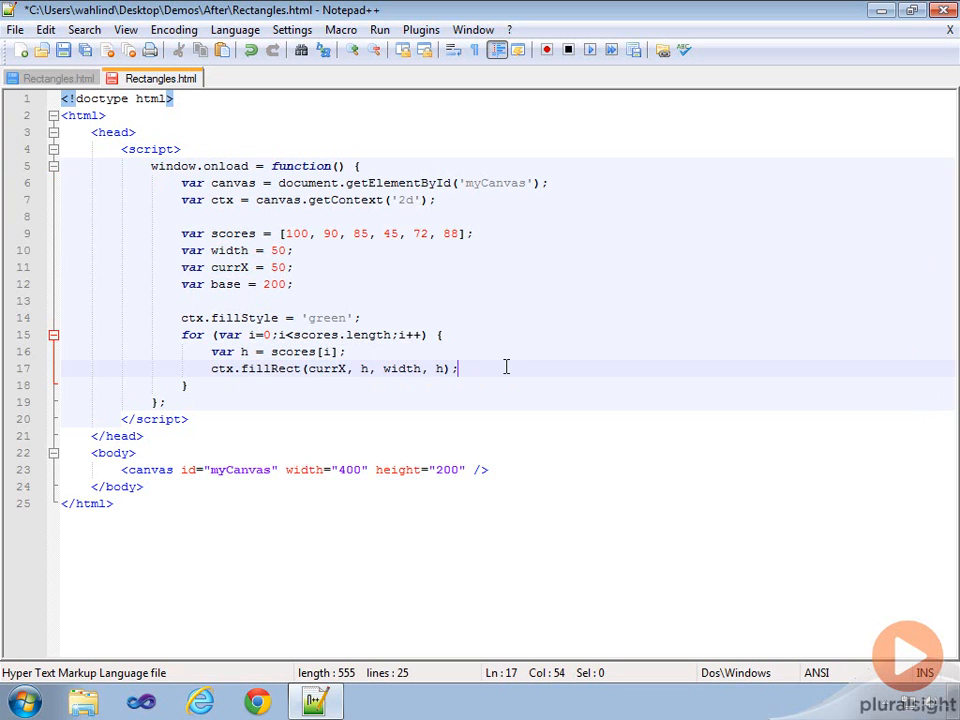
Advance the x position after each bar with currX += width + 10;.
key(enter)
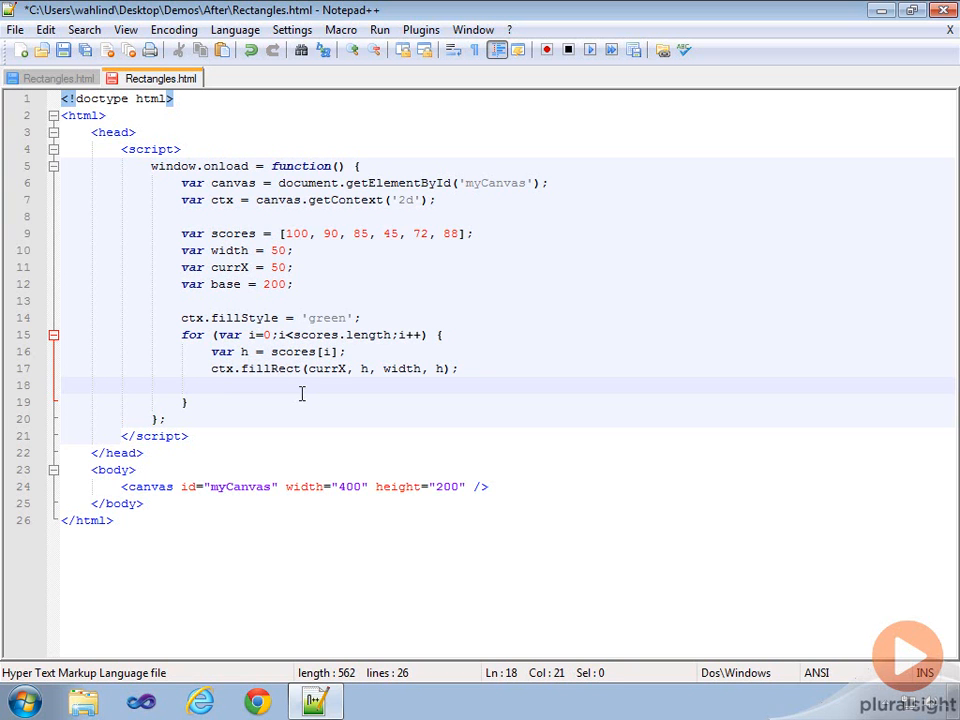
text(cu)
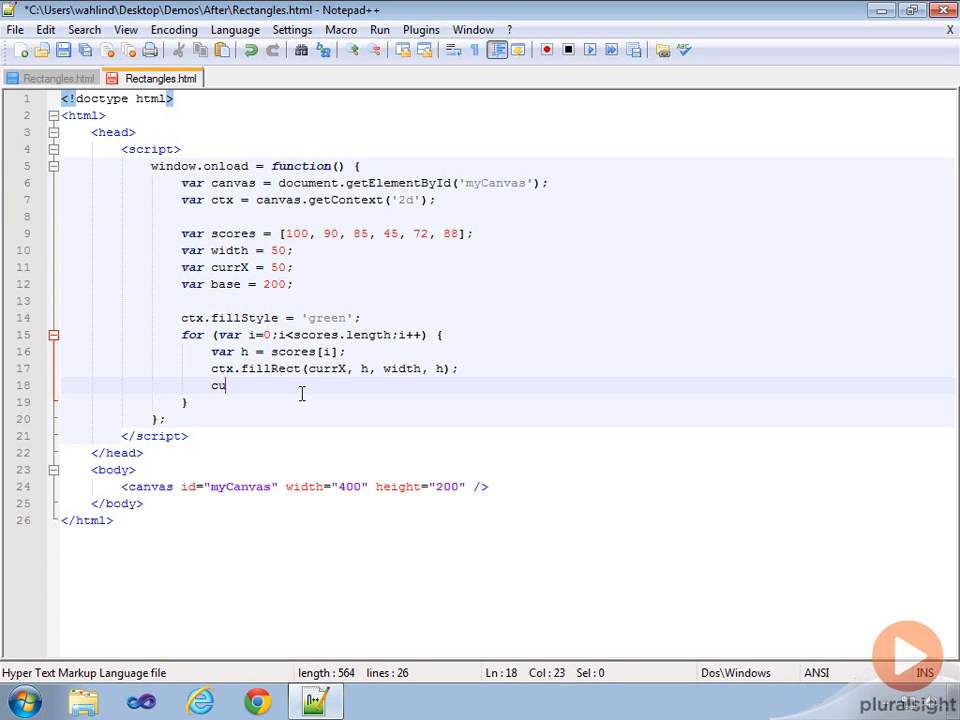
text(rrX)
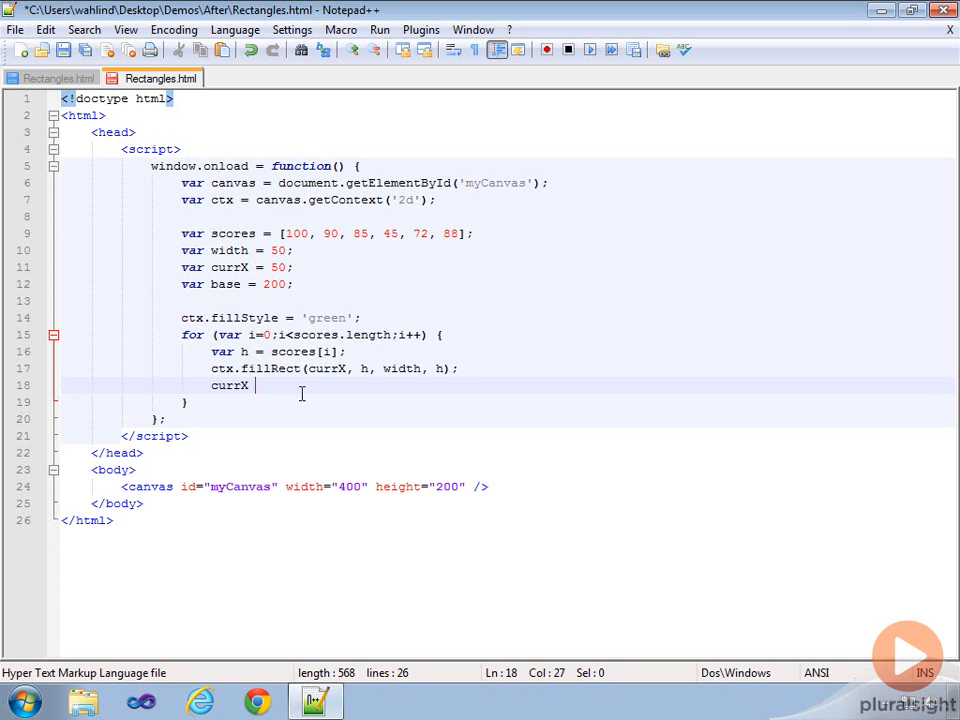
text(+=)
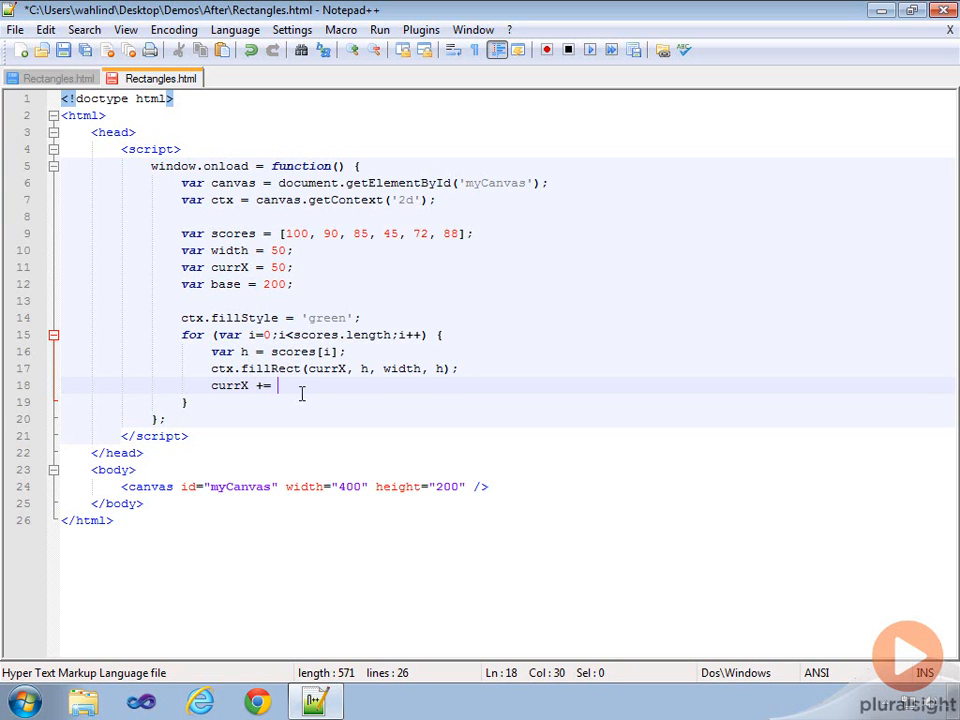
text(width +)
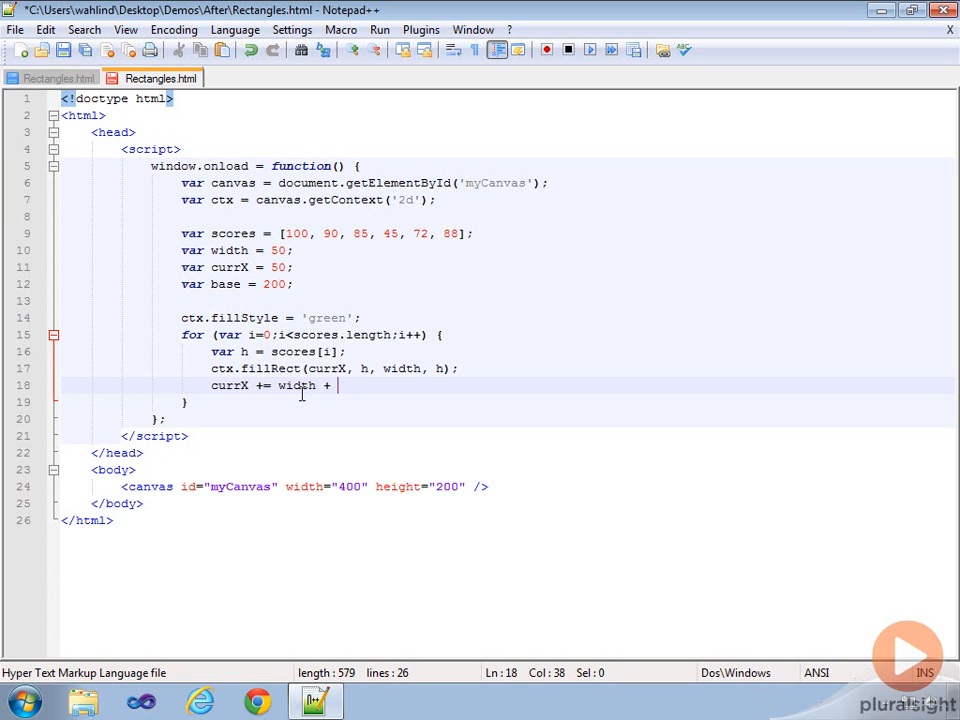
text(10;)
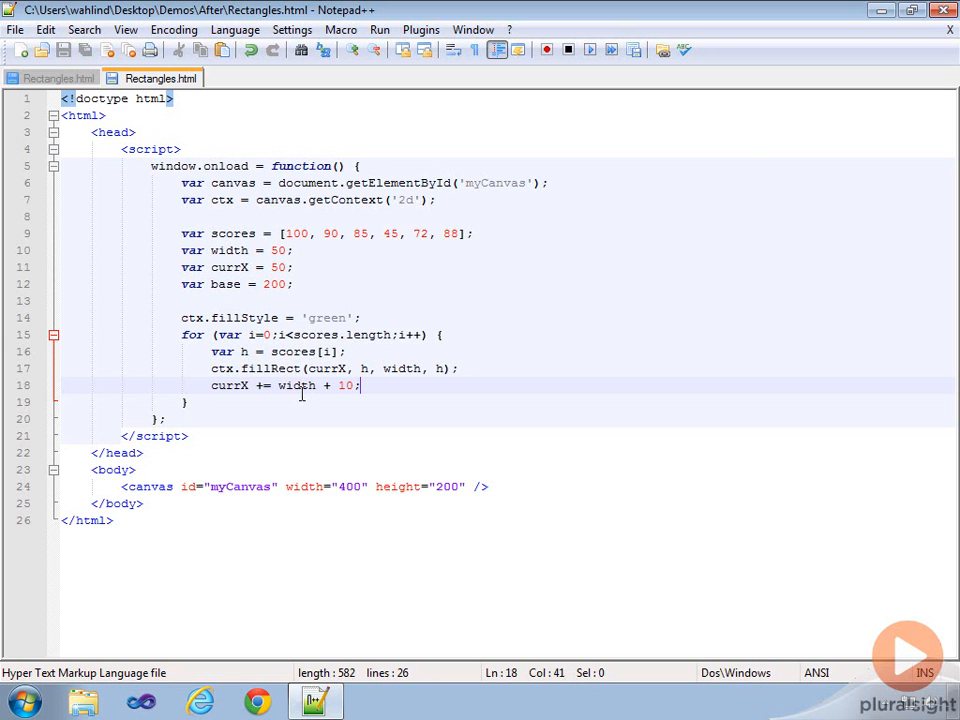
Launch Rectangles.html in Chrome to see the six green bars drawn side by side.
click(380, 30)
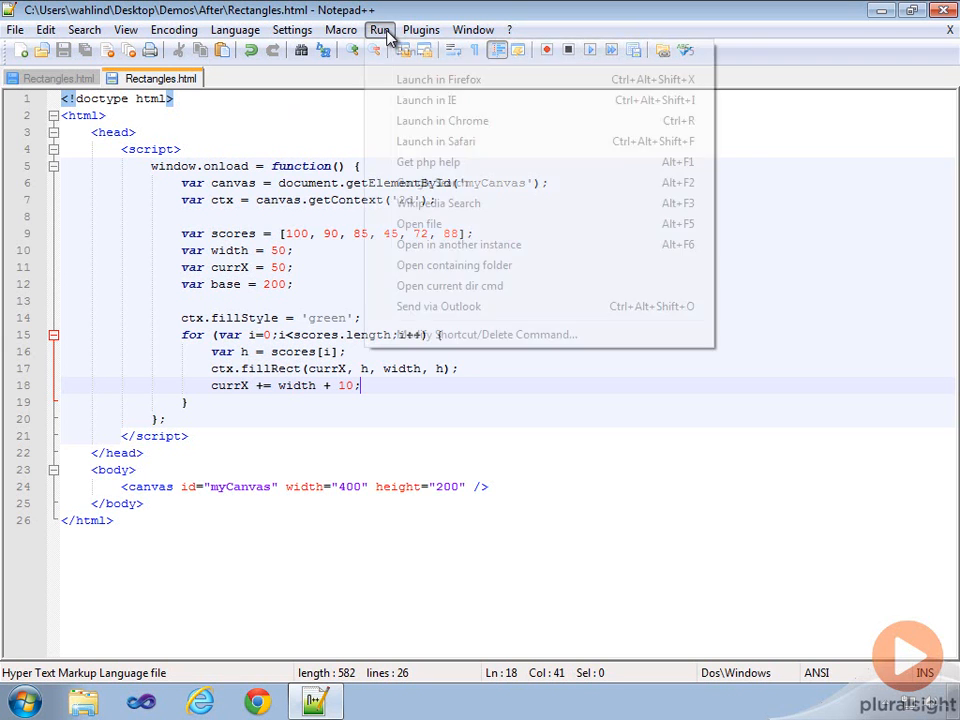
click(442, 120)
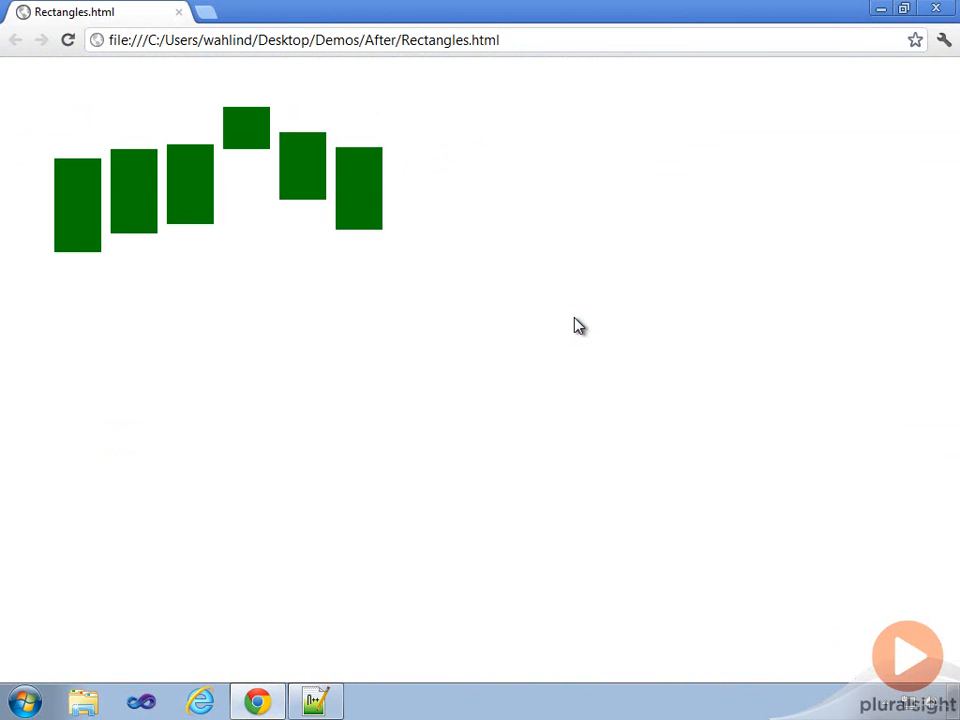
mouse_move(506, 388)
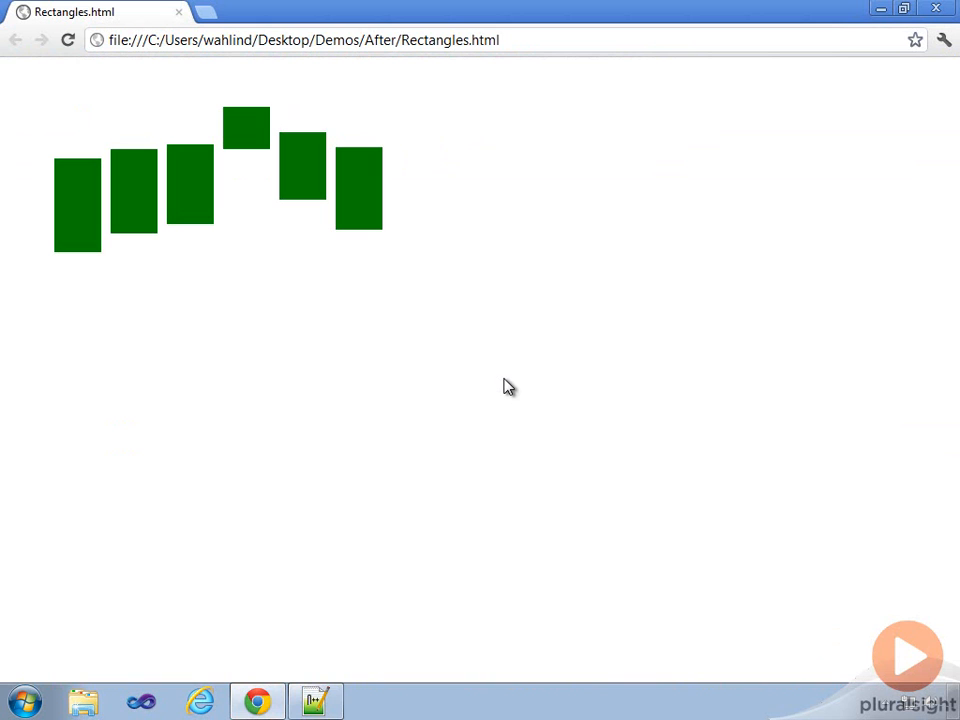
mouse_move(130, 172)
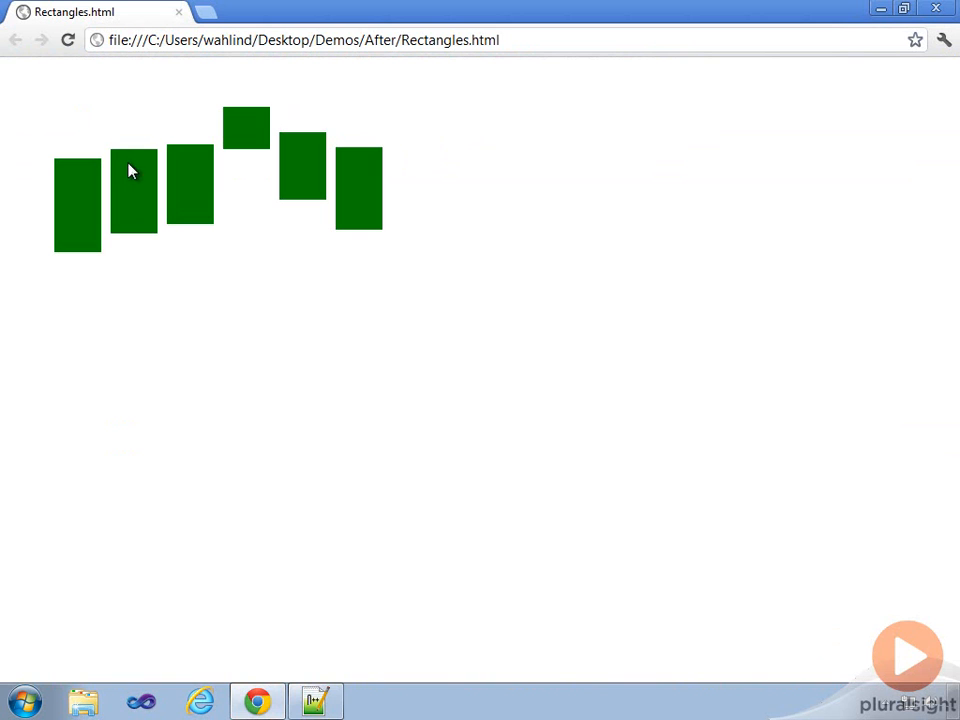
mouse_move(244, 190)
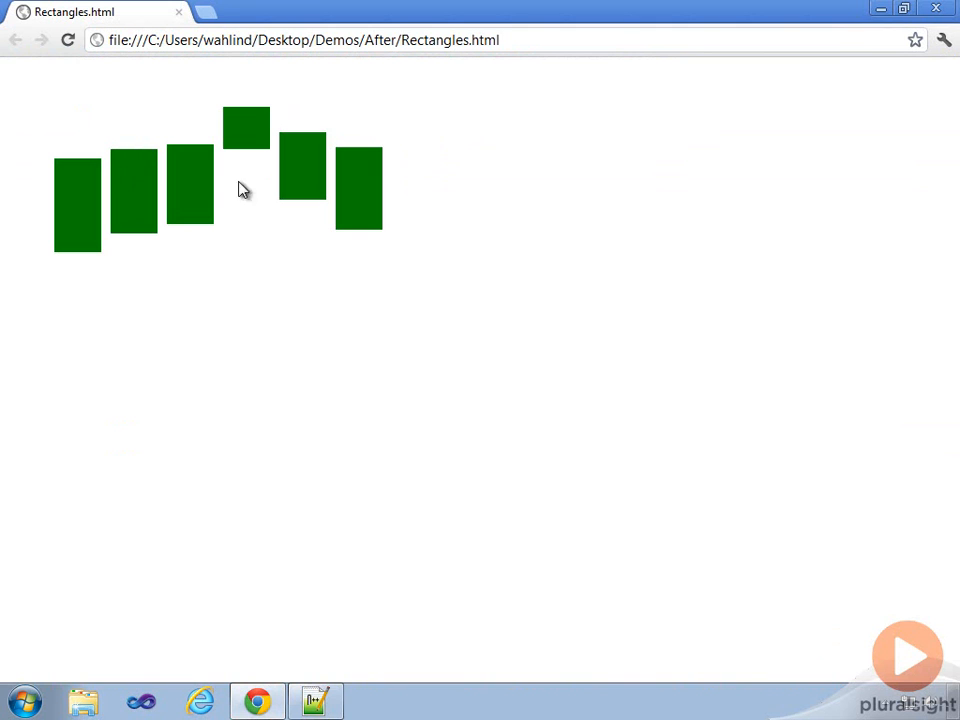
mouse_move(104, 180)
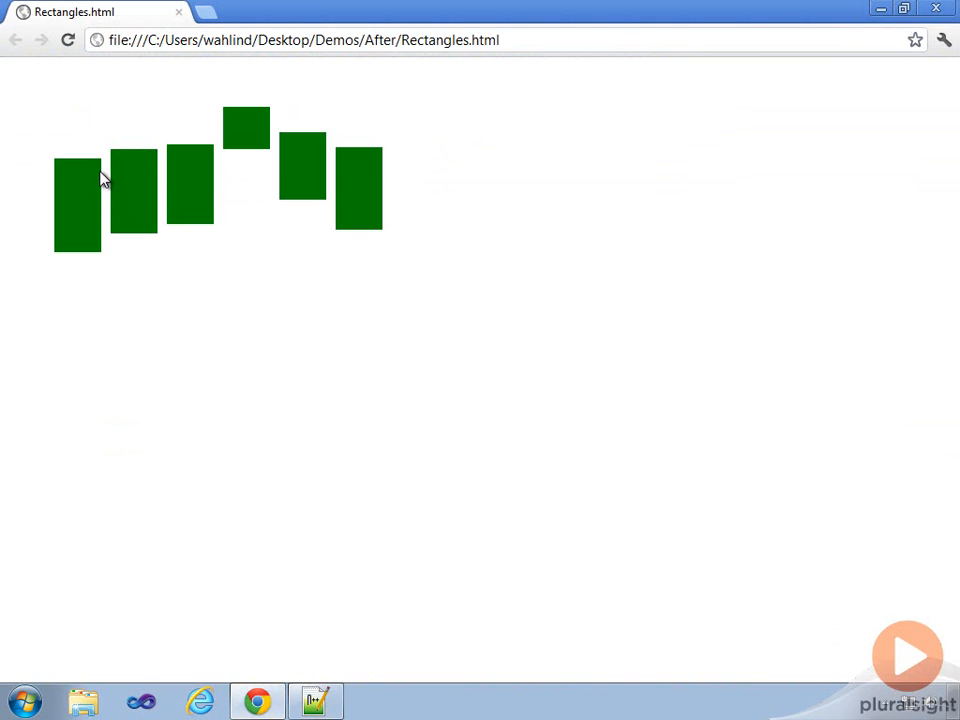
mouse_move(80, 268)
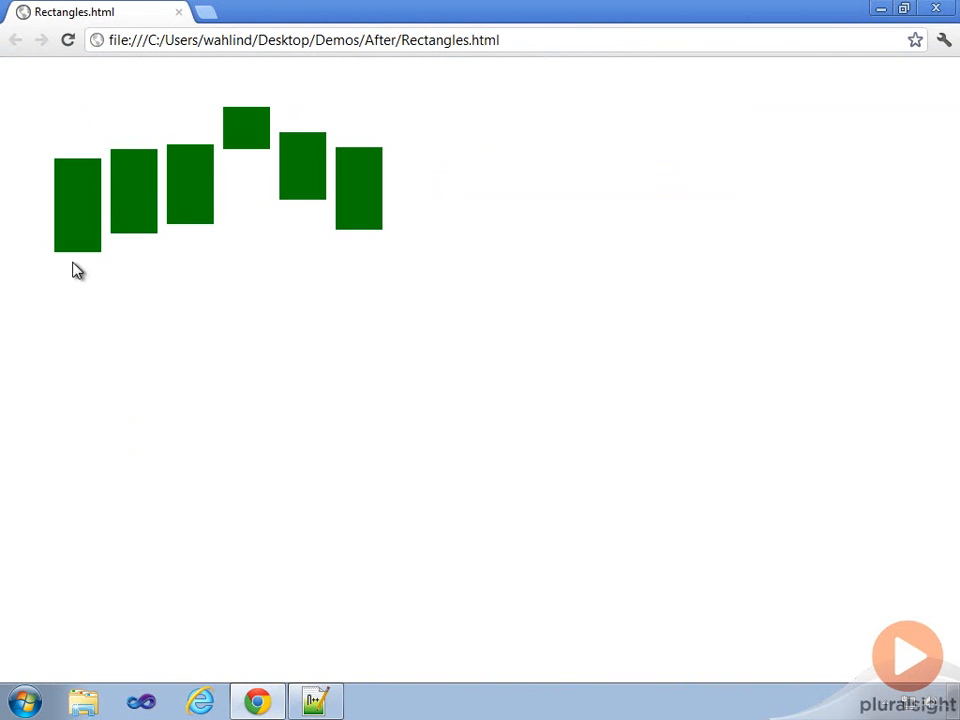
mouse_move(138, 224)
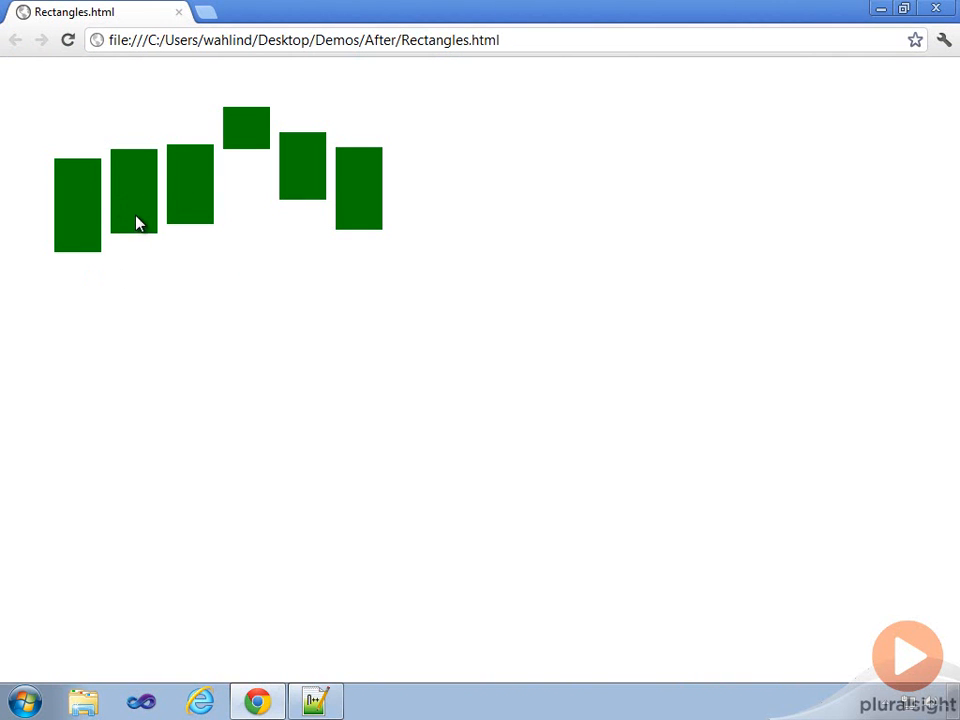
mouse_move(144, 260)
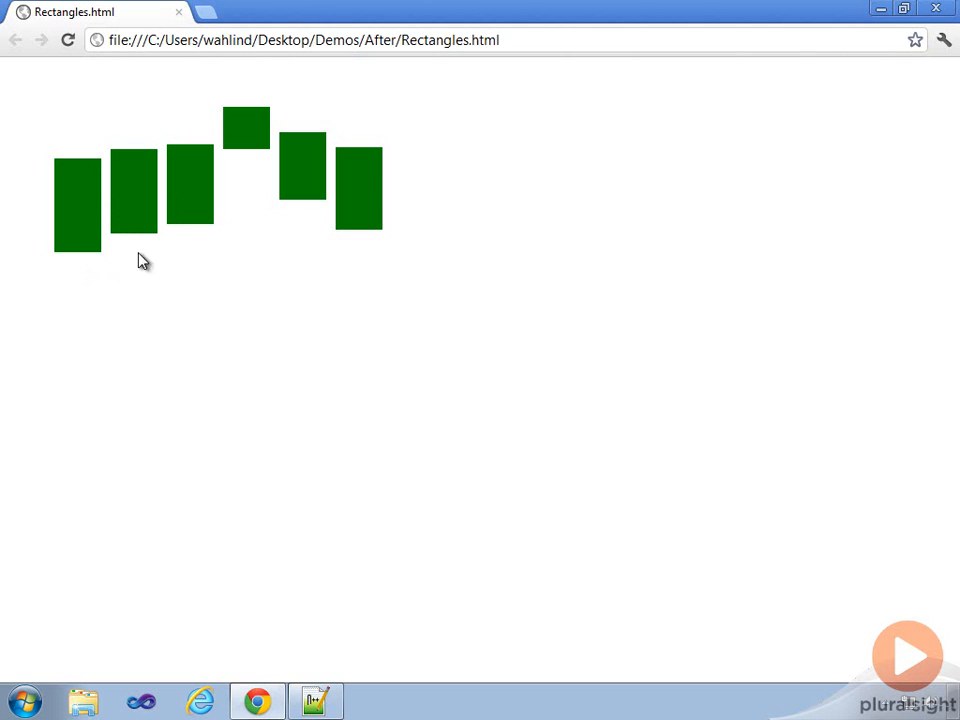
mouse_move(224, 164)
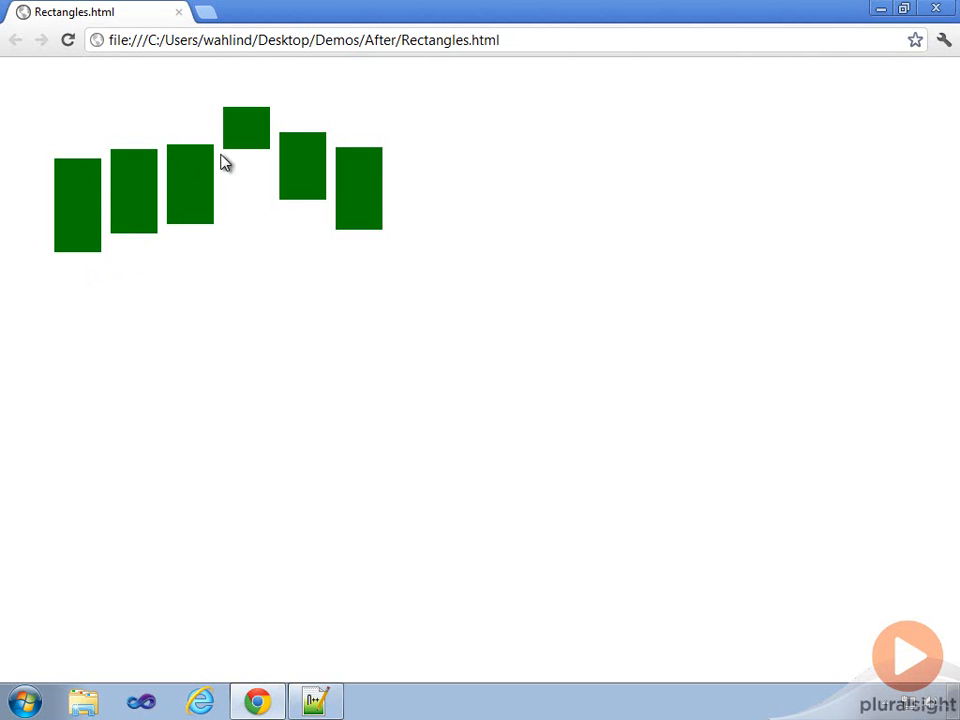
mouse_move(232, 236)
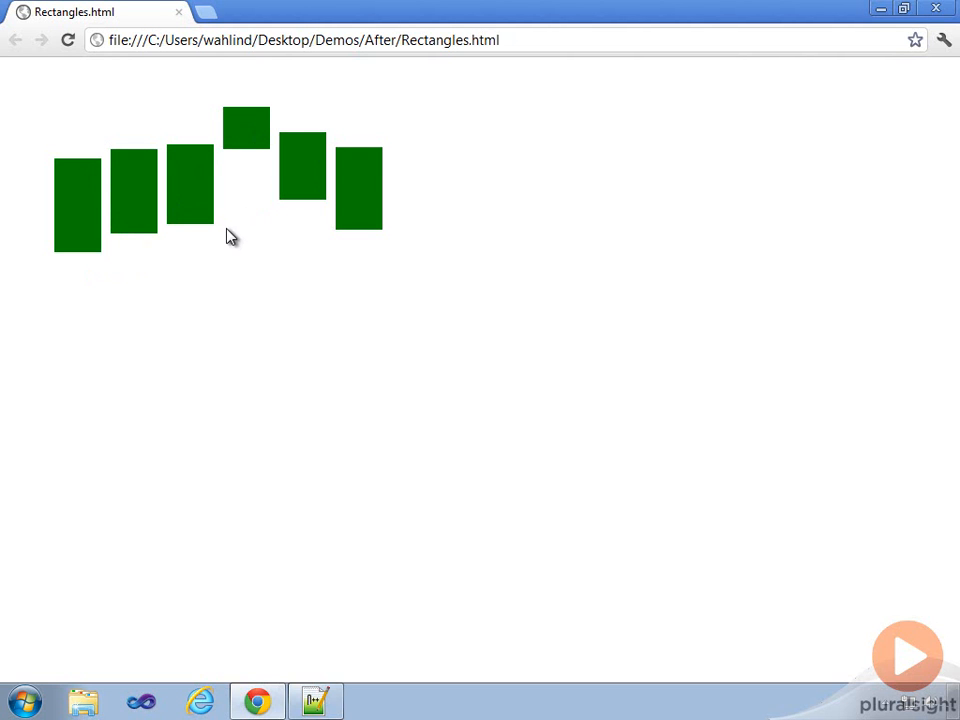
mouse_move(246, 254)
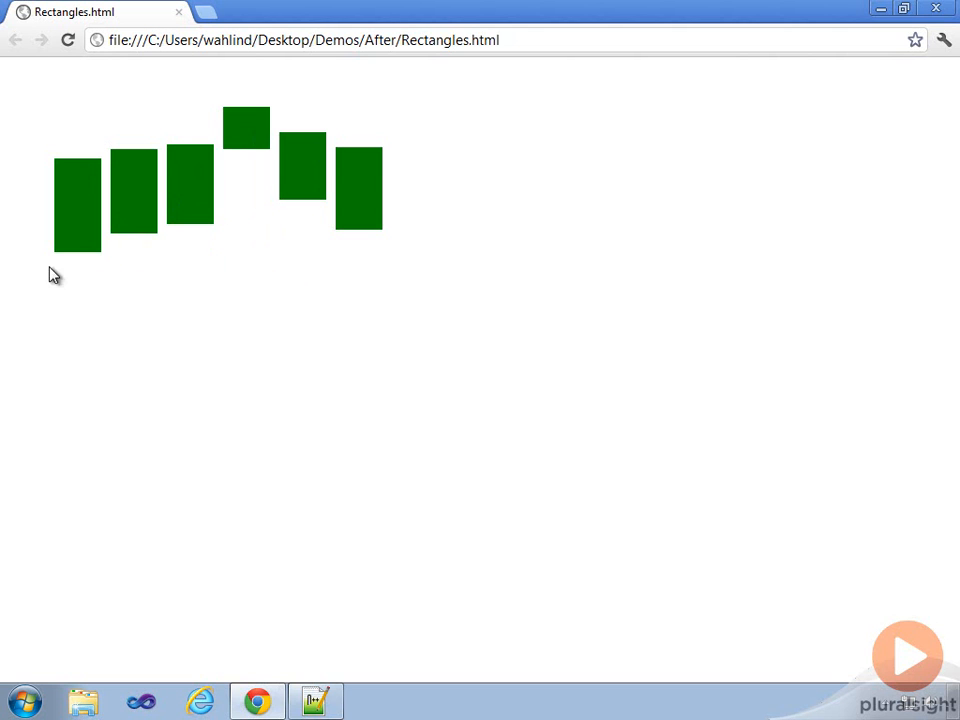
mouse_move(272, 128)
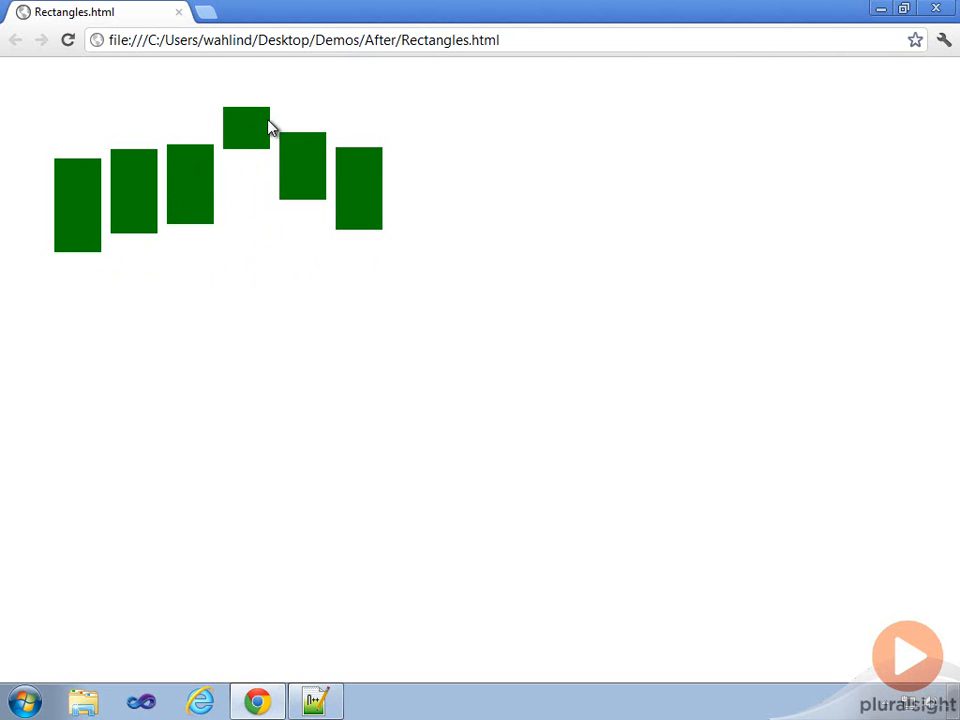
mouse_move(304, 198)
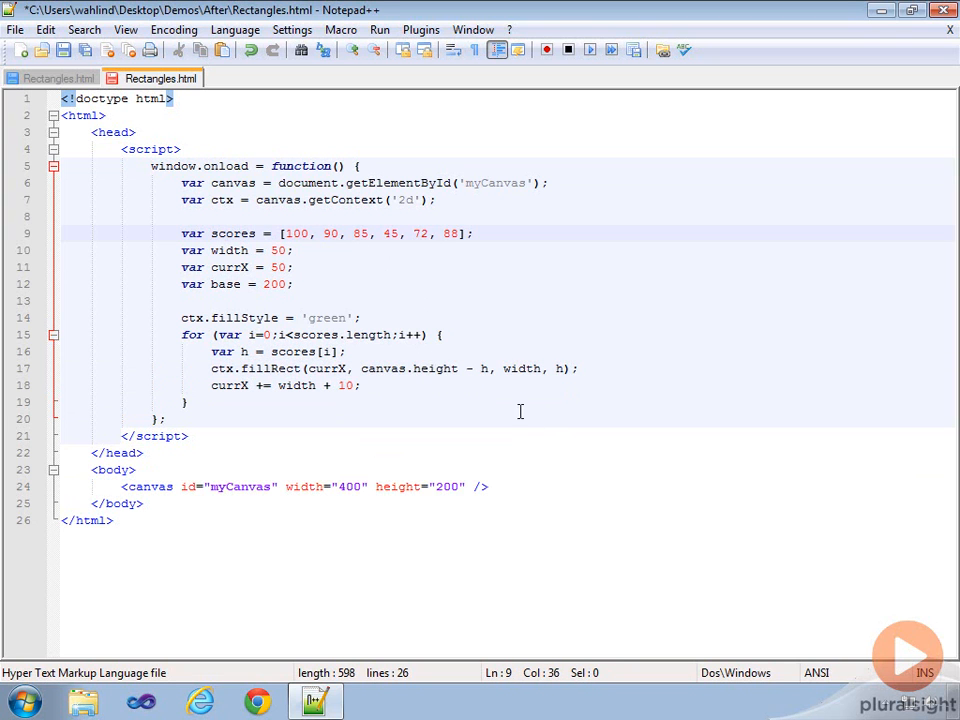
Save Rectangles.html after changing fillRect's y to canvas.height - h.
click(64, 50)
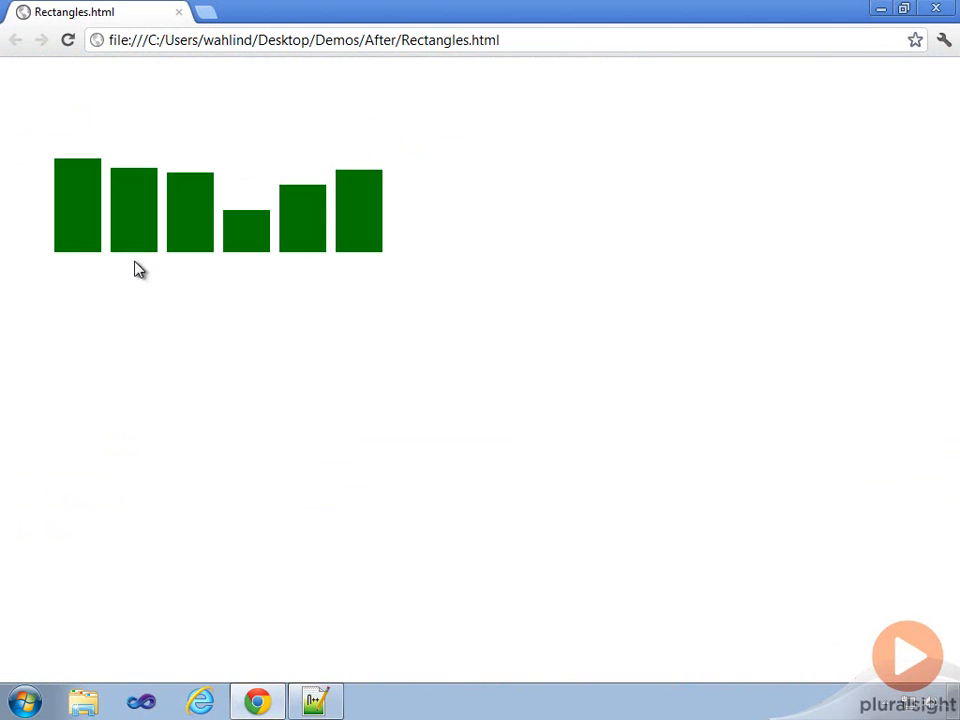
mouse_move(348, 262)
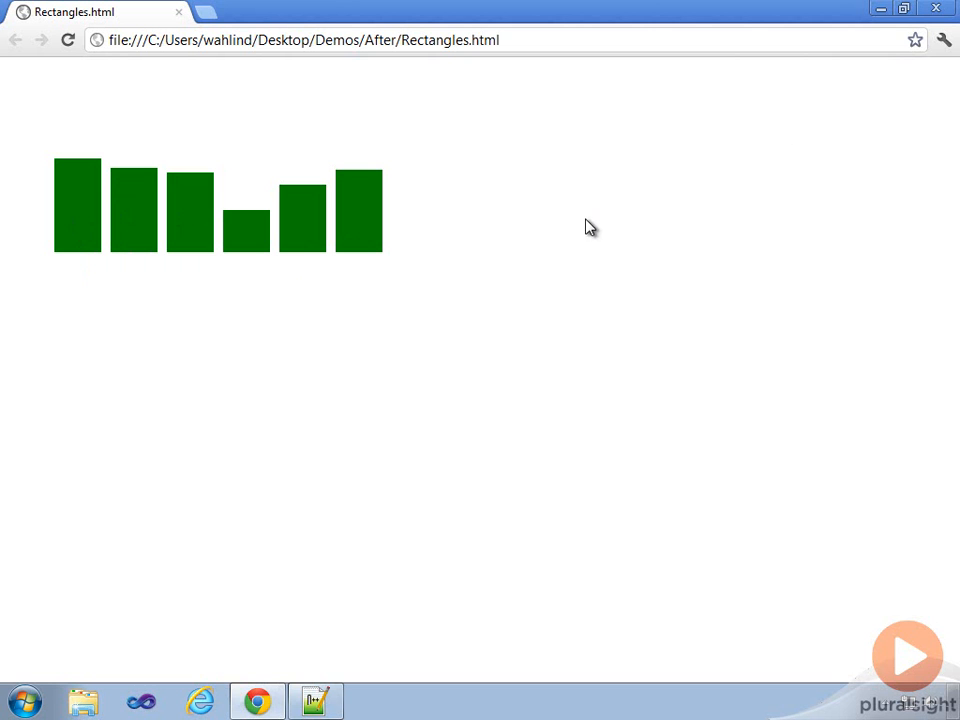
Edit the script so the fill line reads var ctx.fillStyle = 'green'; ready to relaunch.
click(316, 700)
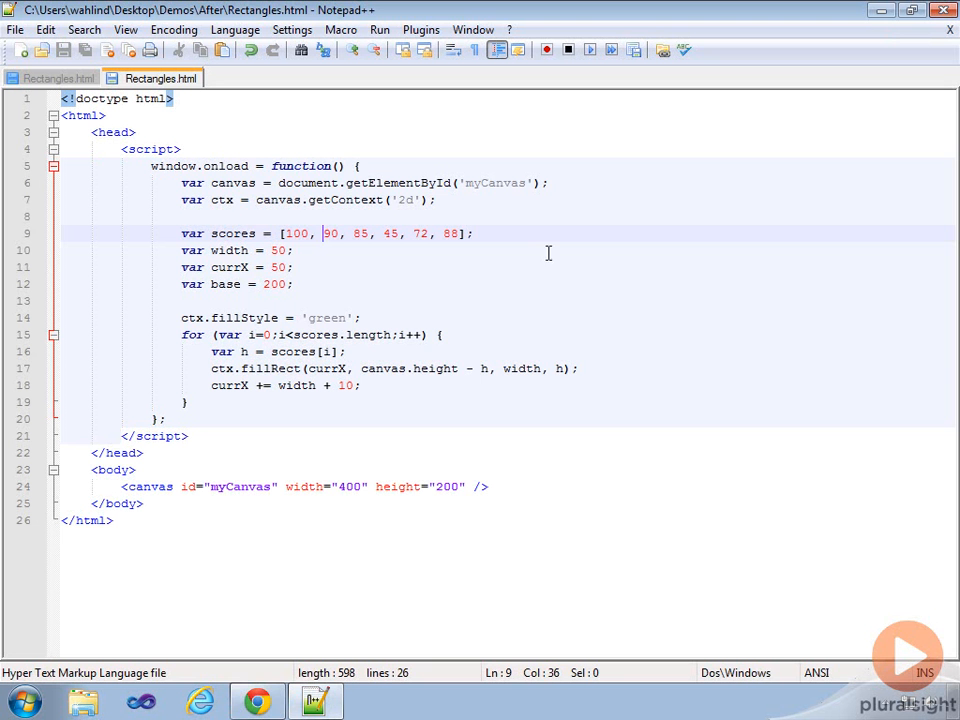
triple_click(278, 352)
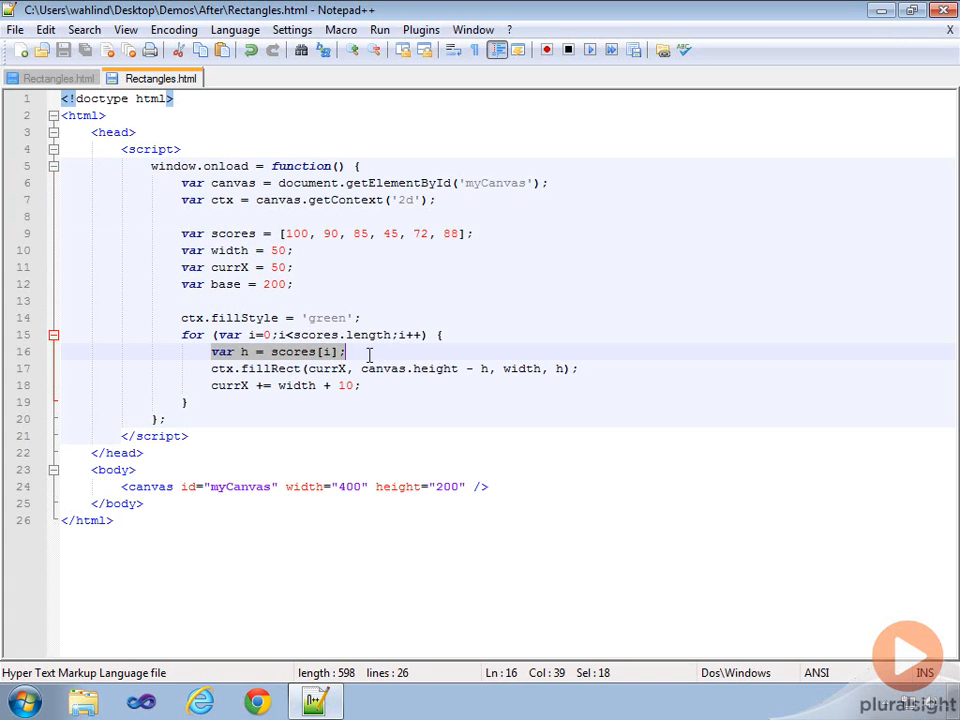
click(350, 352)
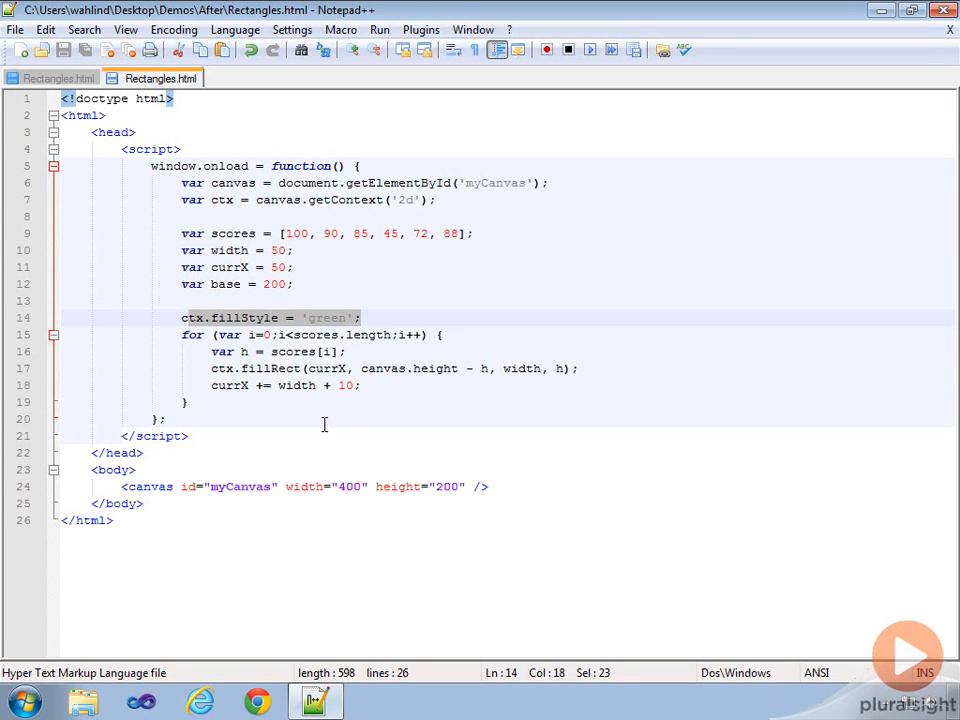
click(268, 400)
text(var )
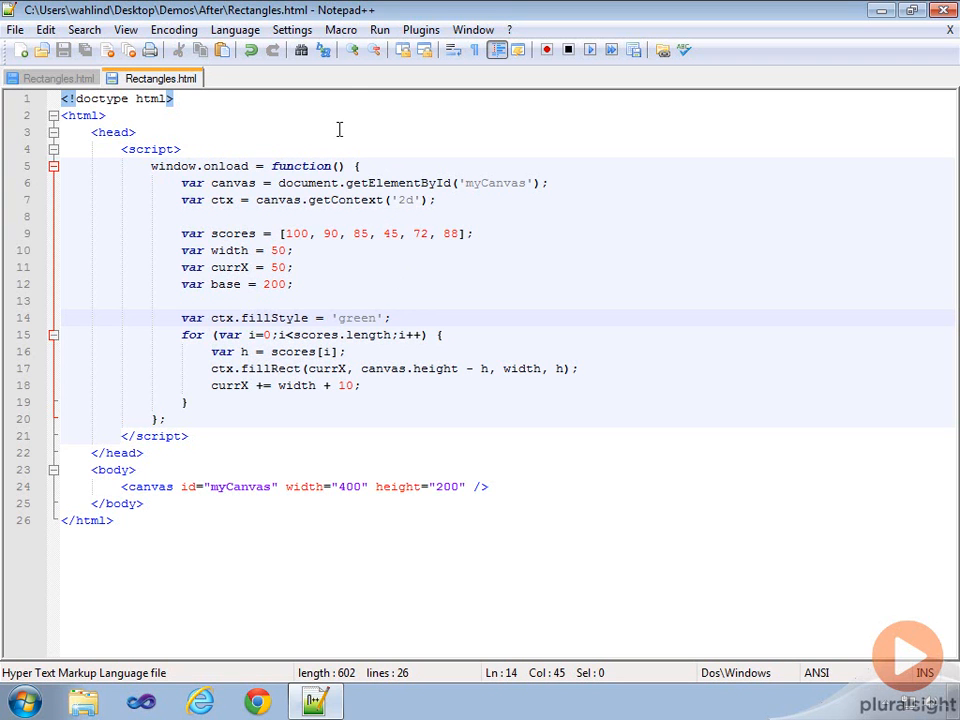
click(380, 30)
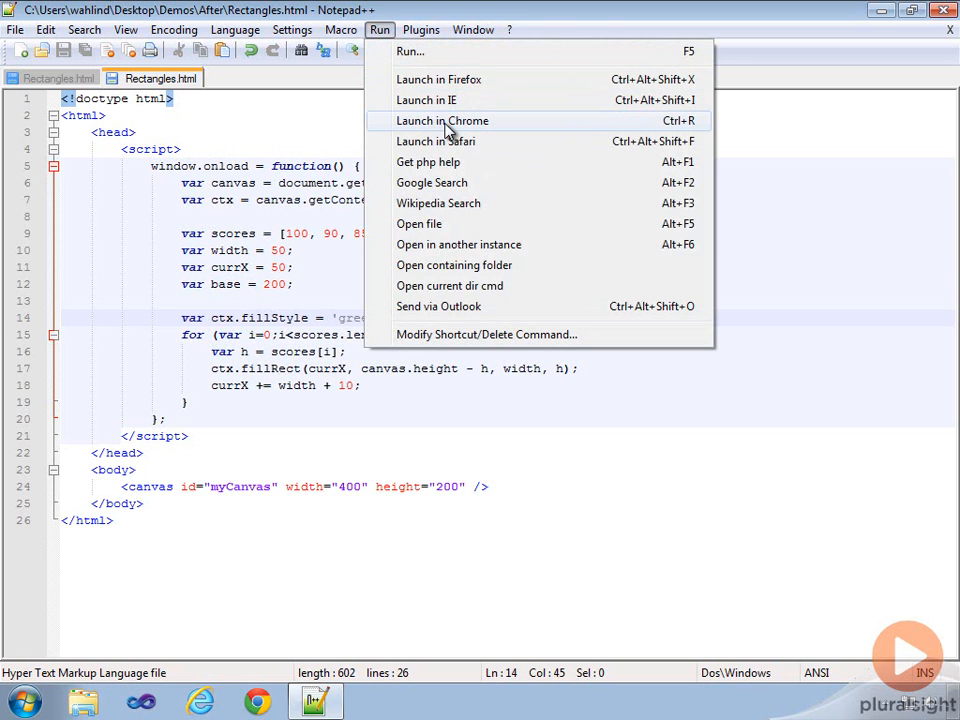
Launch in Chrome, locate the line 14 Unexpected token error in the console and return to the code.
click(444, 120)
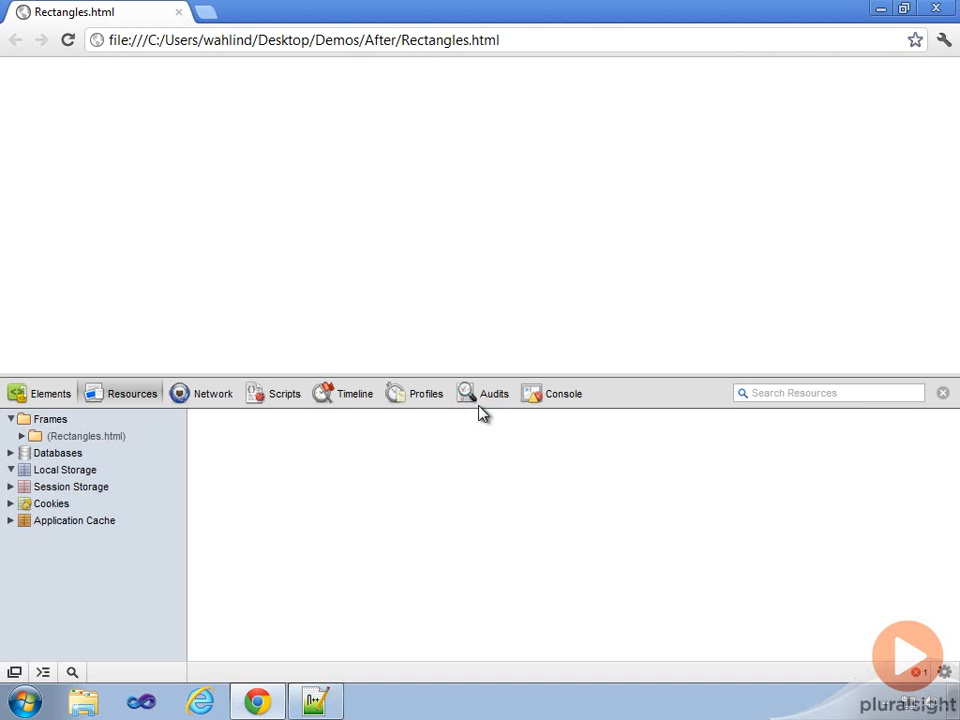
mouse_move(470, 512)
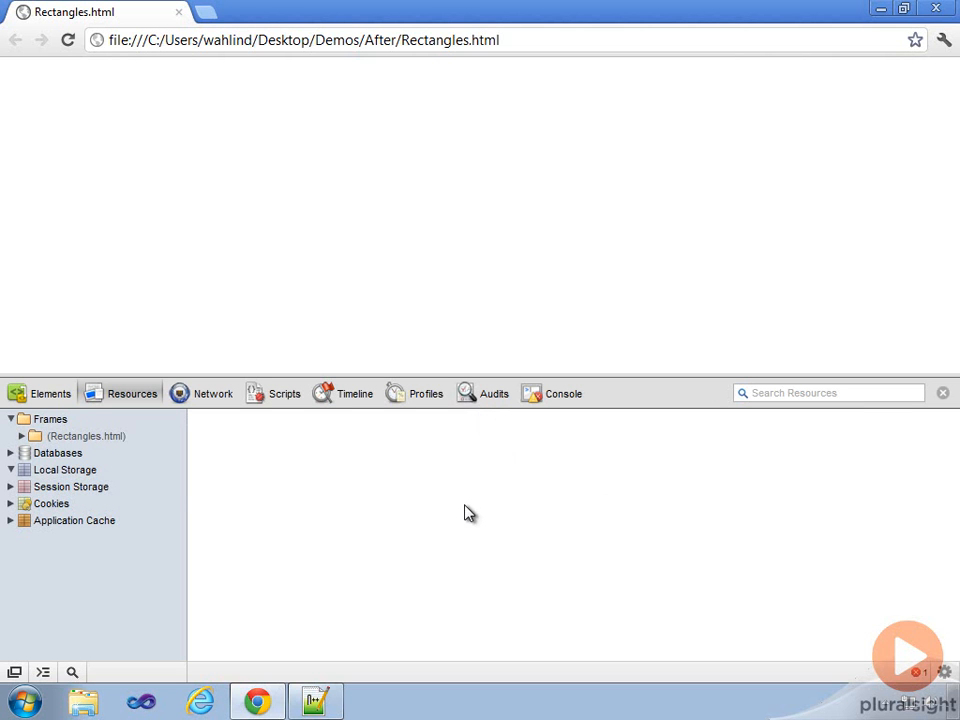
mouse_move(288, 408)
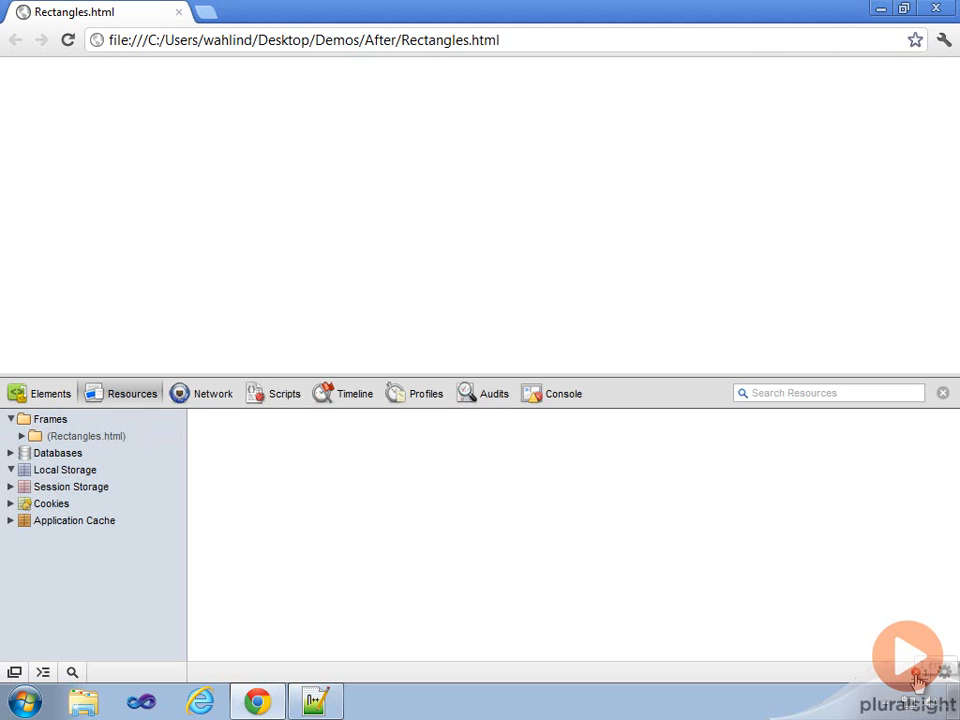
click(564, 392)
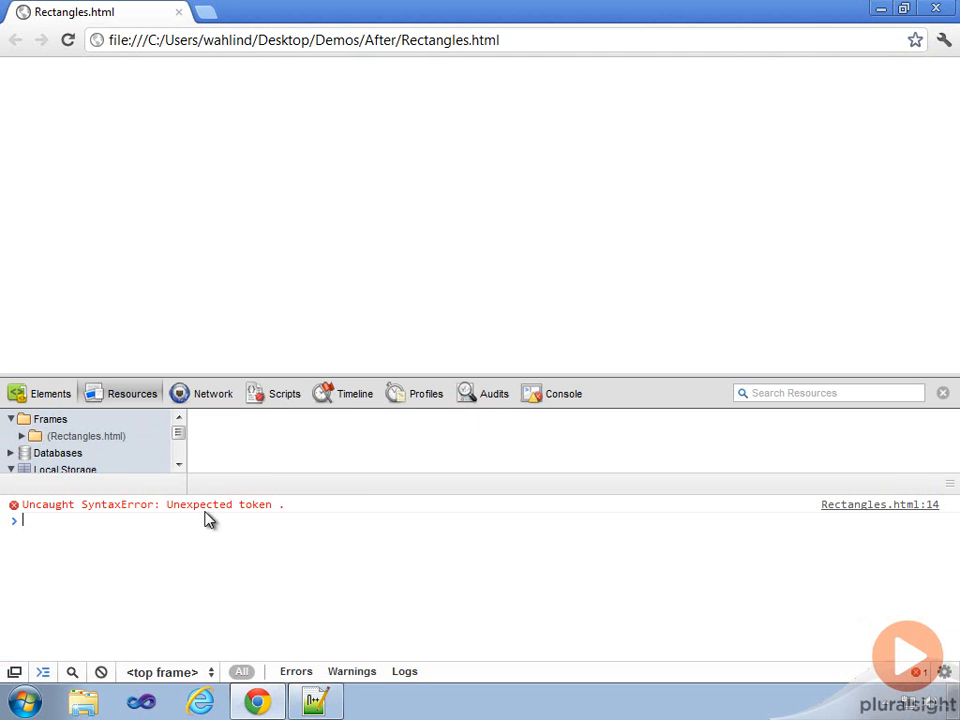
mouse_move(756, 538)
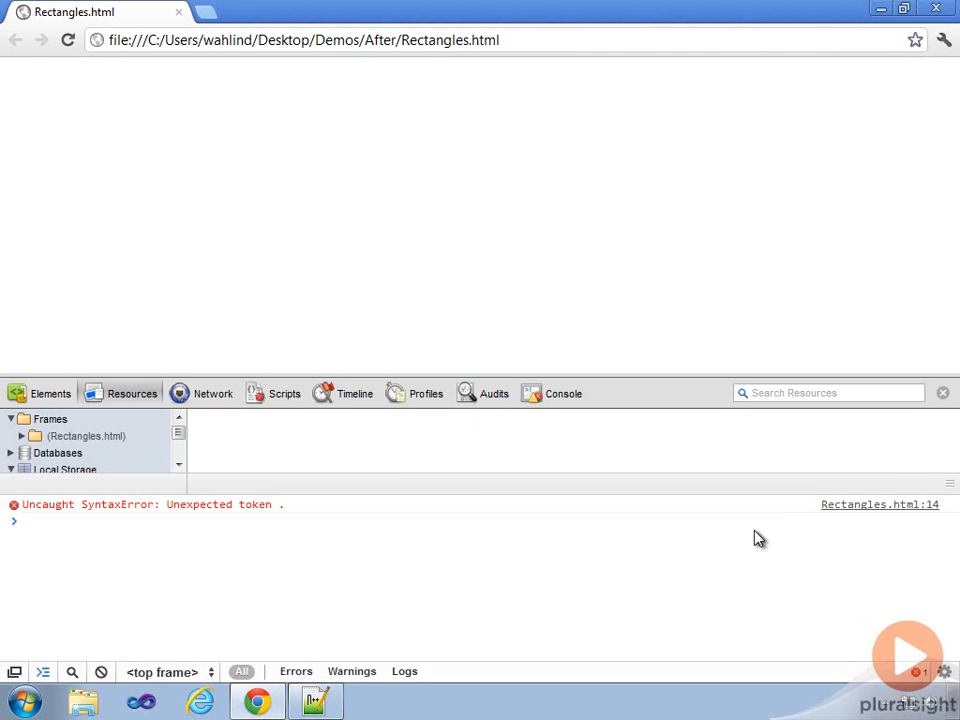
mouse_move(880, 504)
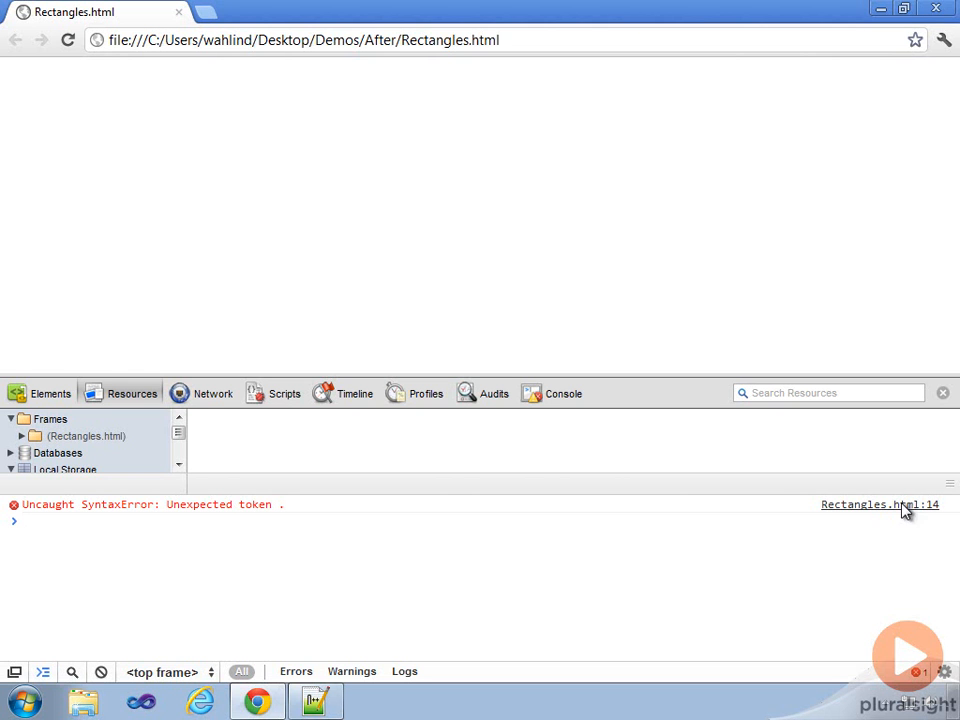
click(880, 504)
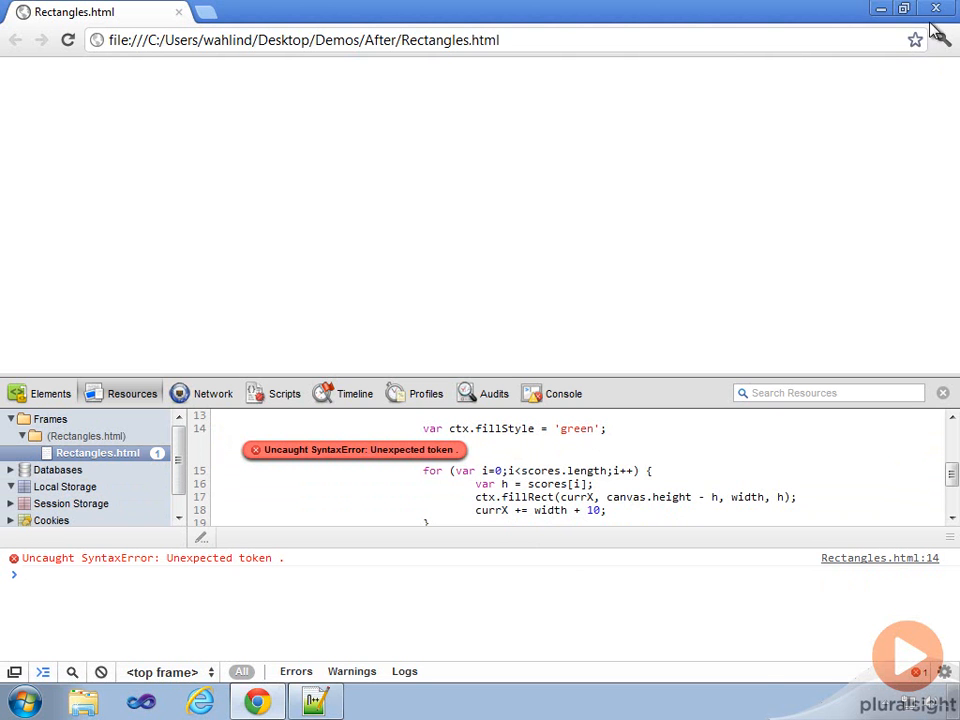
click(316, 700)
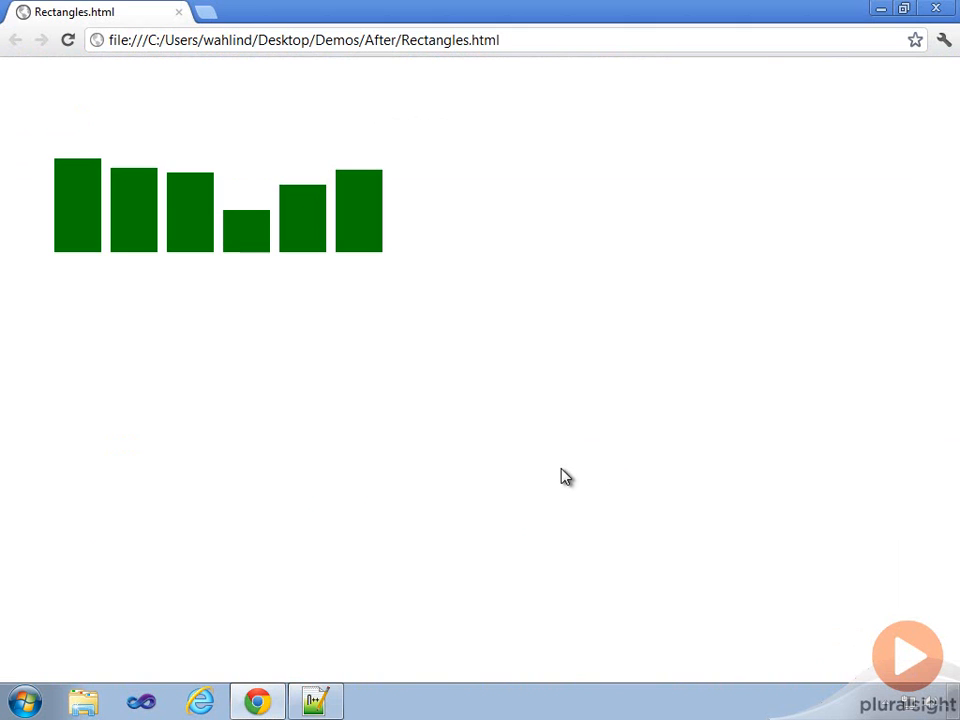
Set a breakpoint on line 9 of Rectangles.html in the Scripts panel and reload to pause there.
key(F12)
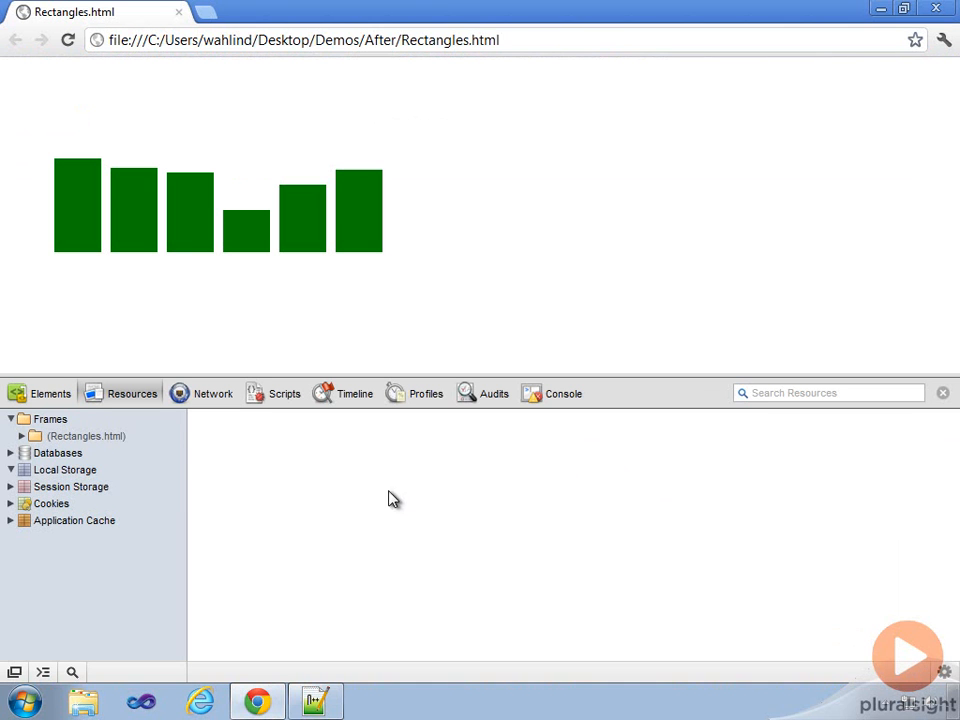
click(284, 392)
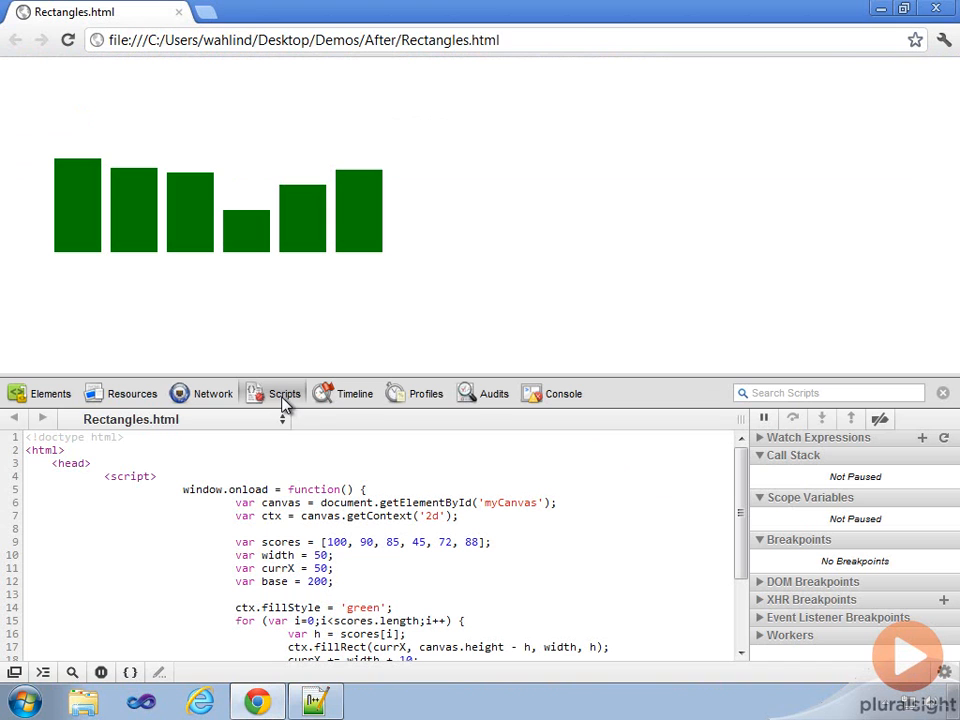
click(130, 420)
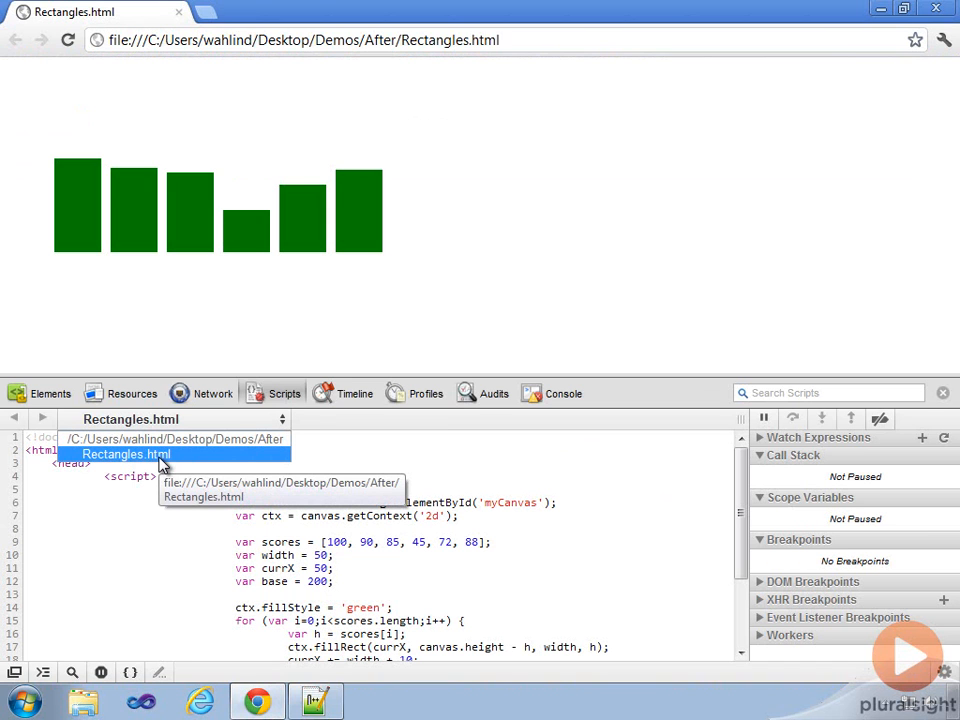
click(126, 454)
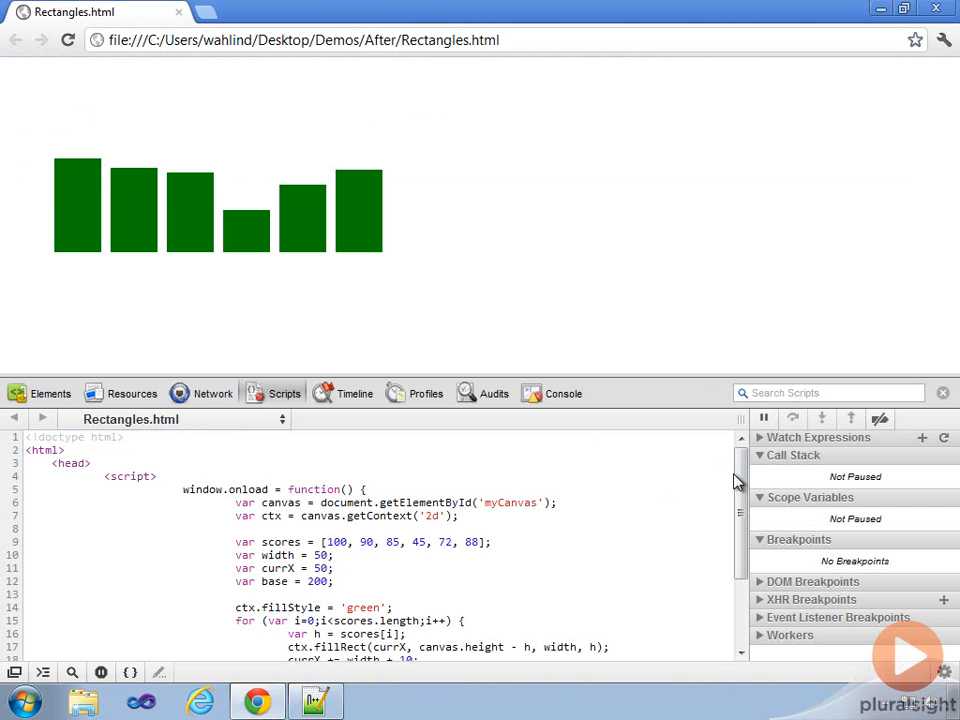
scroll(down, 3)
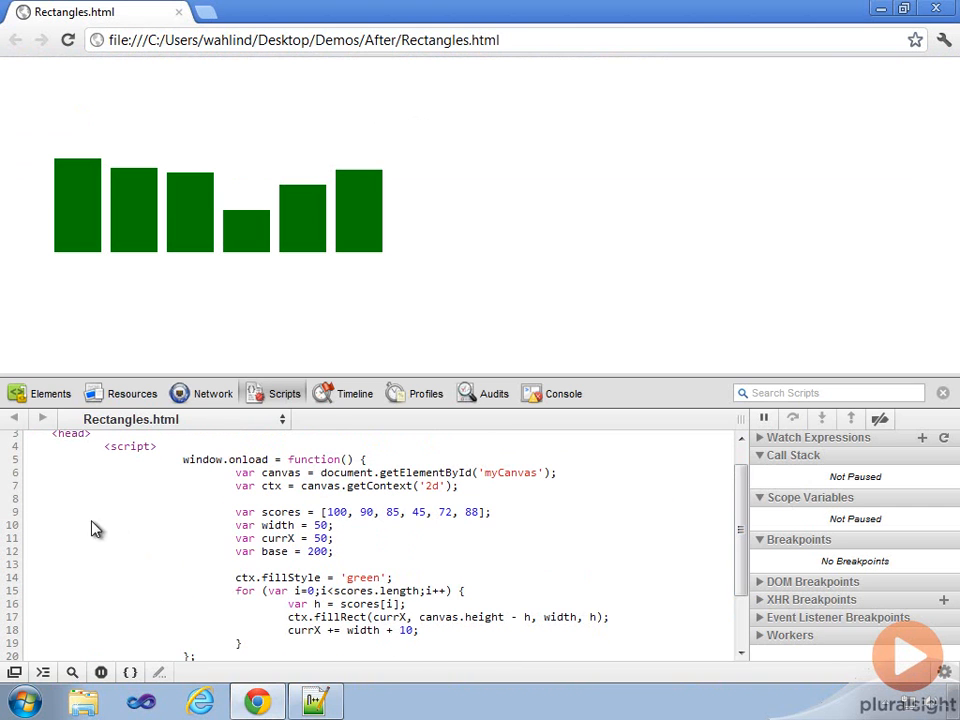
click(12, 512)
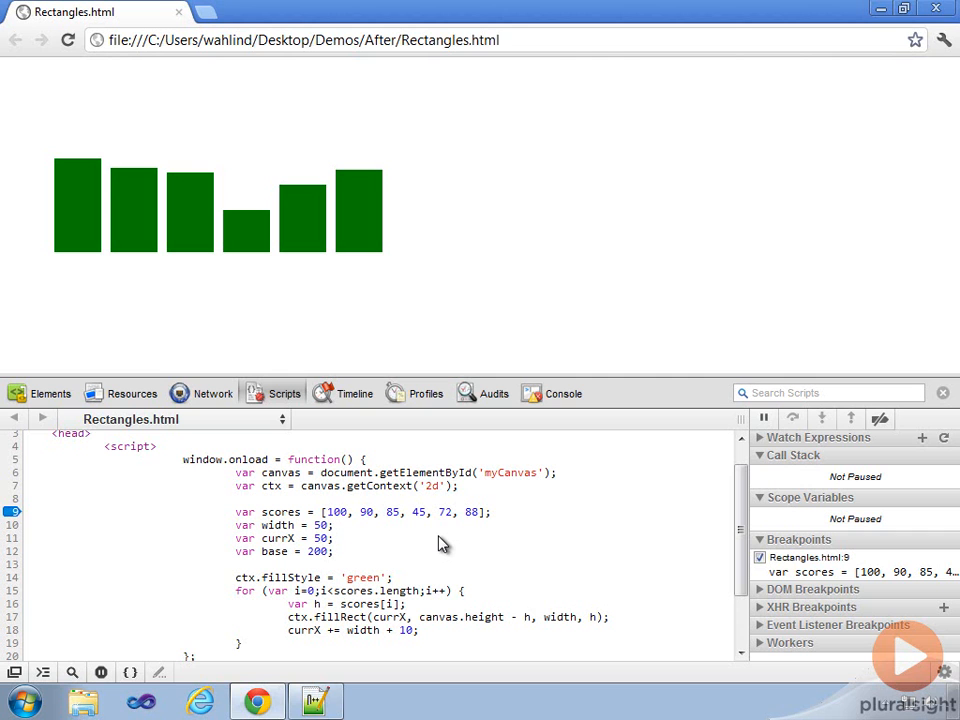
click(68, 40)
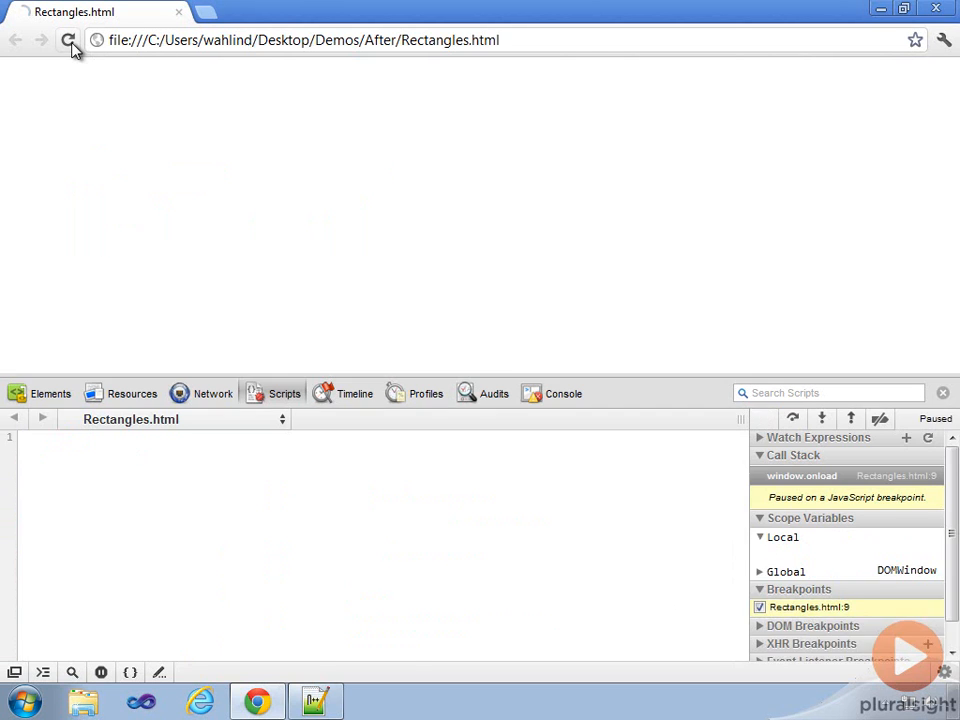
Step through window.onload into the drawing loop, then resume so the six bars render.
click(68, 40)
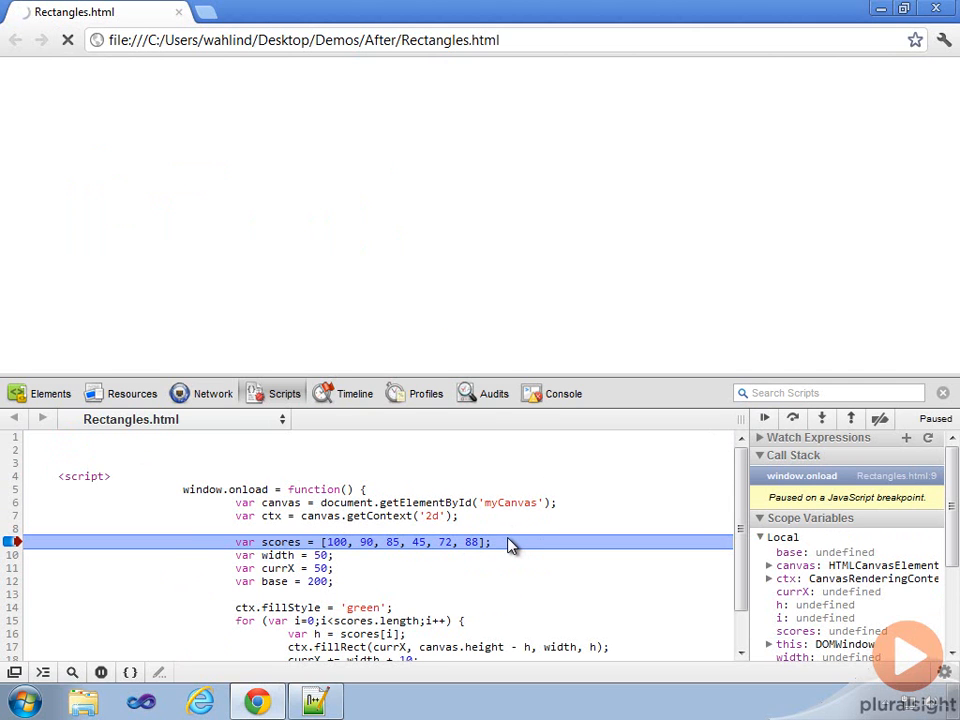
mouse_move(518, 556)
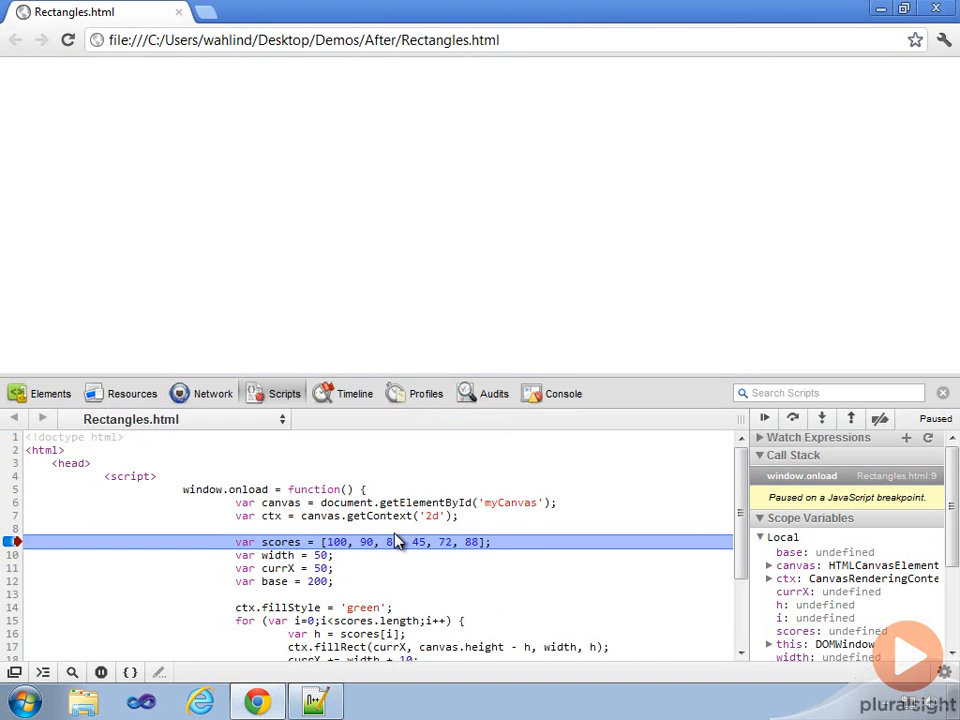
mouse_move(852, 418)
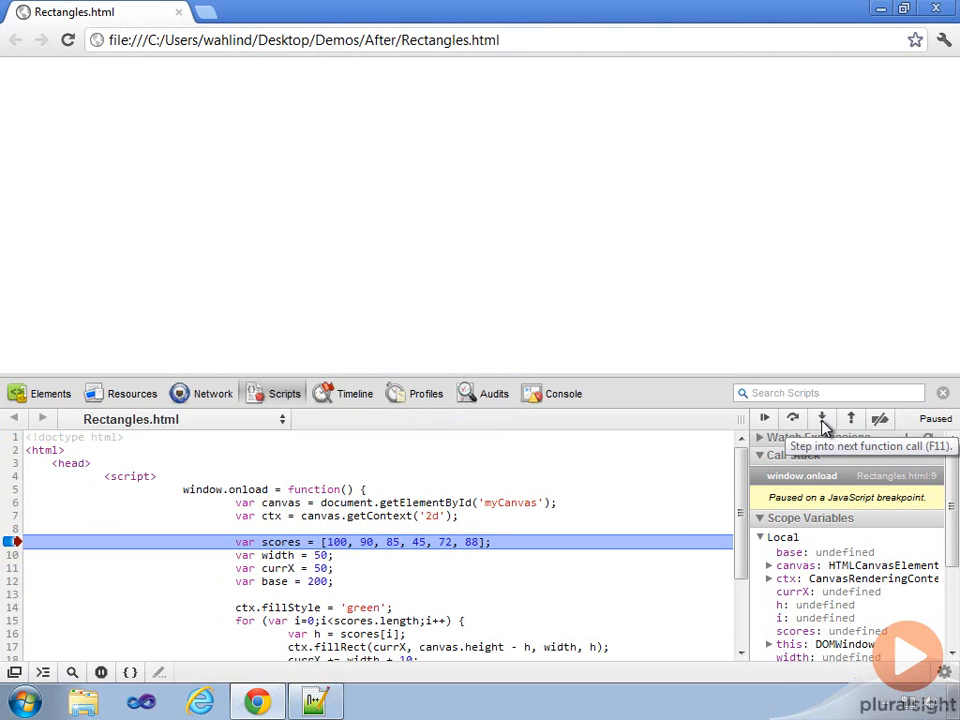
click(820, 418)
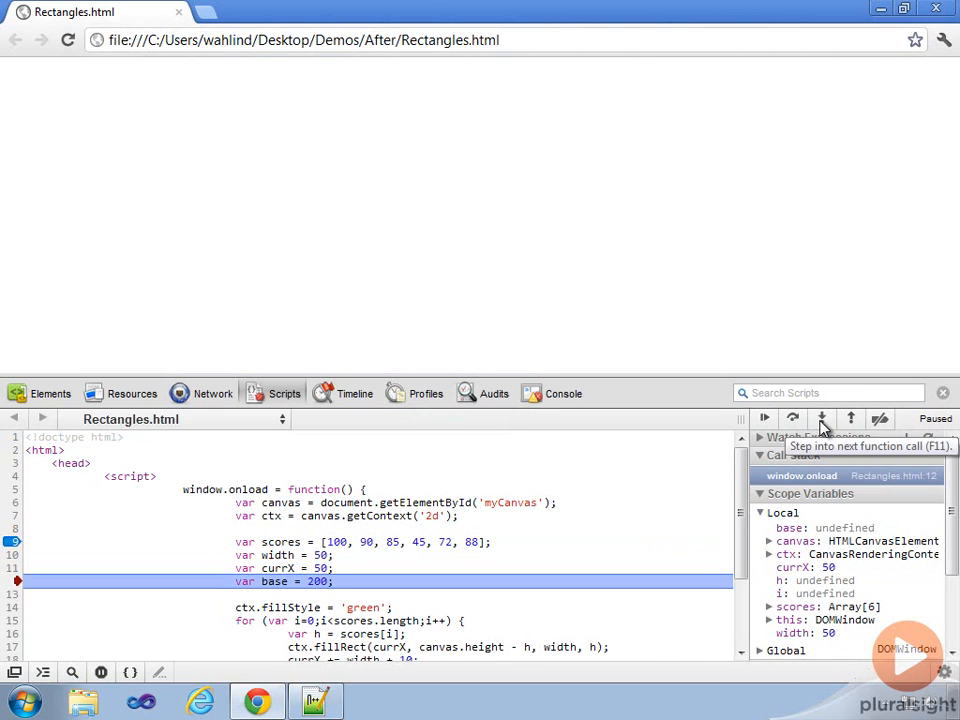
click(822, 418)
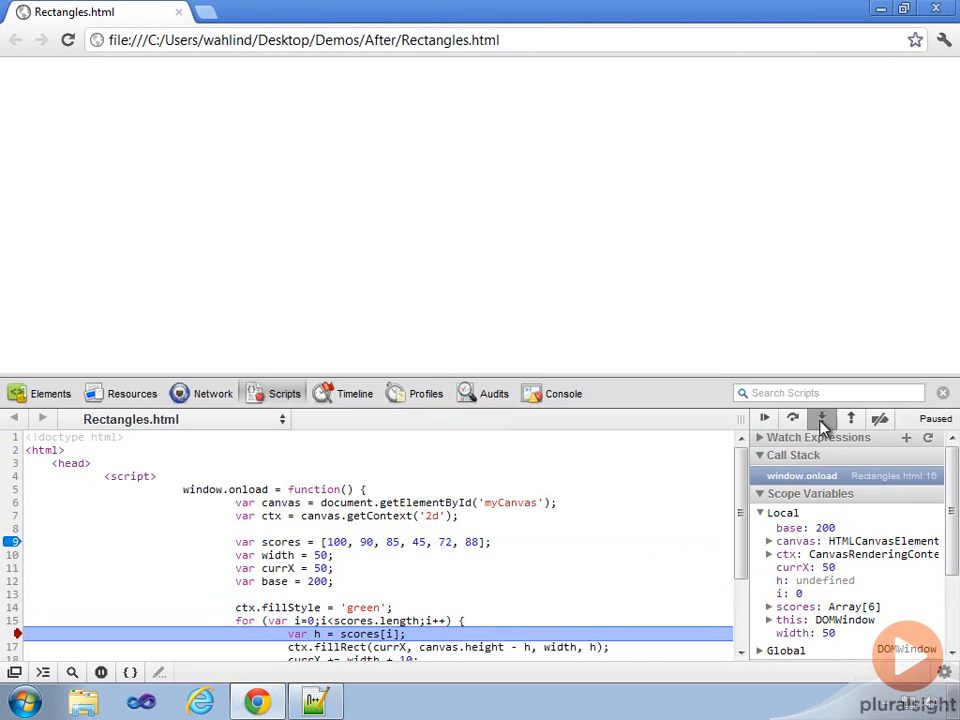
click(822, 418)
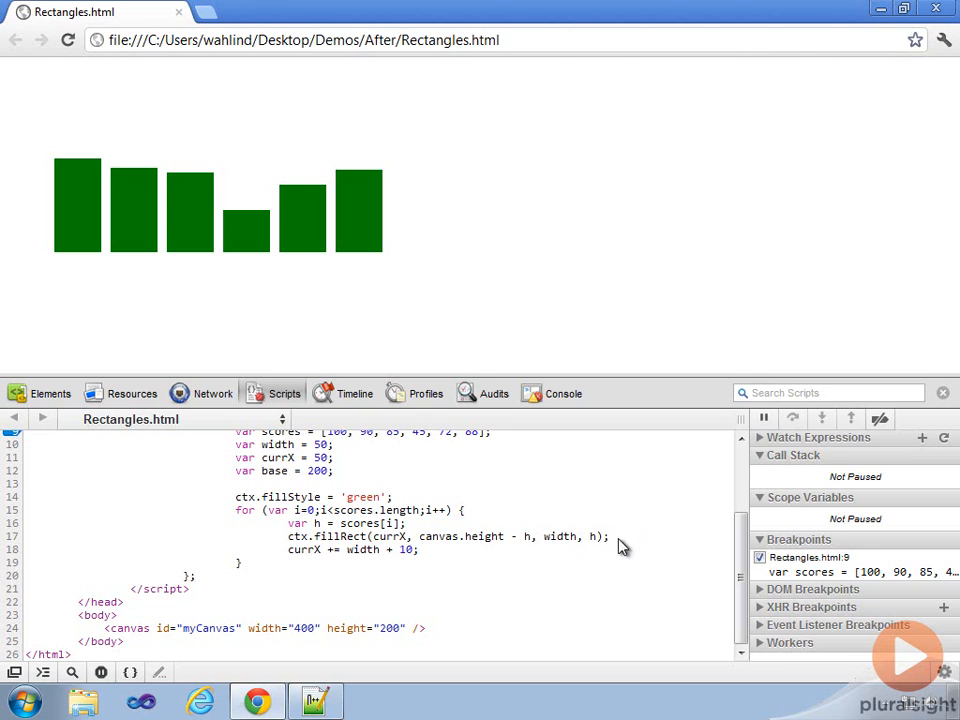
mouse_move(668, 584)
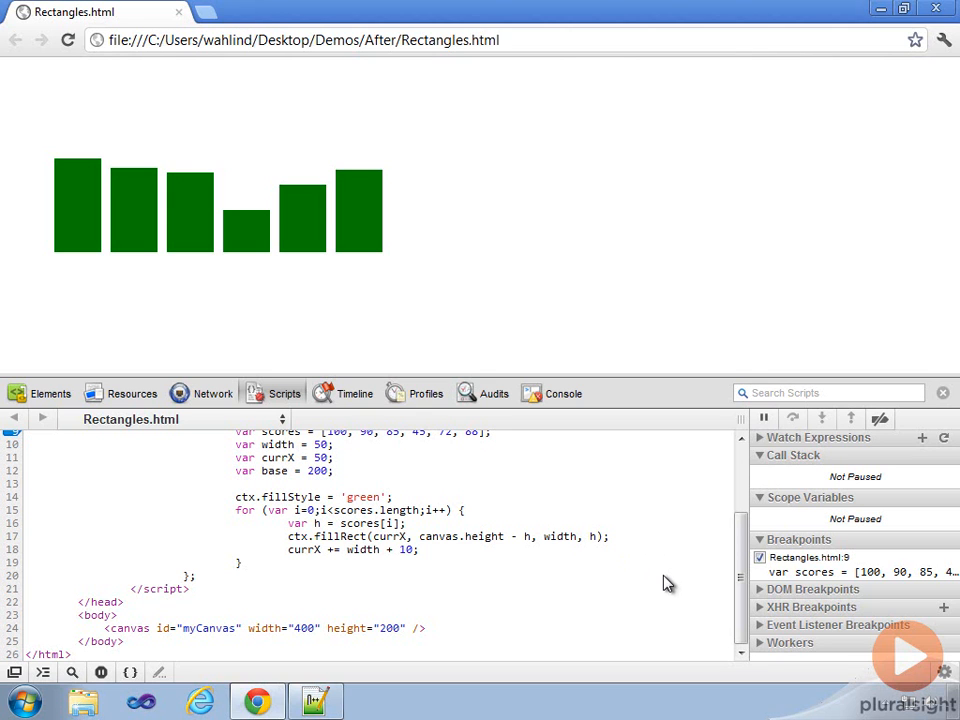
mouse_move(796, 648)
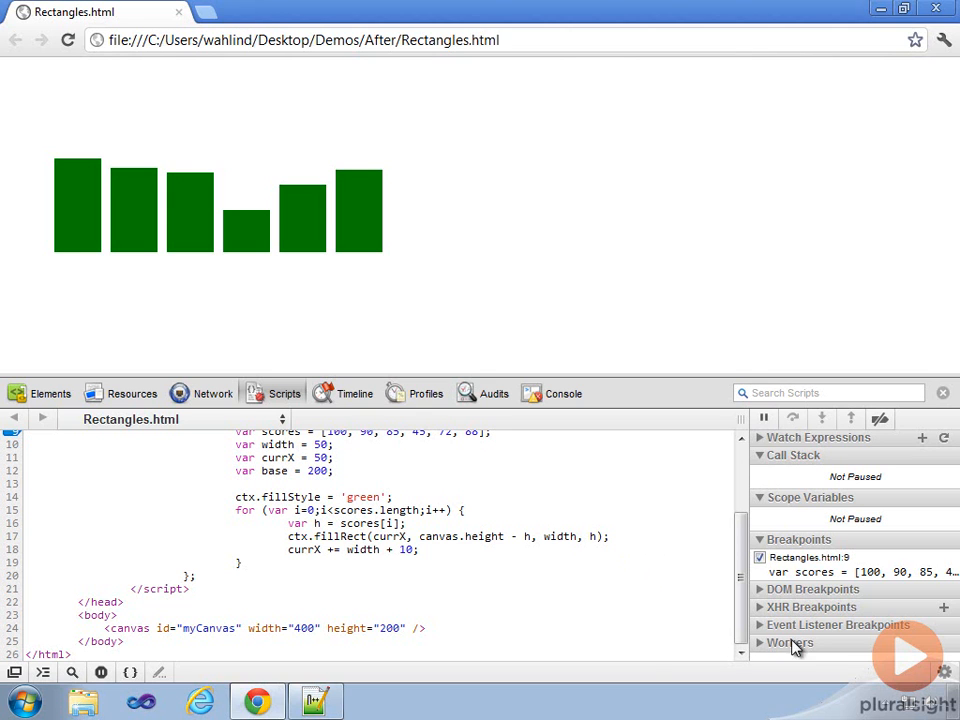
mouse_move(900, 684)
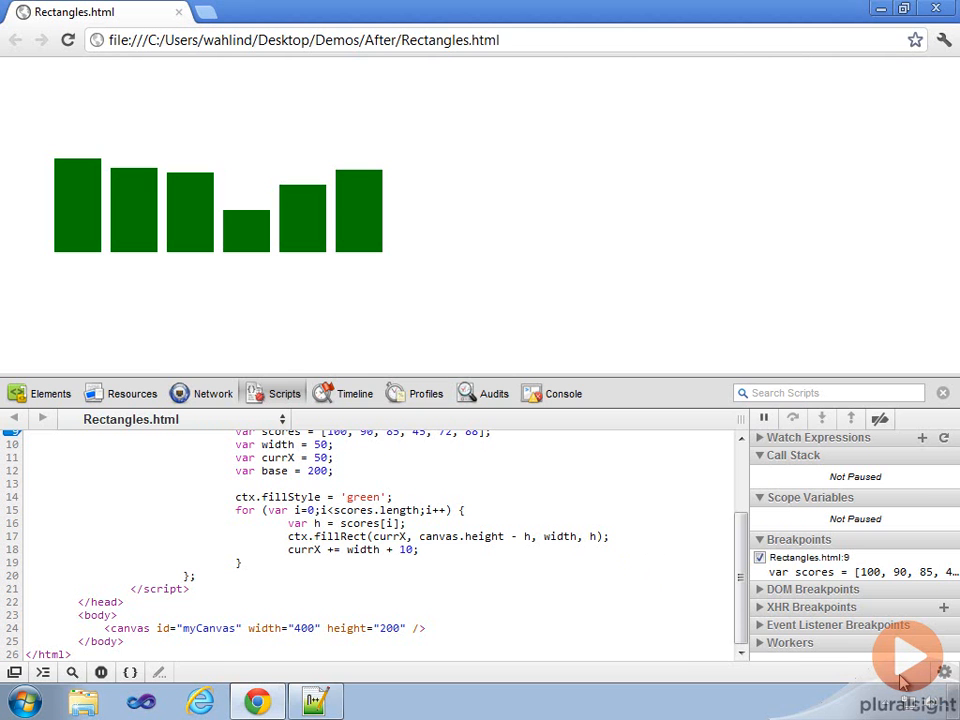